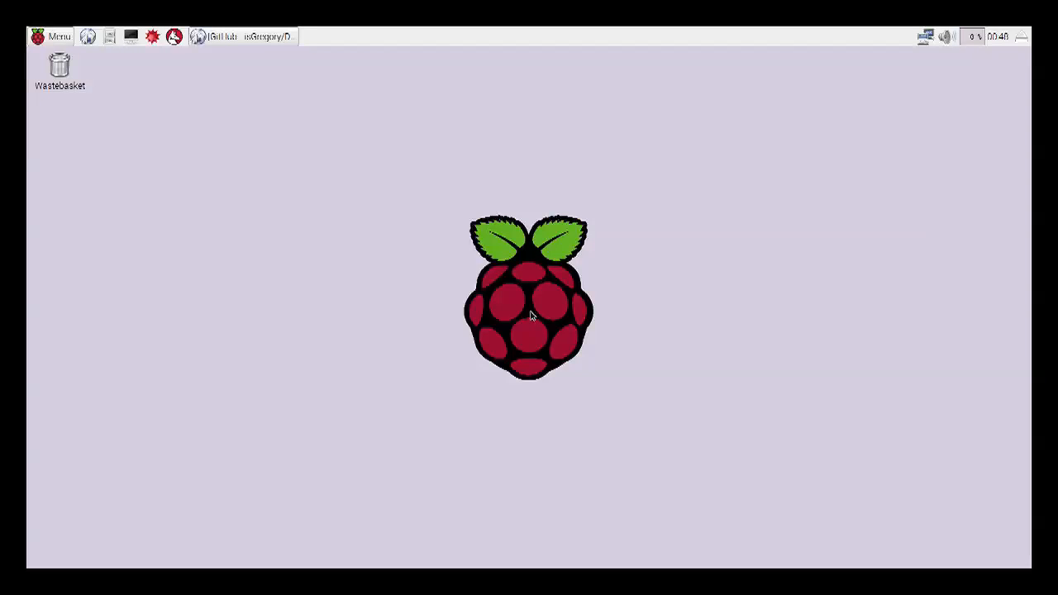
mouse_move(585, 257)
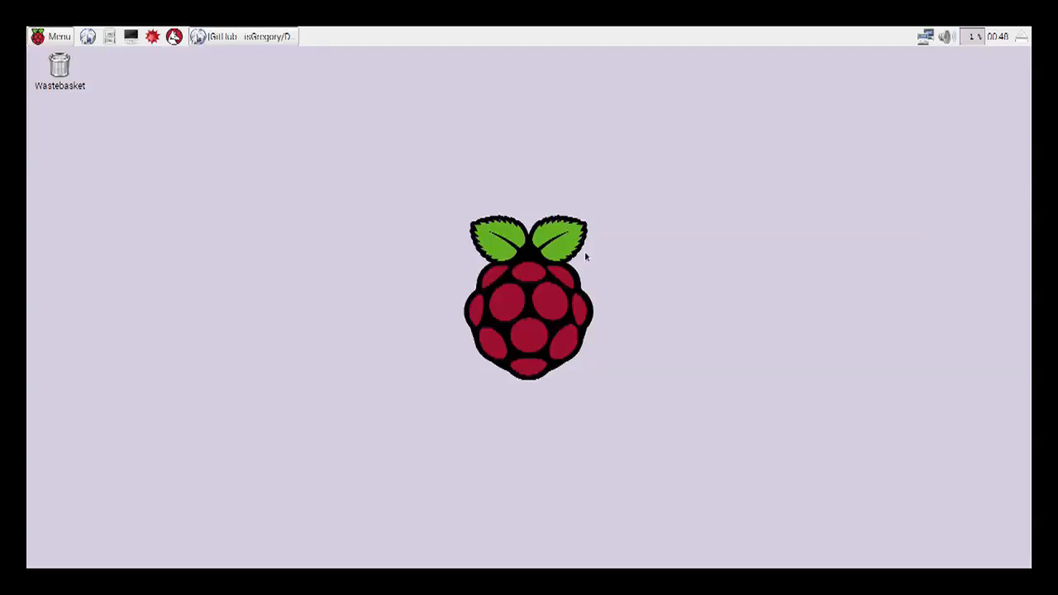
mouse_move(460, 205)
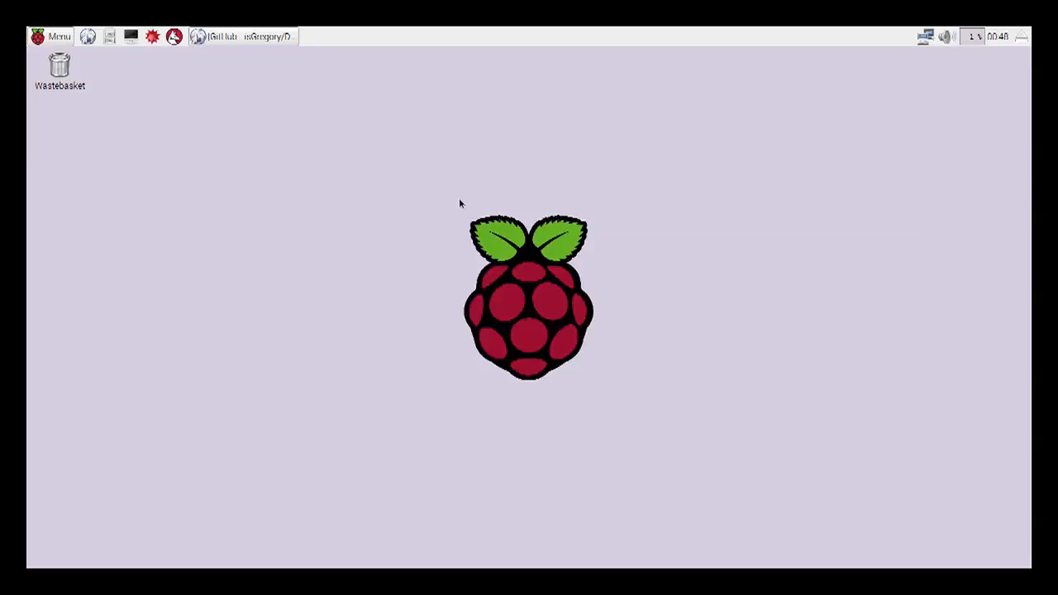
mouse_move(562, 229)
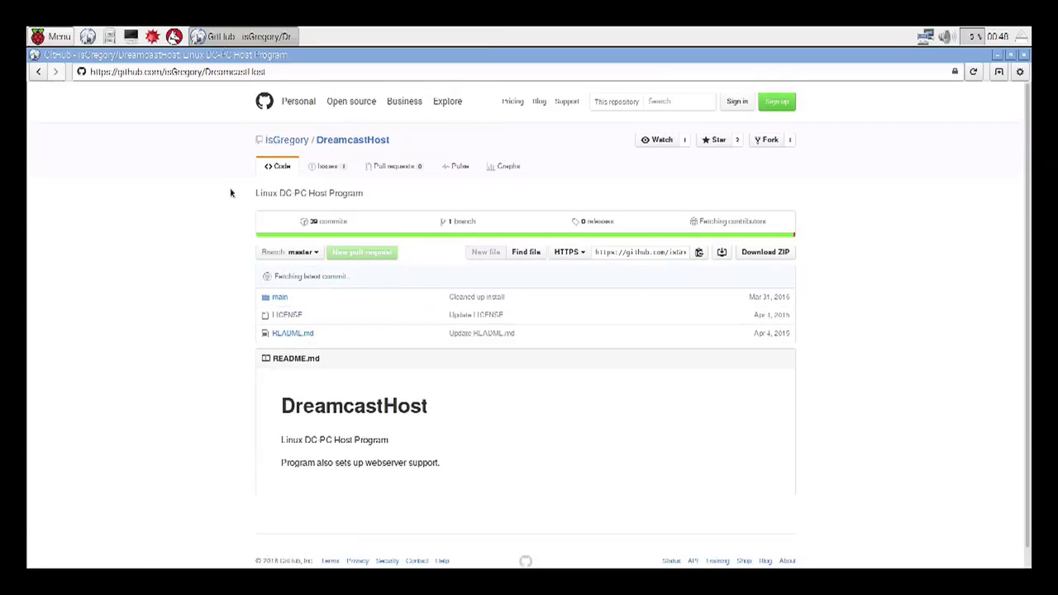
From the developer's profile, download the DreamcastHost repository as a ZIP
left_click(284, 139)
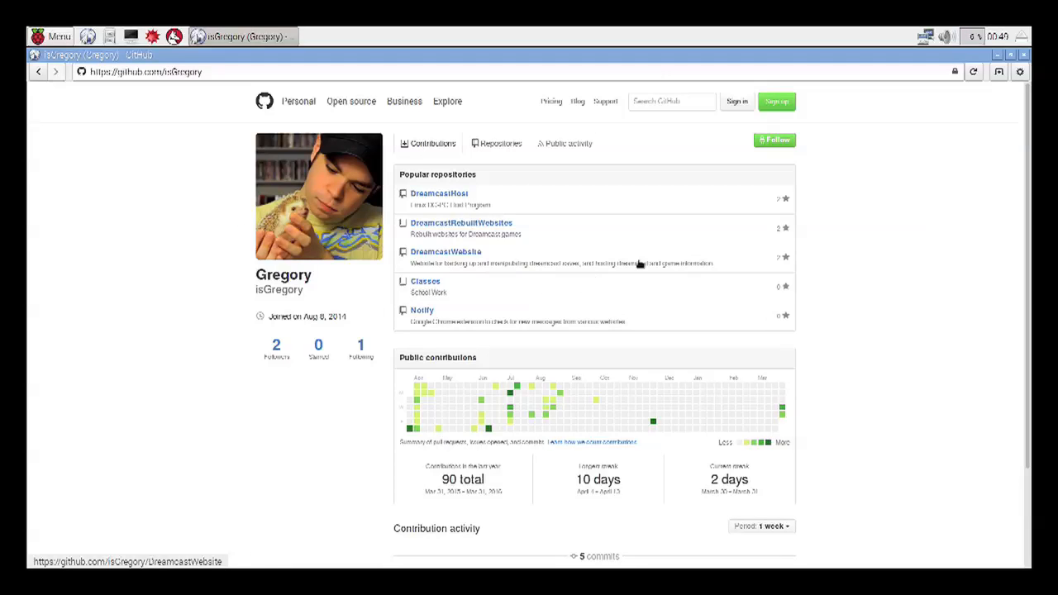
mouse_move(487, 202)
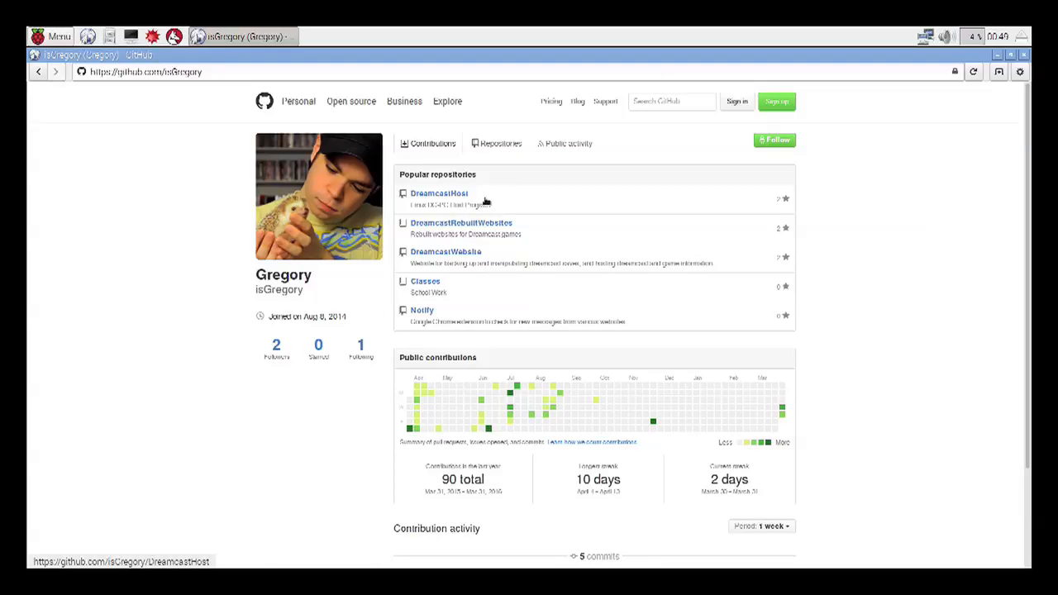
mouse_move(447, 251)
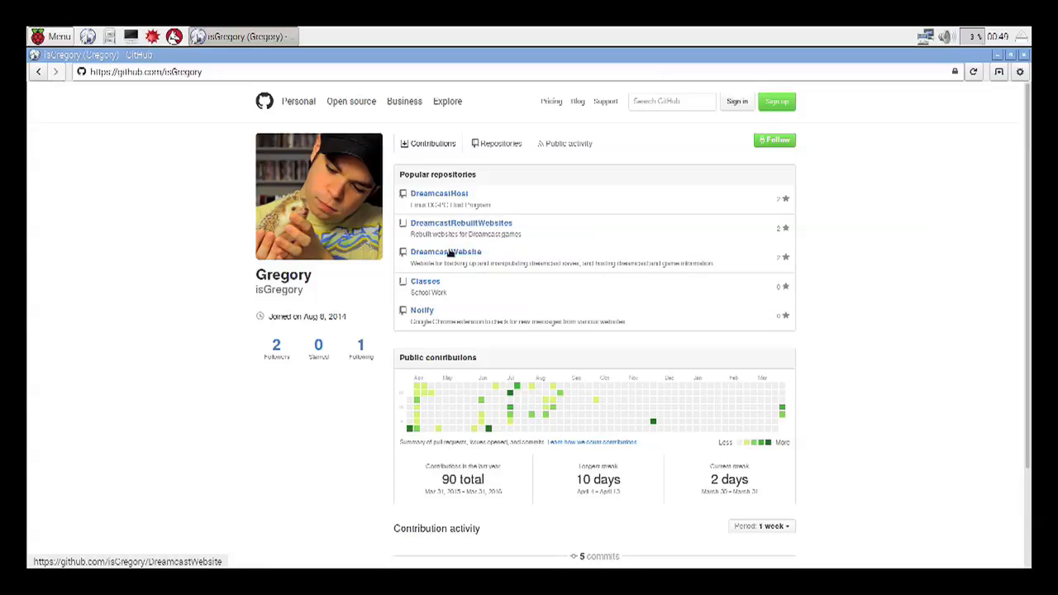
mouse_move(460, 222)
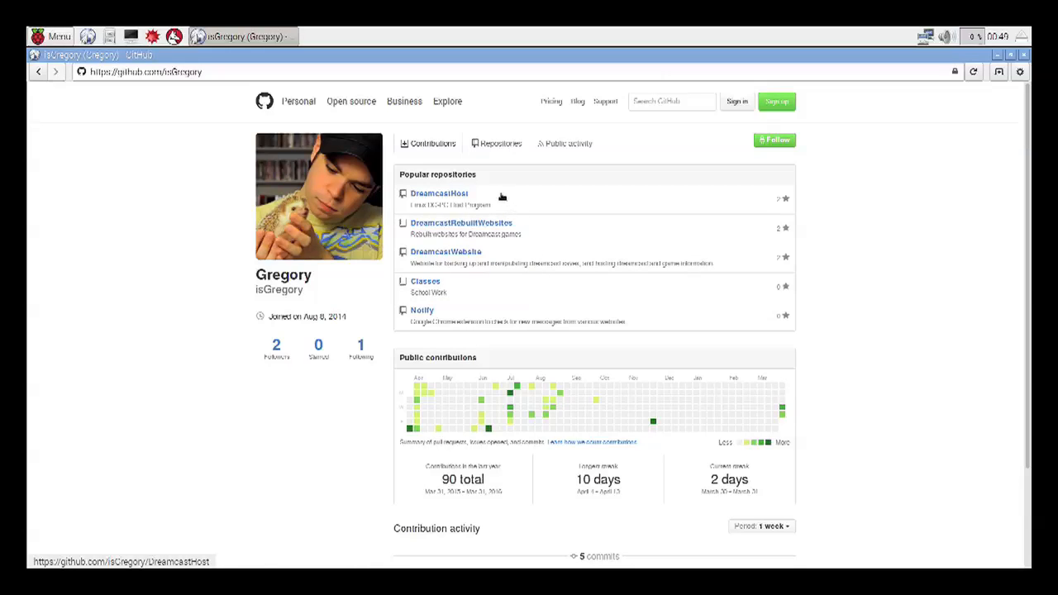
mouse_move(424, 212)
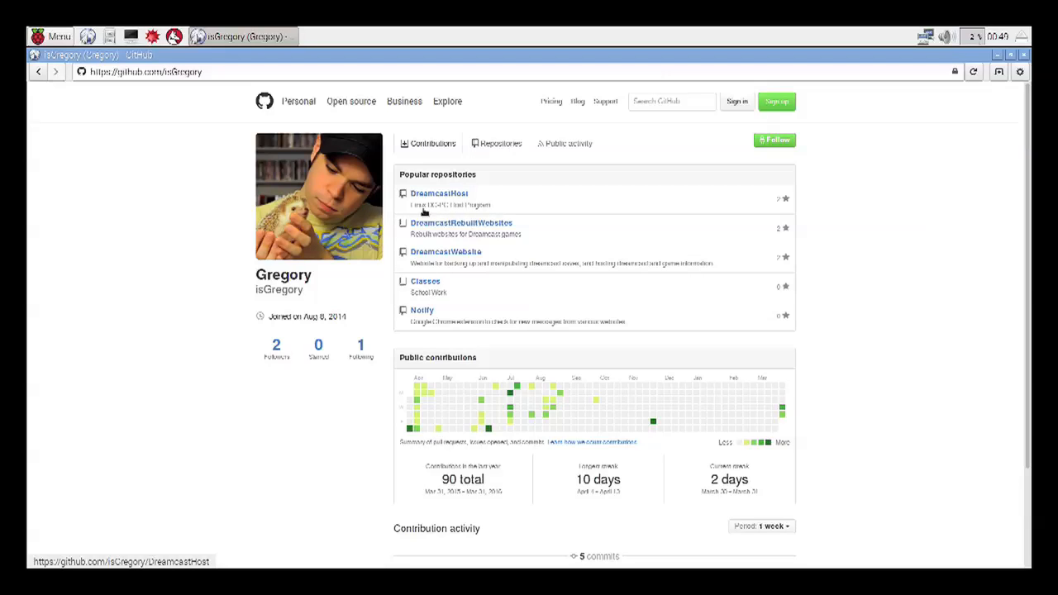
mouse_move(526, 195)
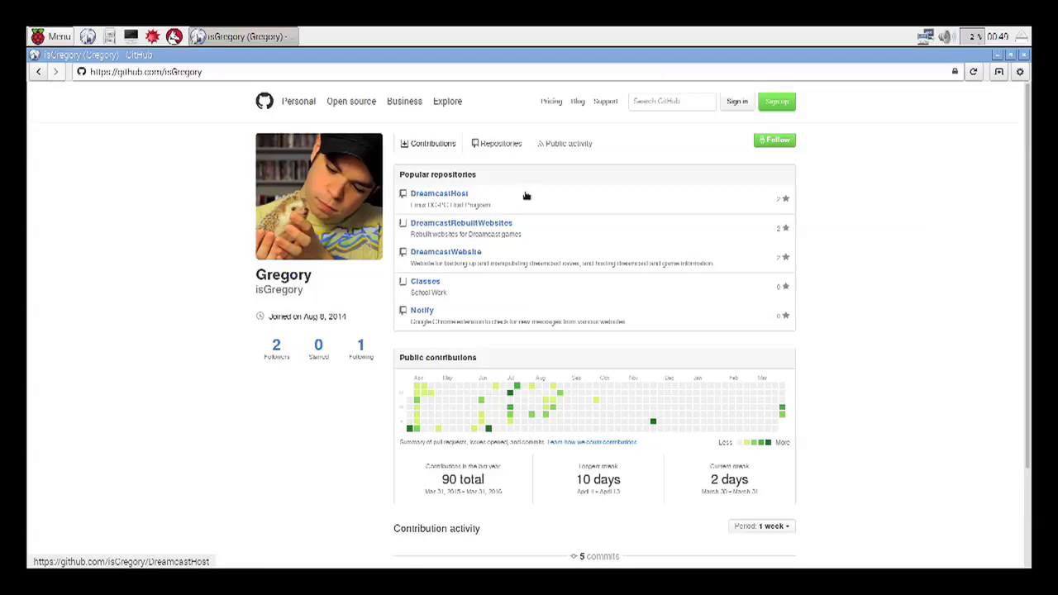
mouse_move(429, 270)
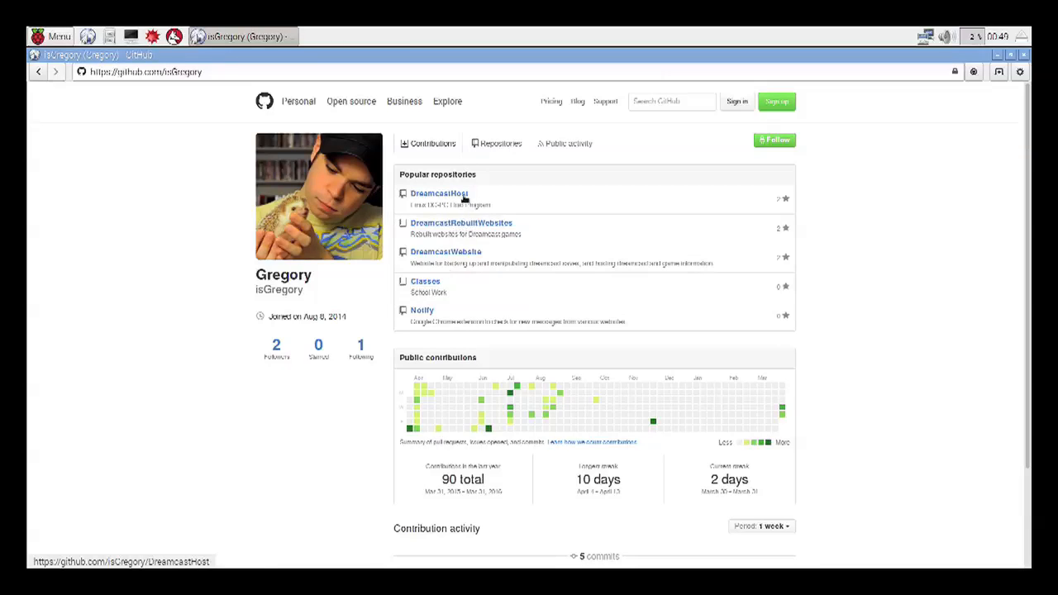
left_click(440, 192)
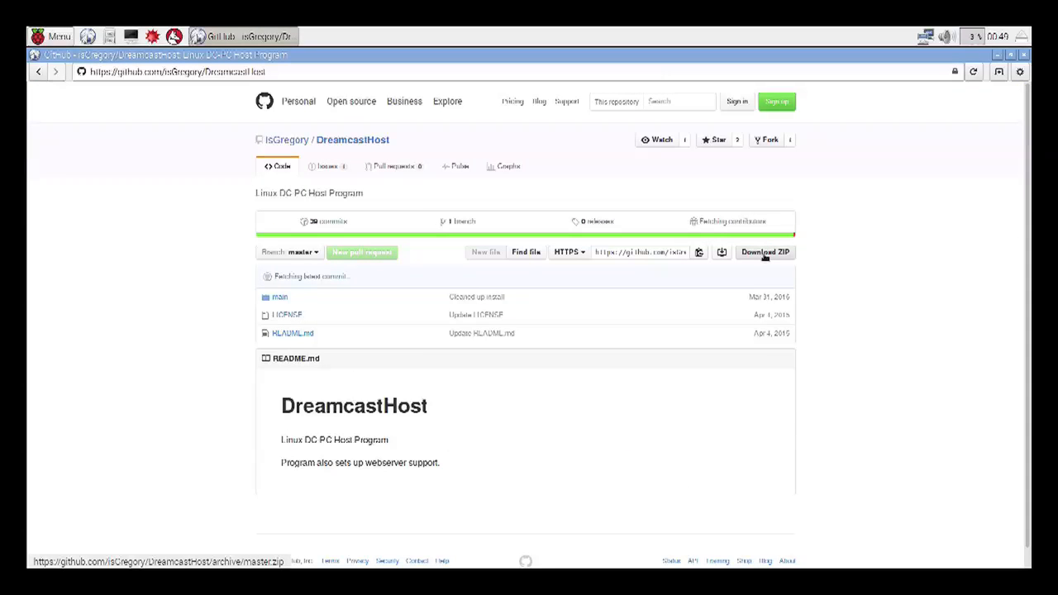
left_click(288, 139)
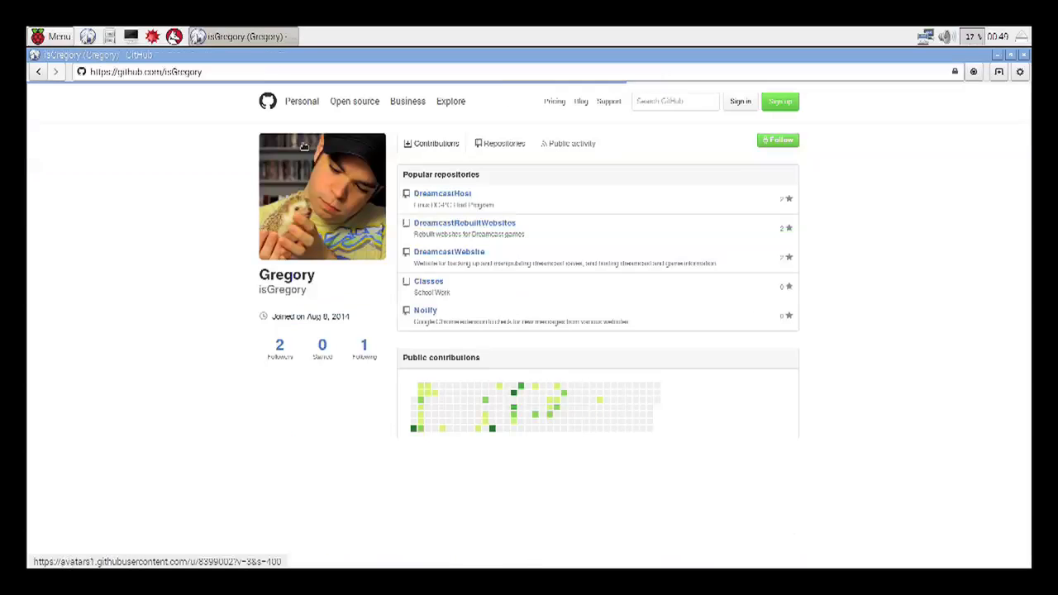
Download the DreamcastRebuiltWebsites repository as a ZIP
left_click(465, 221)
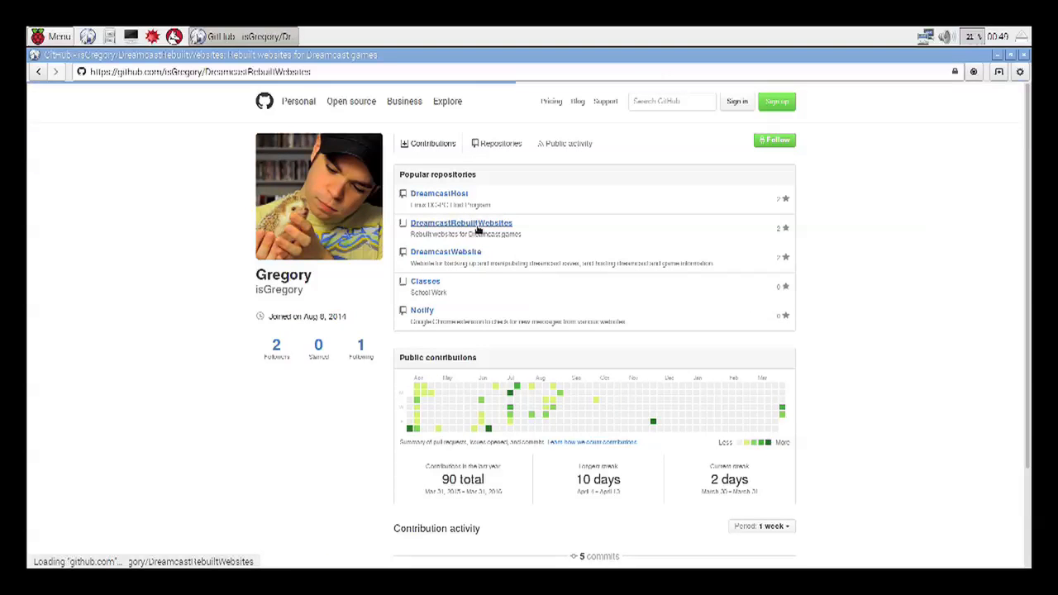
left_click(460, 222)
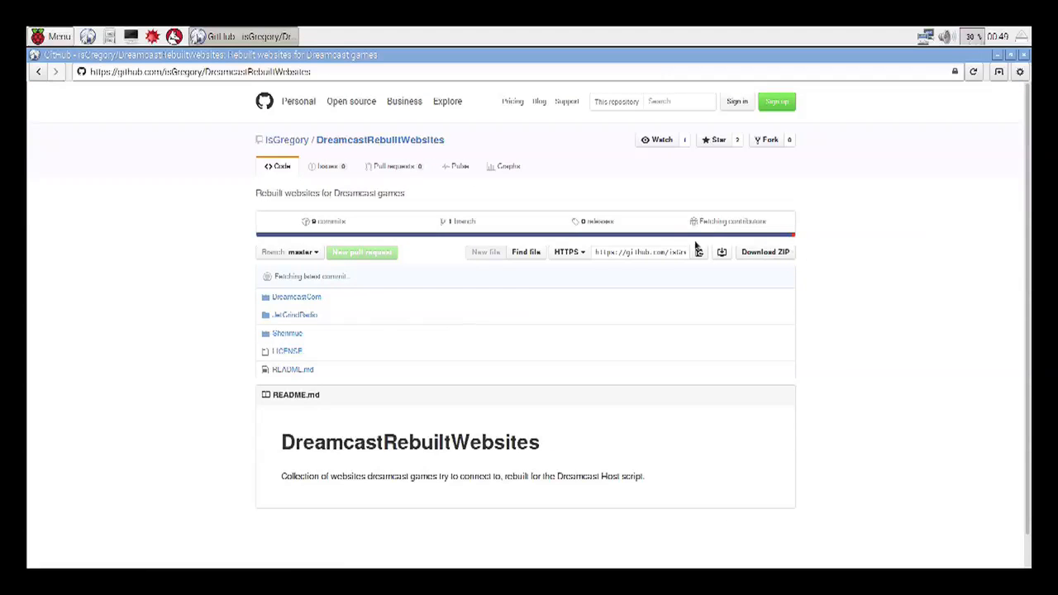
left_click(996, 55)
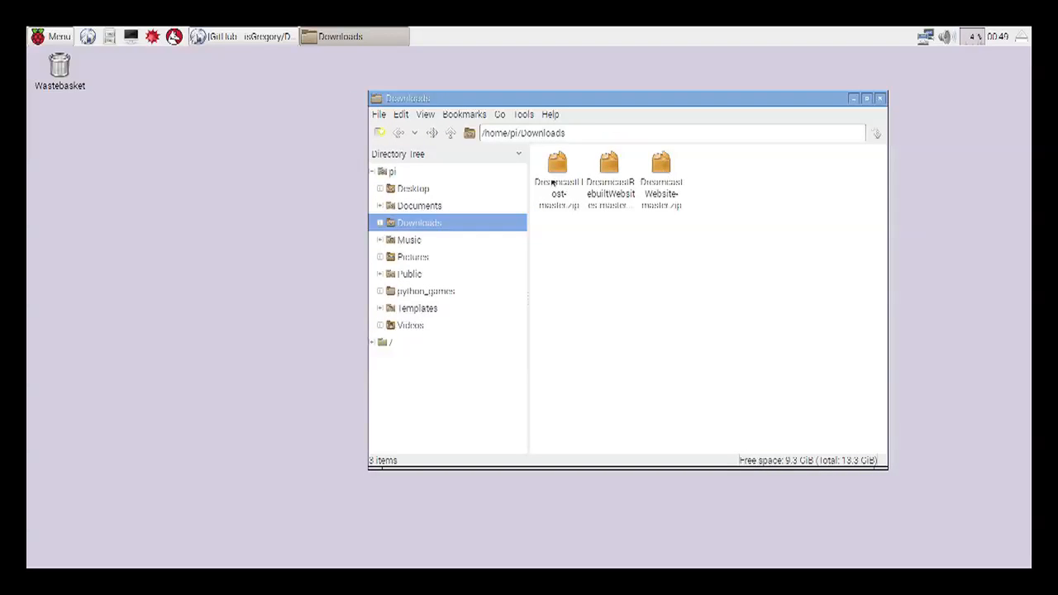
Extract DreamcastHost-master.zip with the Extract To action
right_click(559, 179)
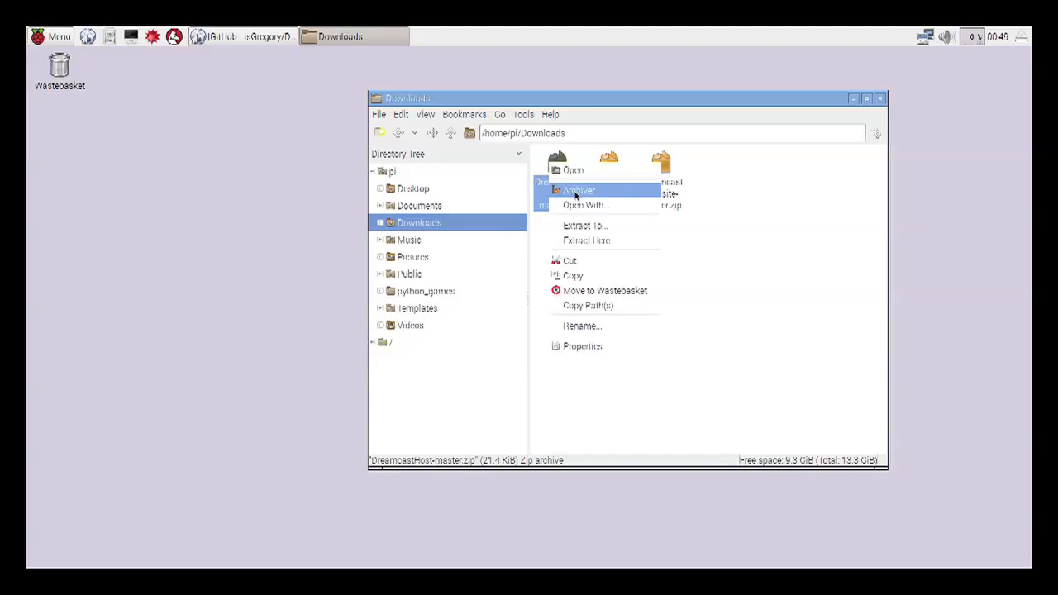
left_click(578, 190)
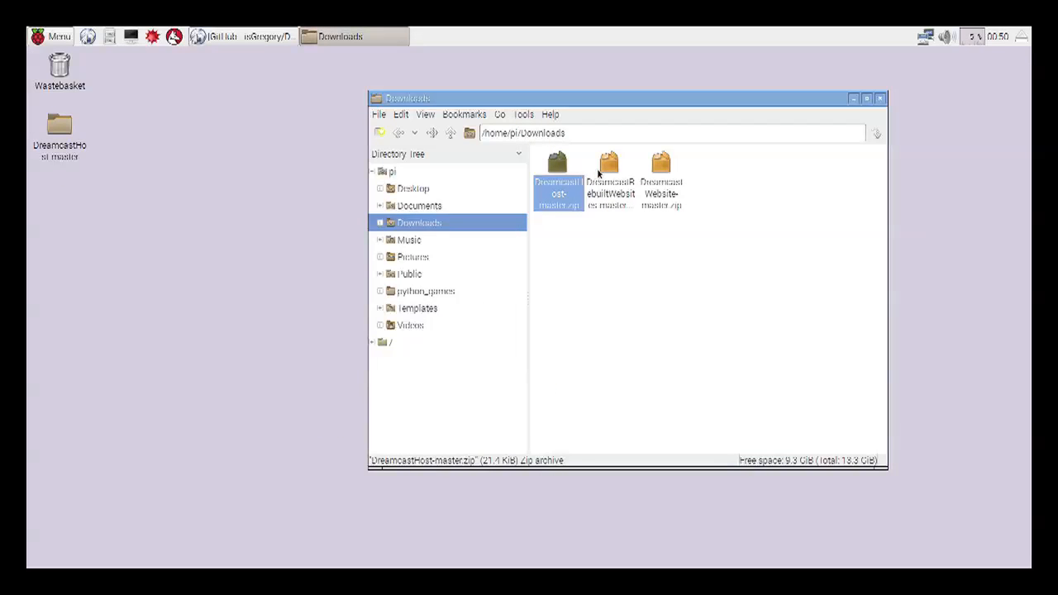
Browse DreamcastRebuiltWebsites-master.zip in Xarchiver down to its JetGrindRadio folder, then close the viewer
left_click(609, 179)
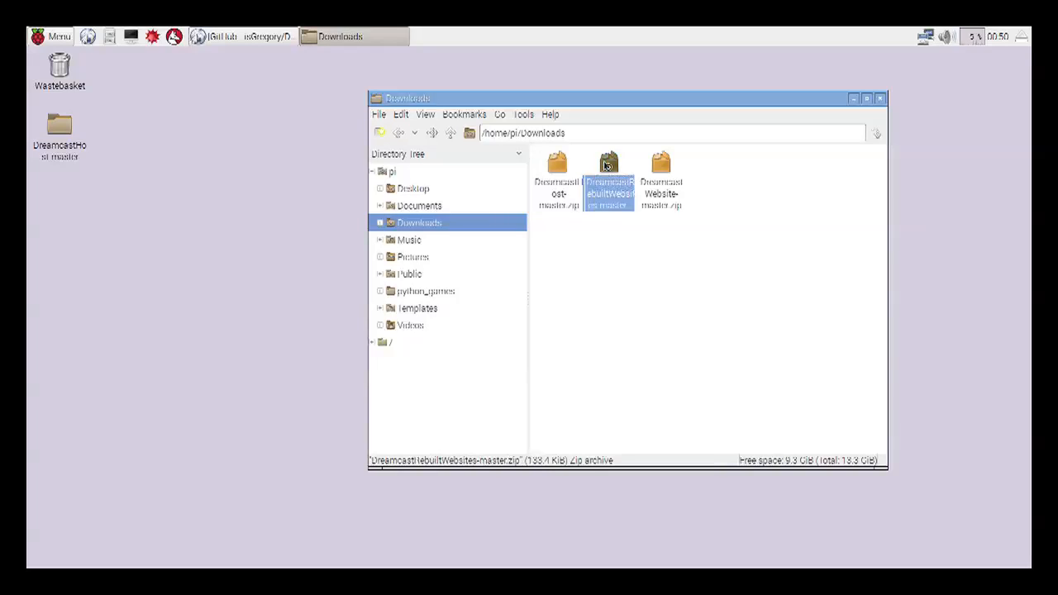
double_click(609, 174)
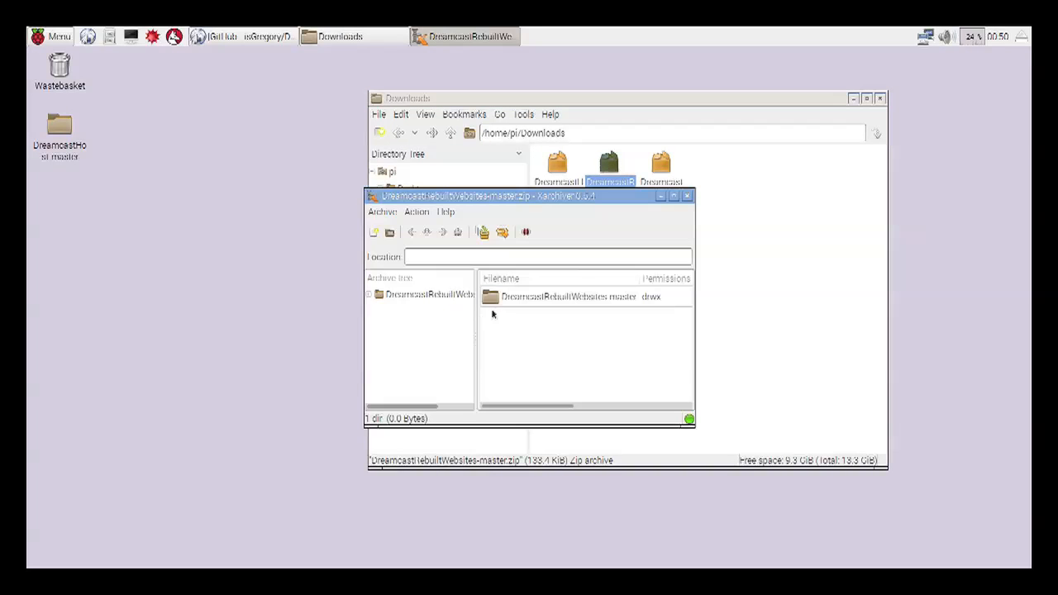
double_click(569, 296)
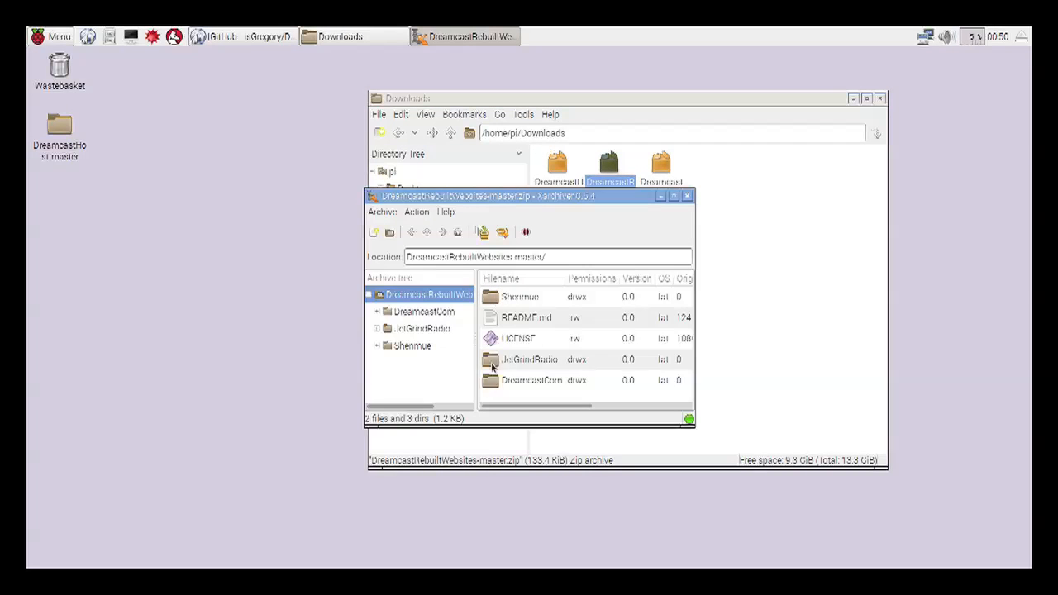
left_click(529, 358)
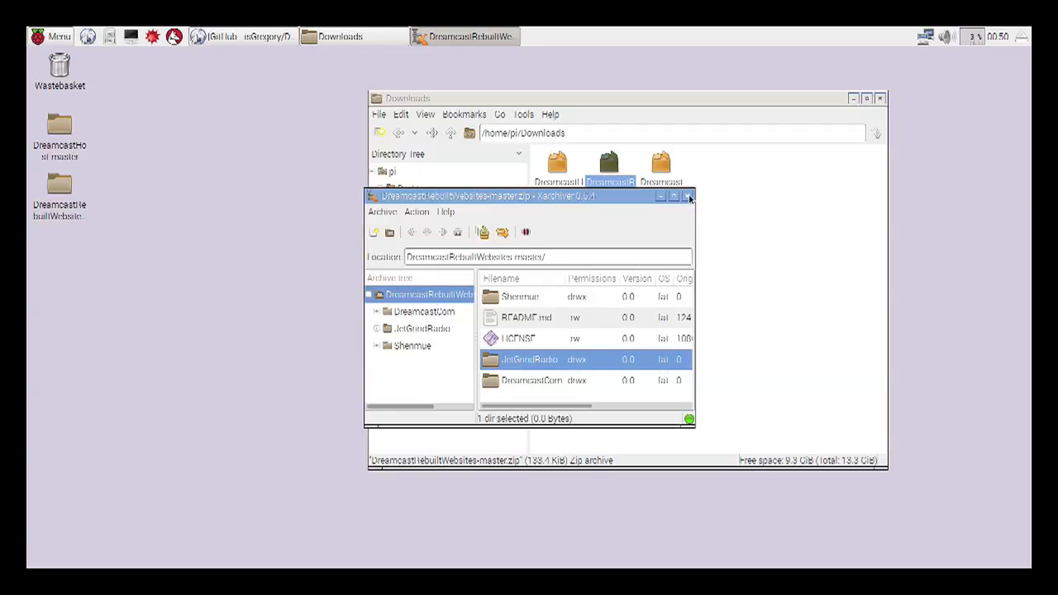
left_click(688, 196)
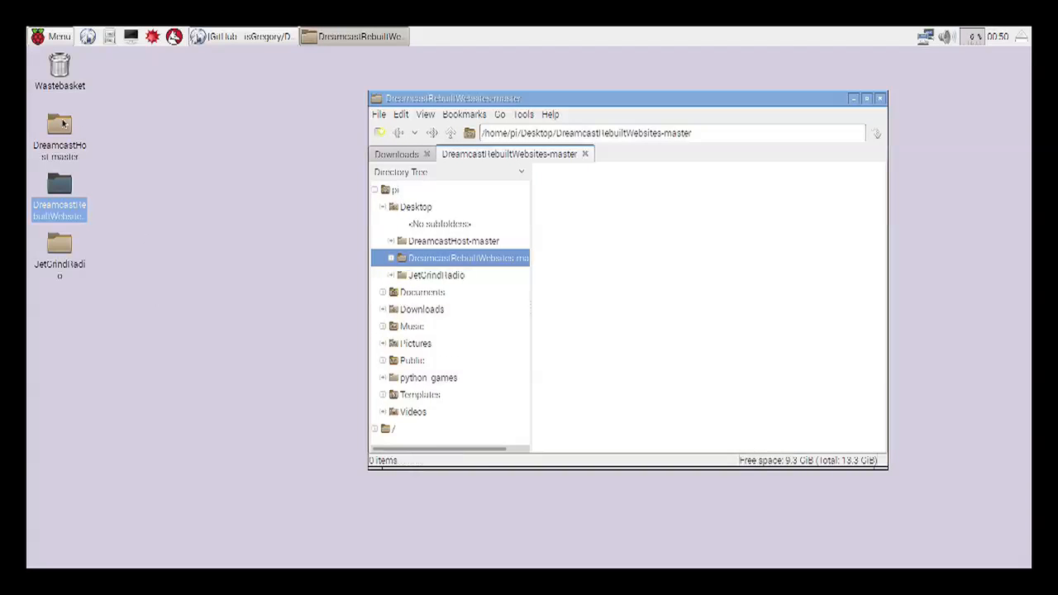
Move the extracted DreamcastHost-master desktop folder to the Wastebasket
right_click(59, 195)
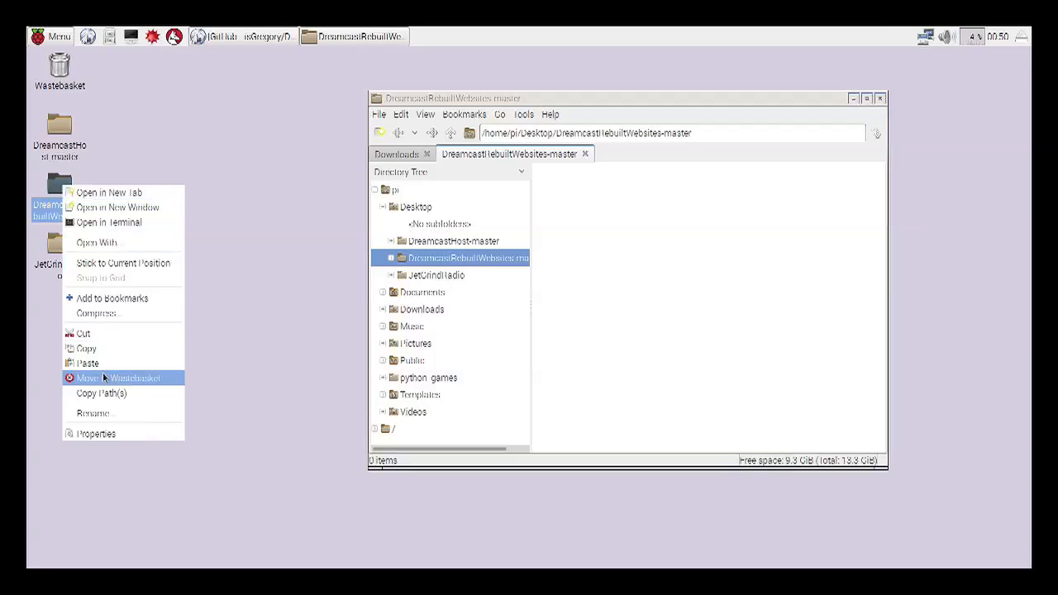
left_click(117, 377)
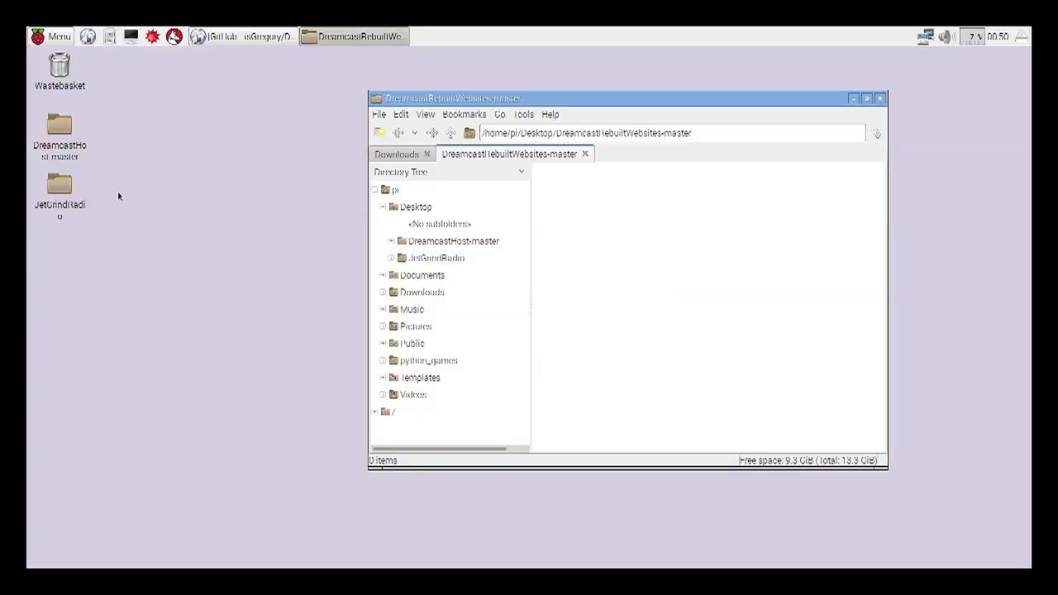
left_click(453, 242)
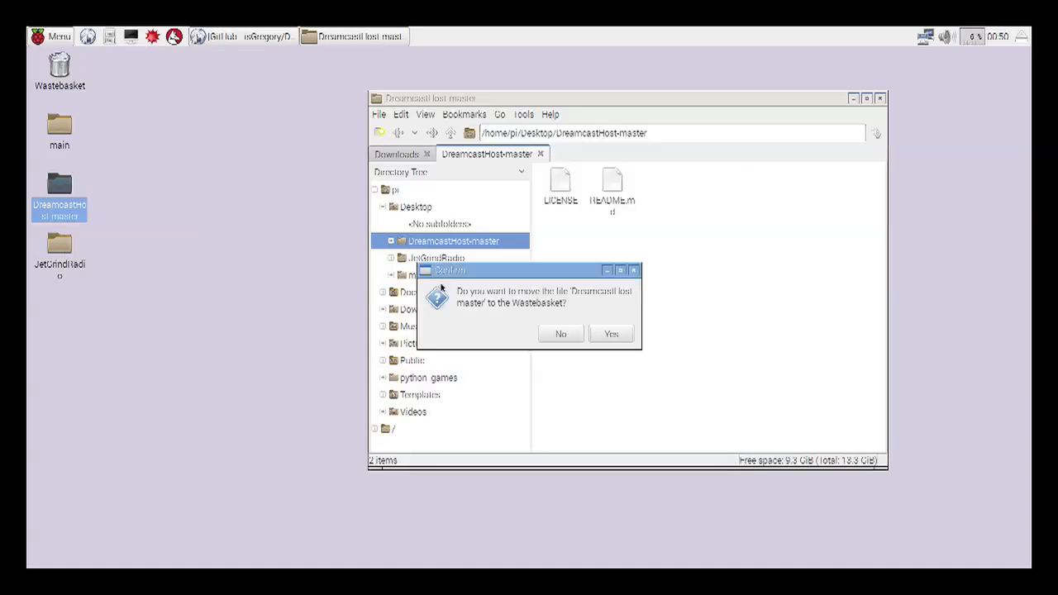
left_click(612, 334)
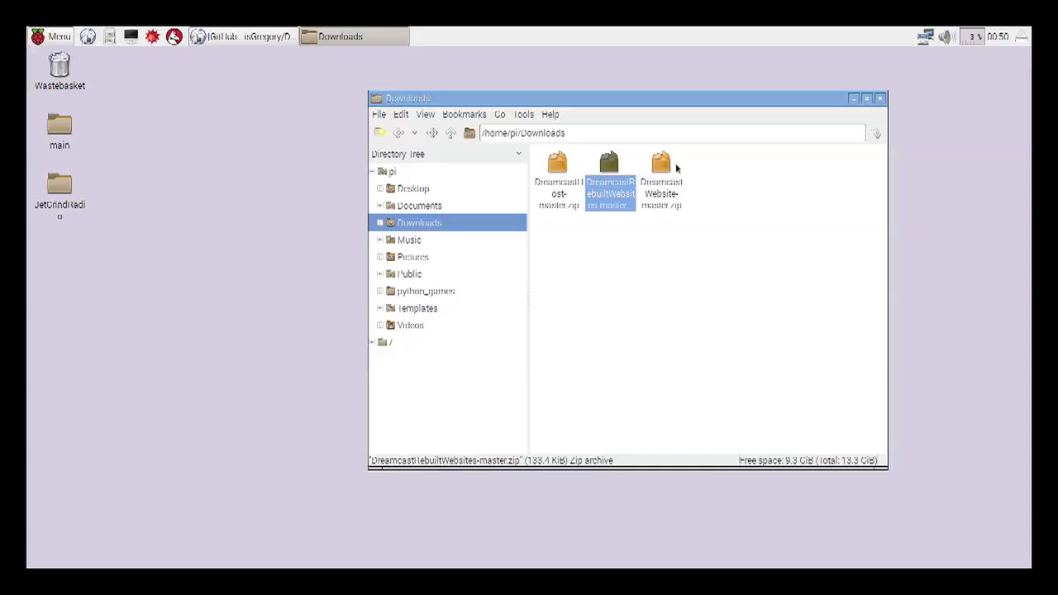
After opening the website zip, move DreamcastWebsite-master on the desktop to the Wastebasket
double_click(662, 165)
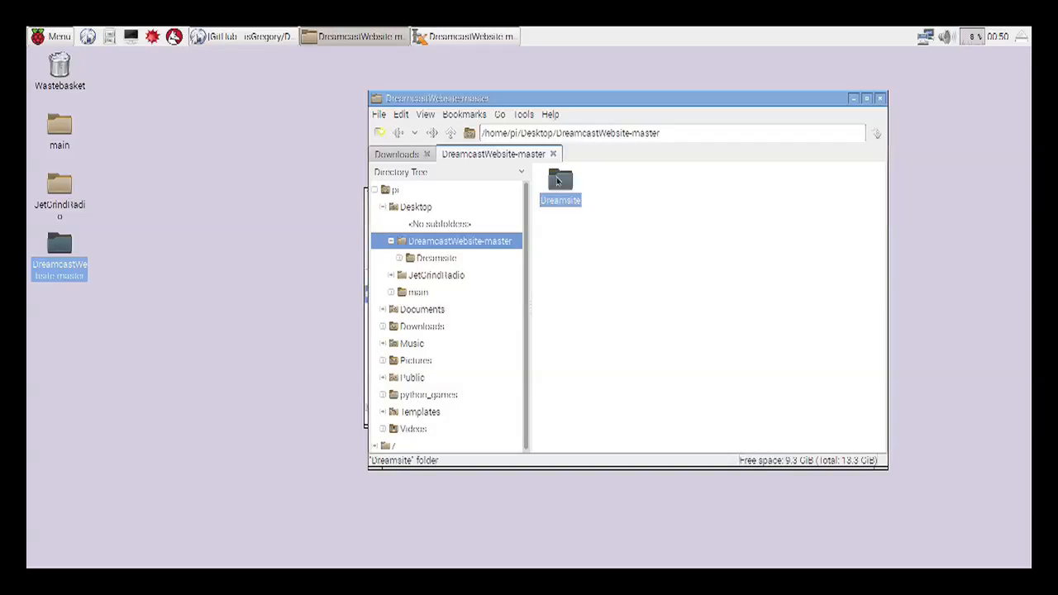
right_click(42, 240)
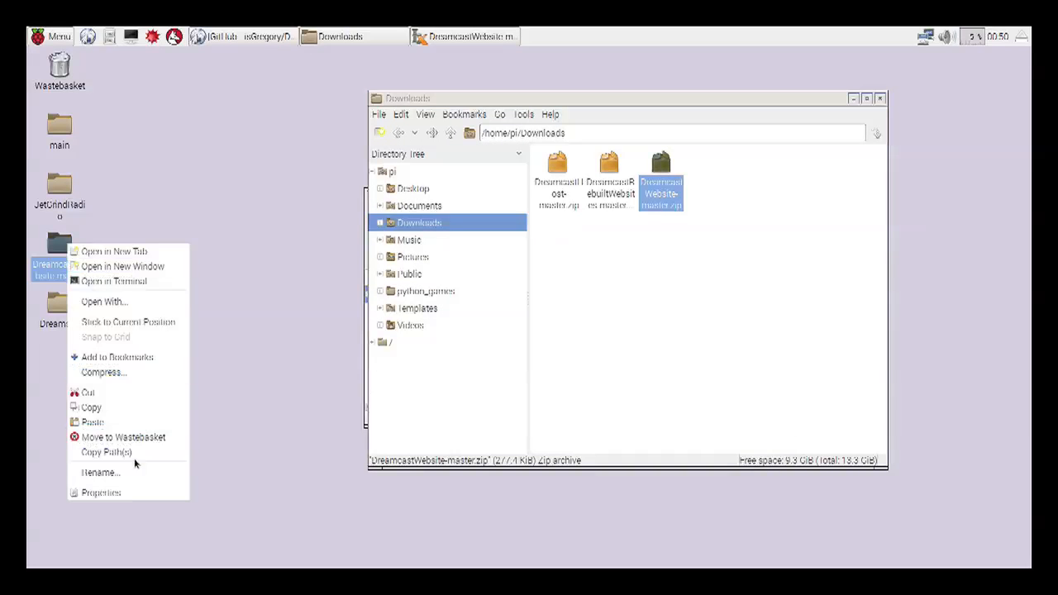
left_click(123, 437)
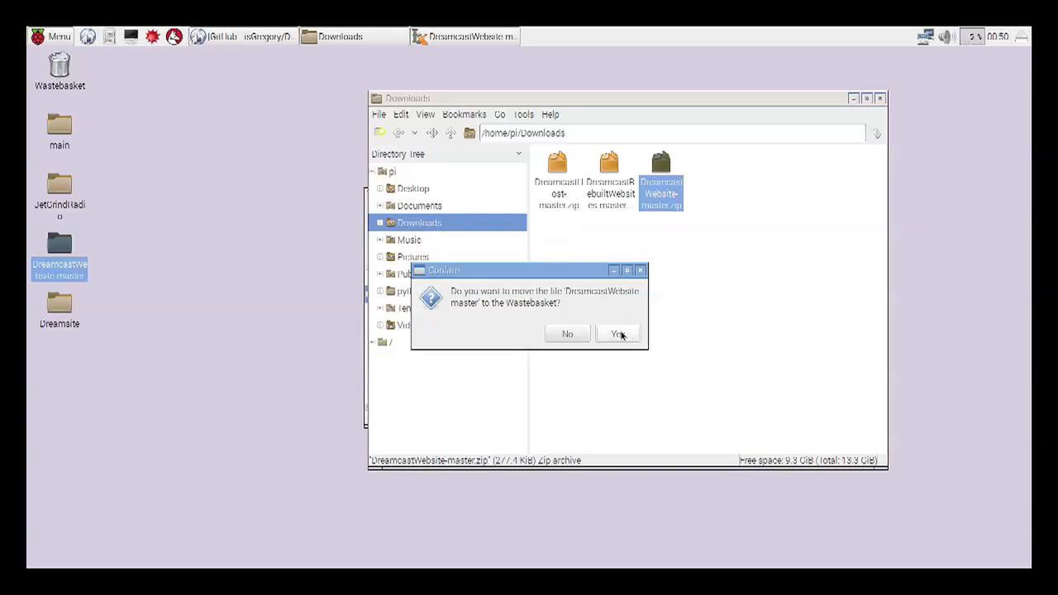
left_click(619, 334)
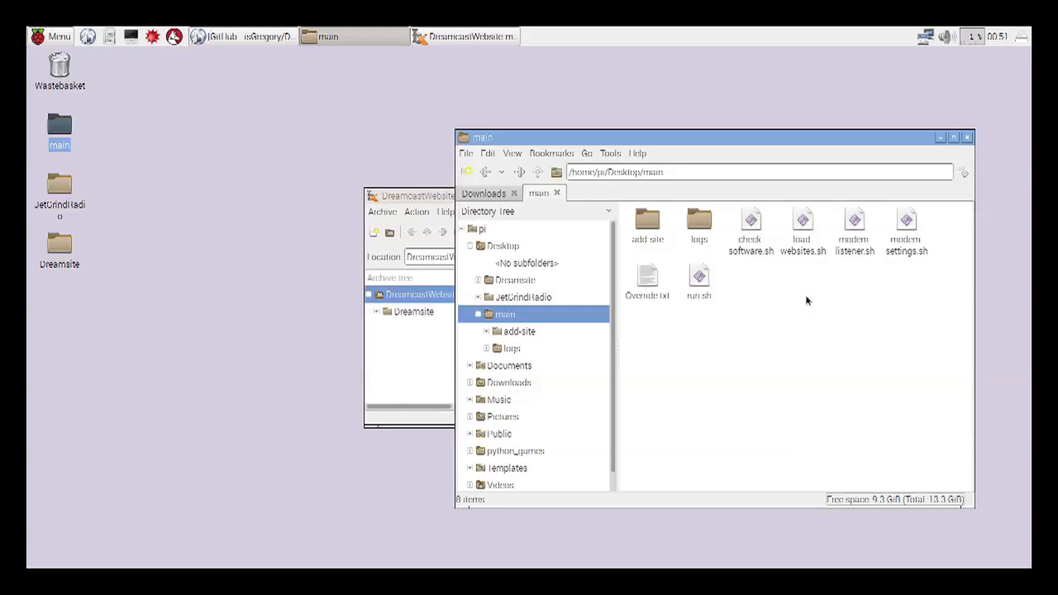
mouse_move(646, 224)
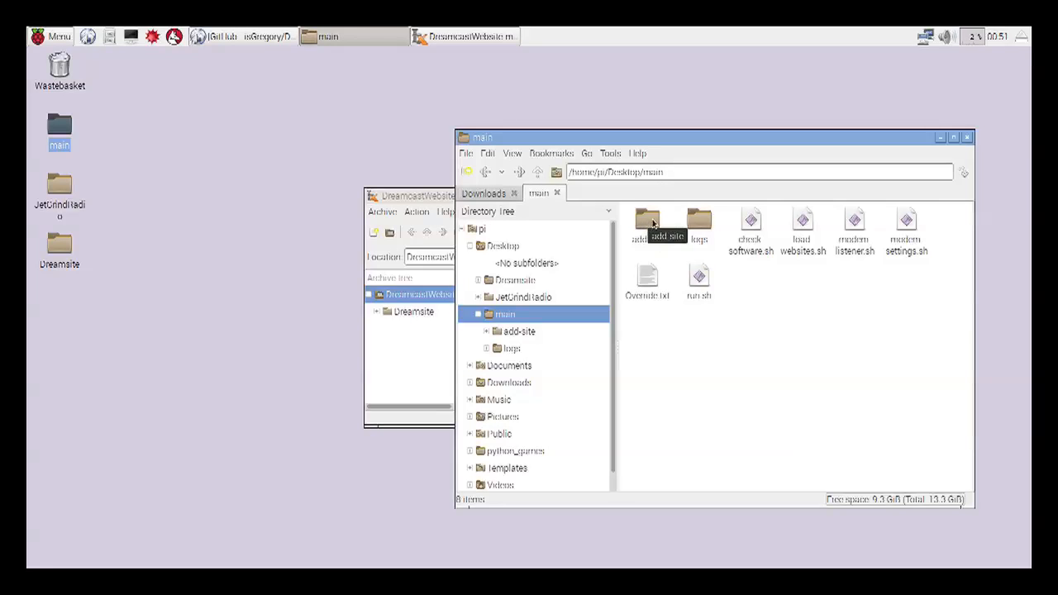
Look at the add site and logs folders, then open Override.txt in Leafpad
left_click(697, 223)
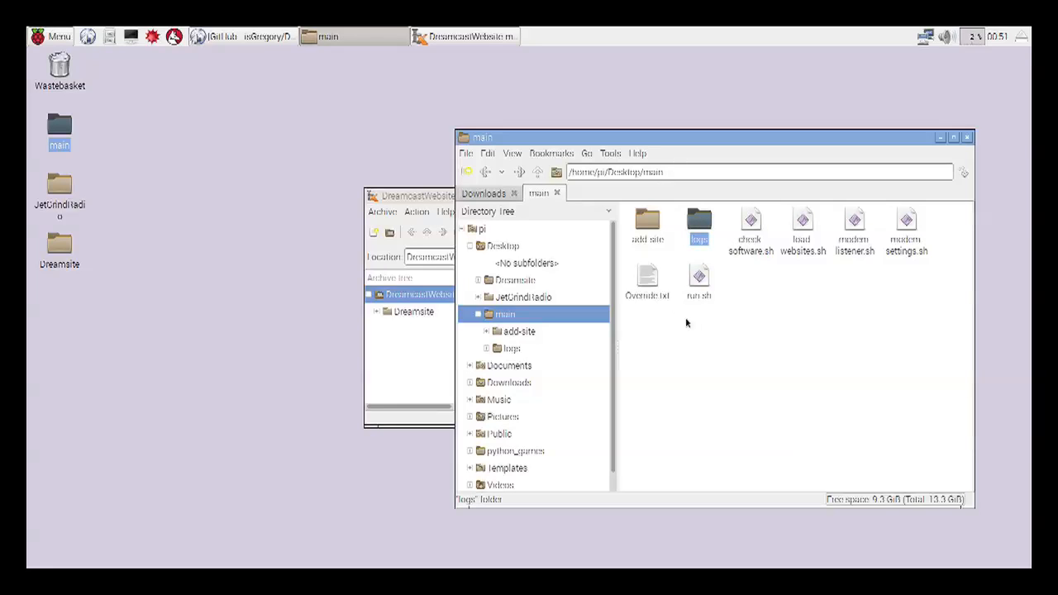
left_click(697, 281)
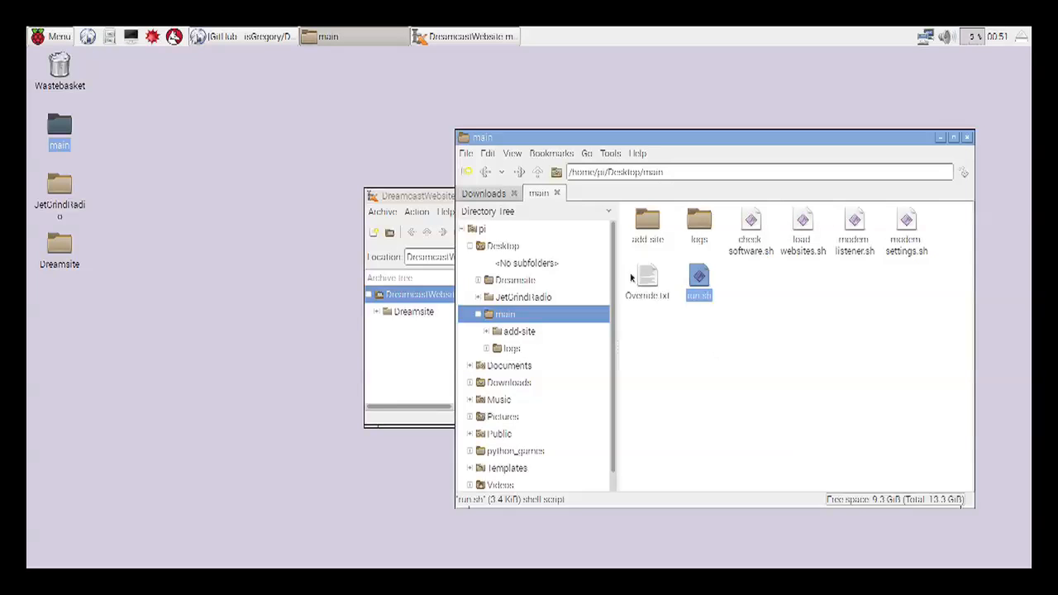
double_click(646, 282)
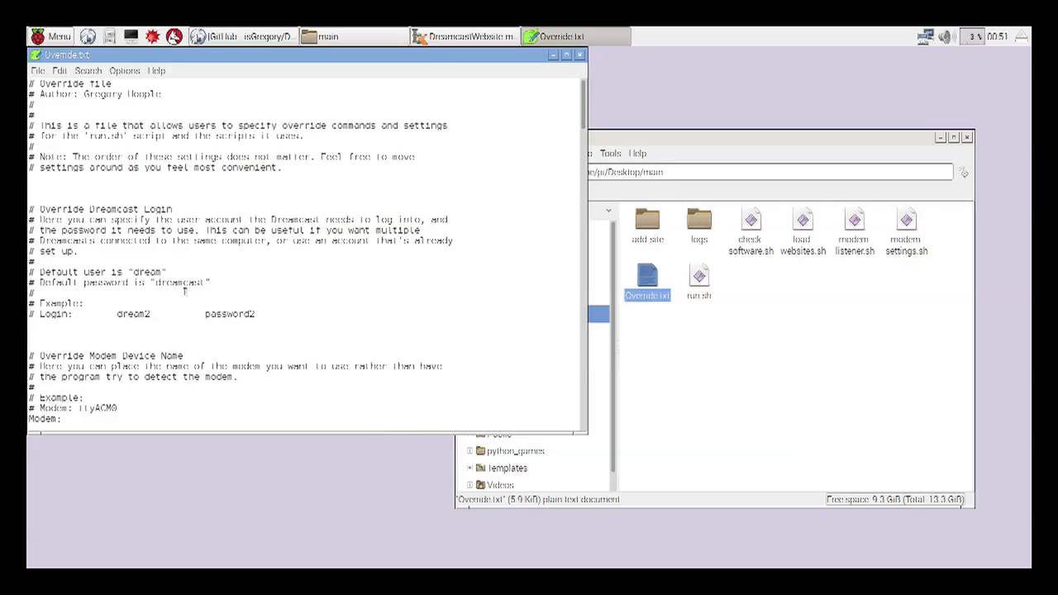
Read Override.txt's default user, group and redirect settings to the end, then close it
double_click(145, 271)
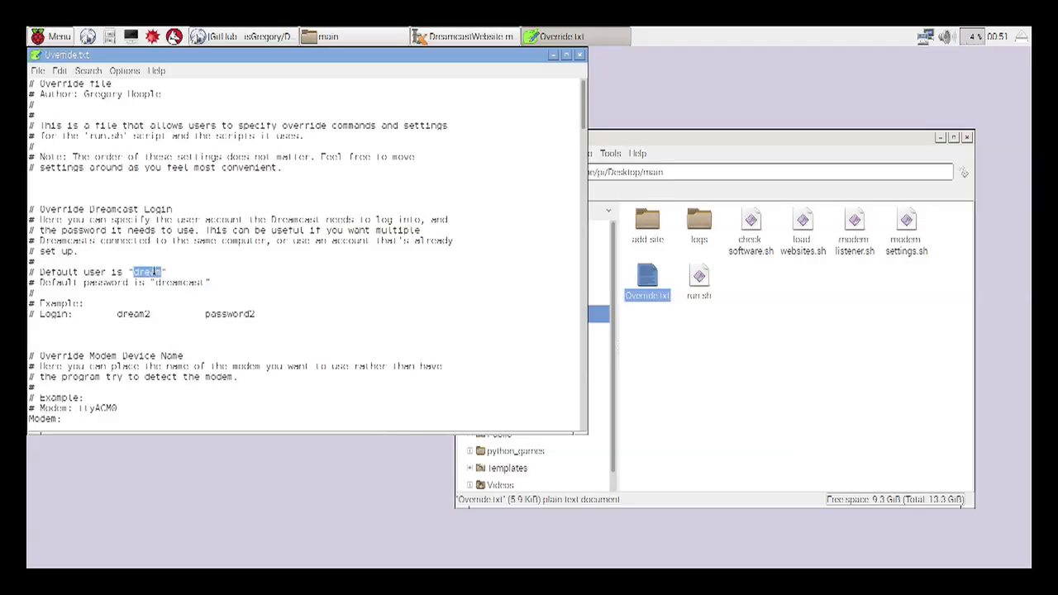
scroll("down", 3)
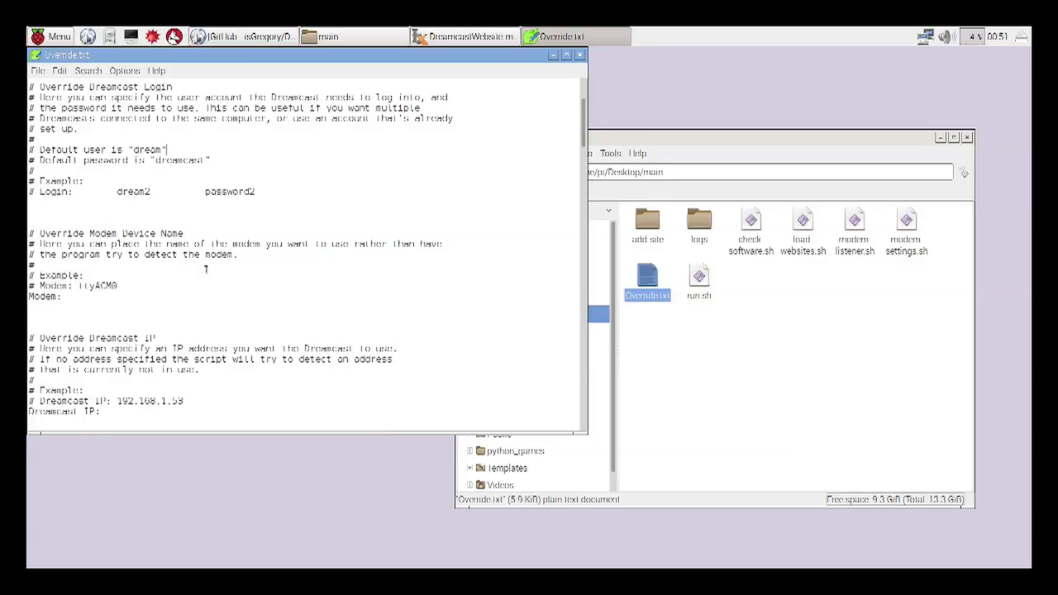
scroll("down", 3)
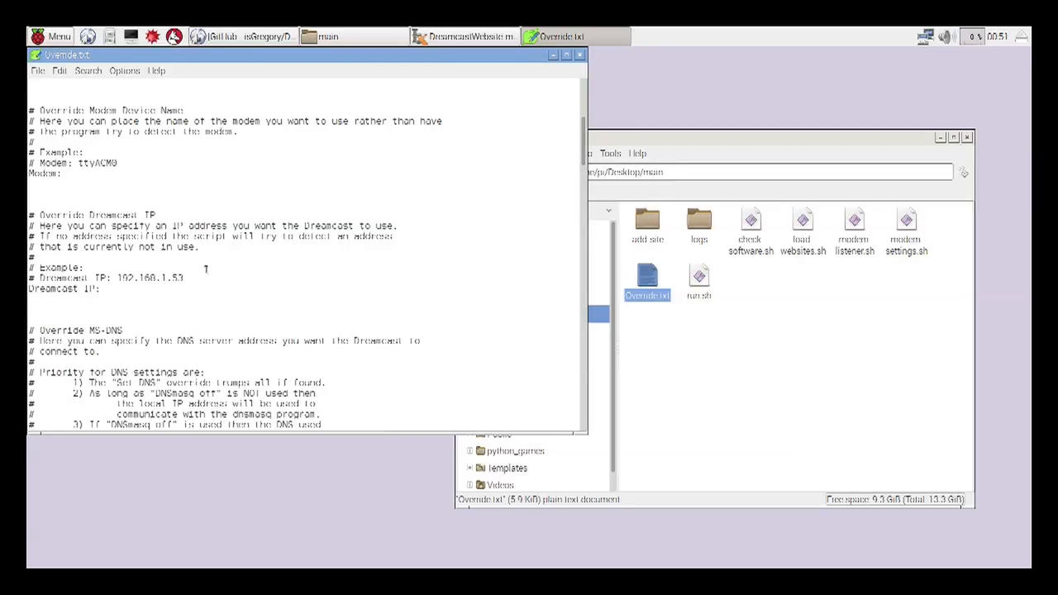
scroll("down", 3)
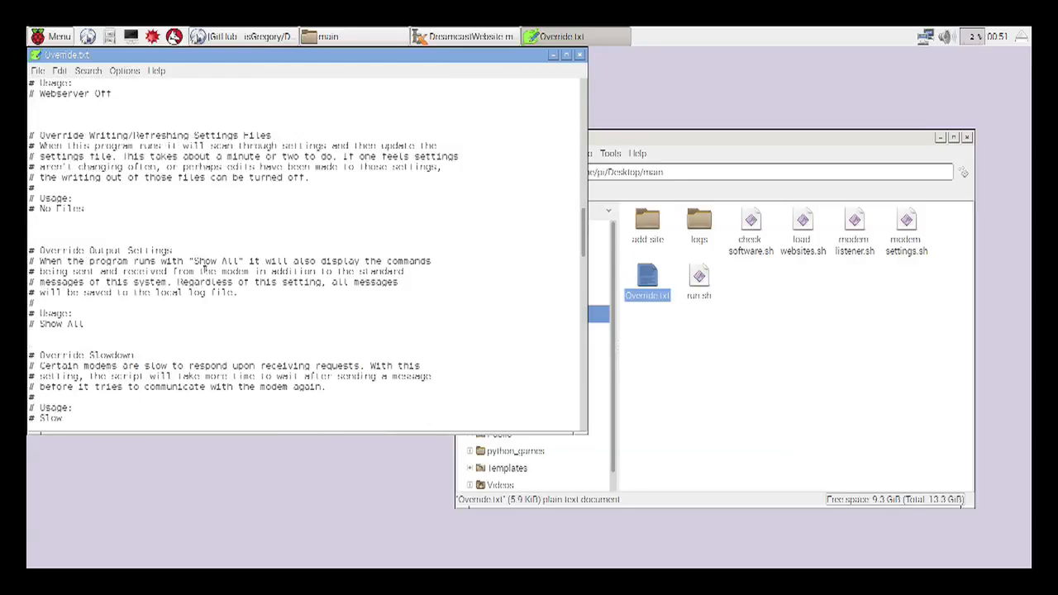
scroll("down", 3)
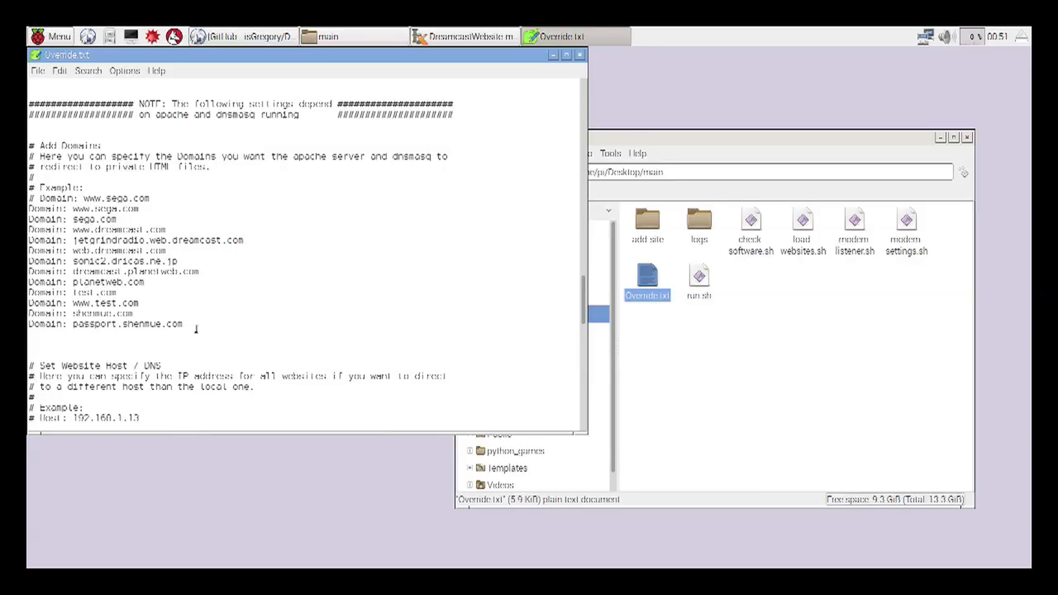
mouse_move(231, 304)
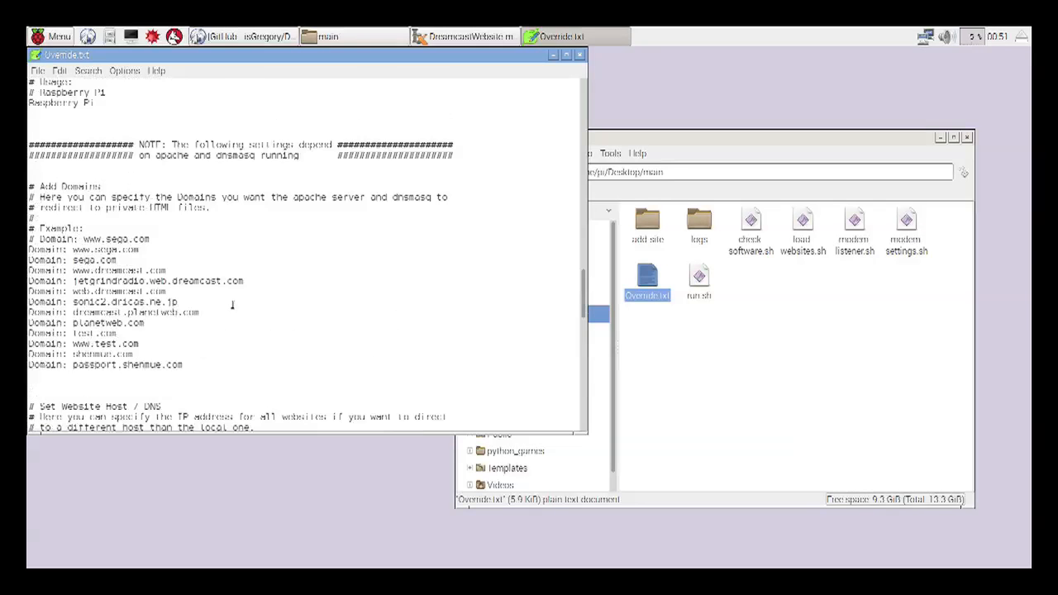
scroll("down", 3)
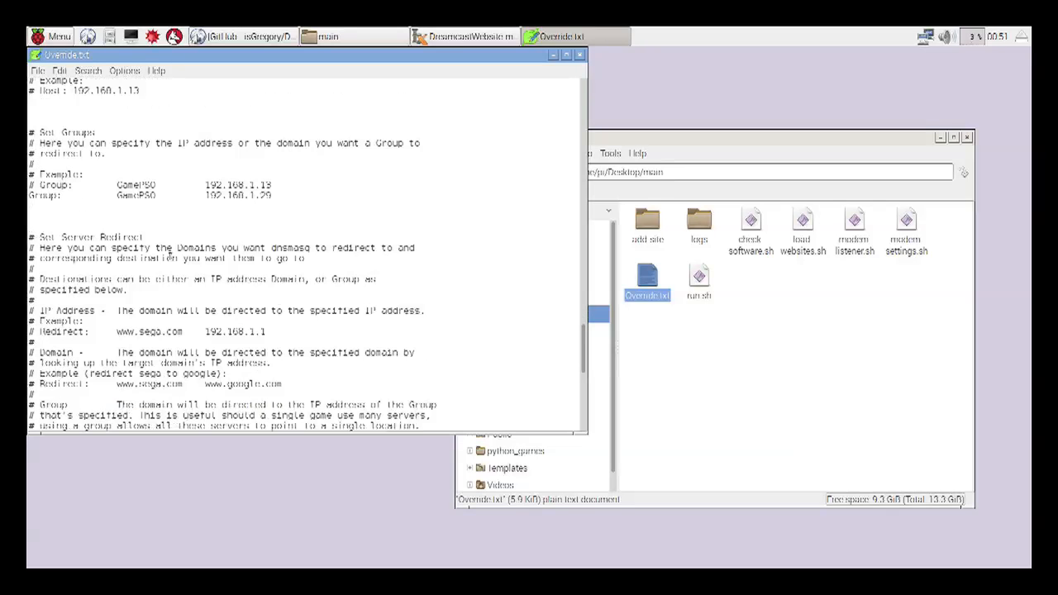
double_click(135, 195)
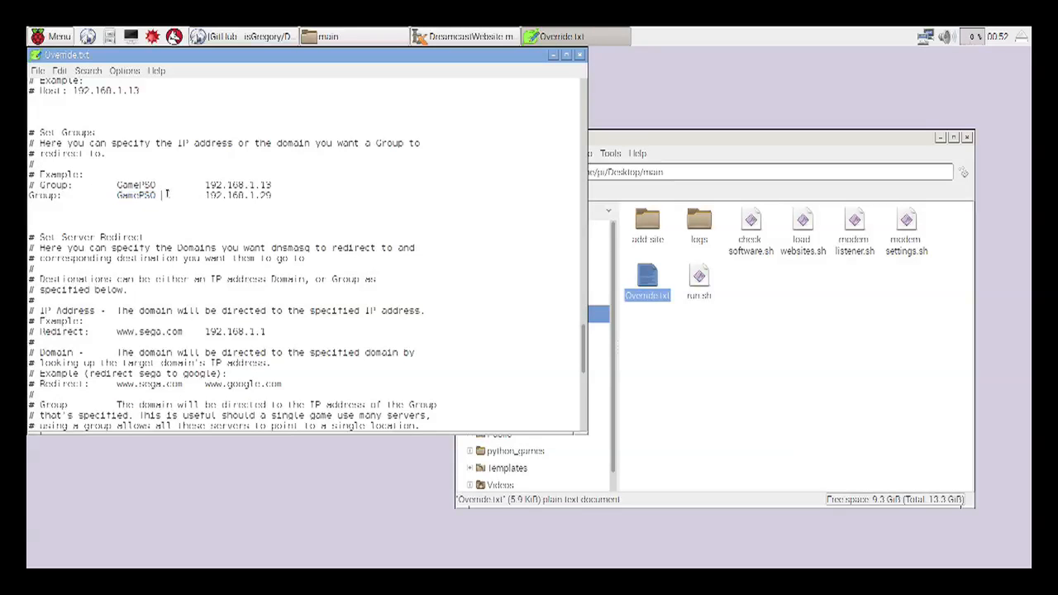
scroll("down", 3)
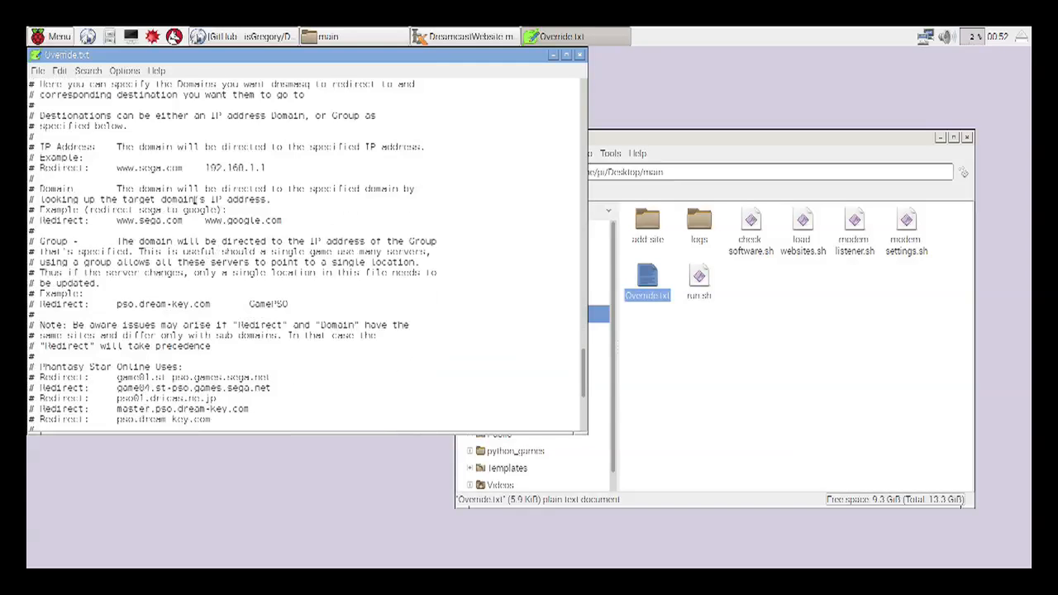
scroll("down", 3)
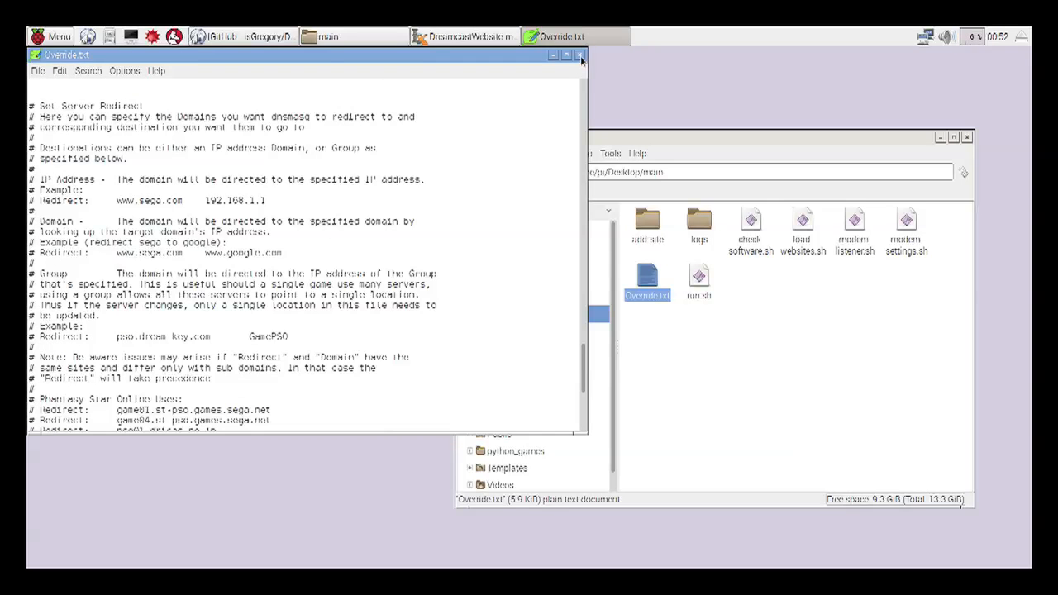
left_click(581, 54)
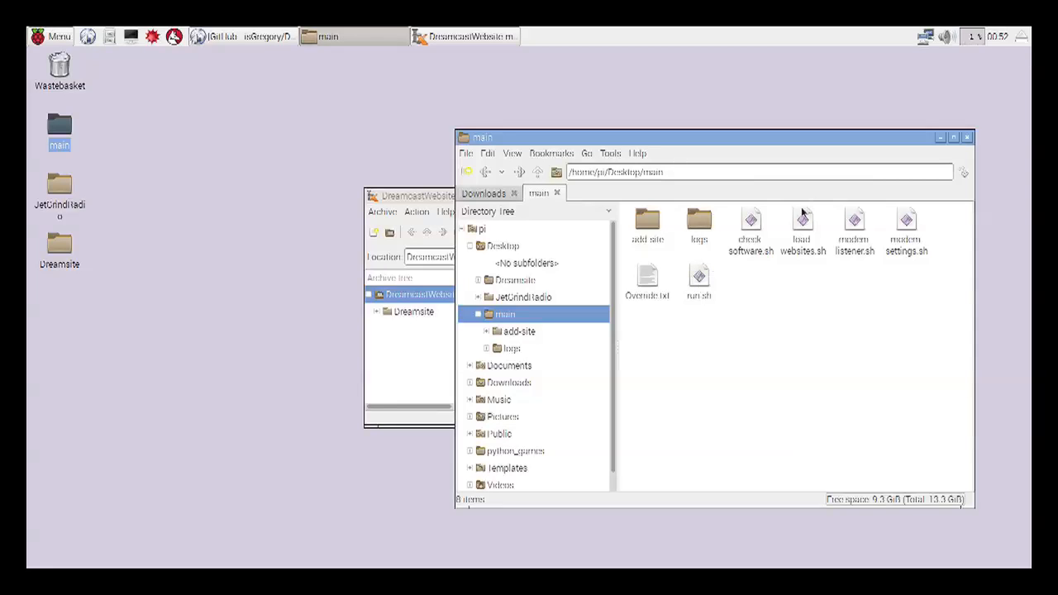
mouse_move(750, 273)
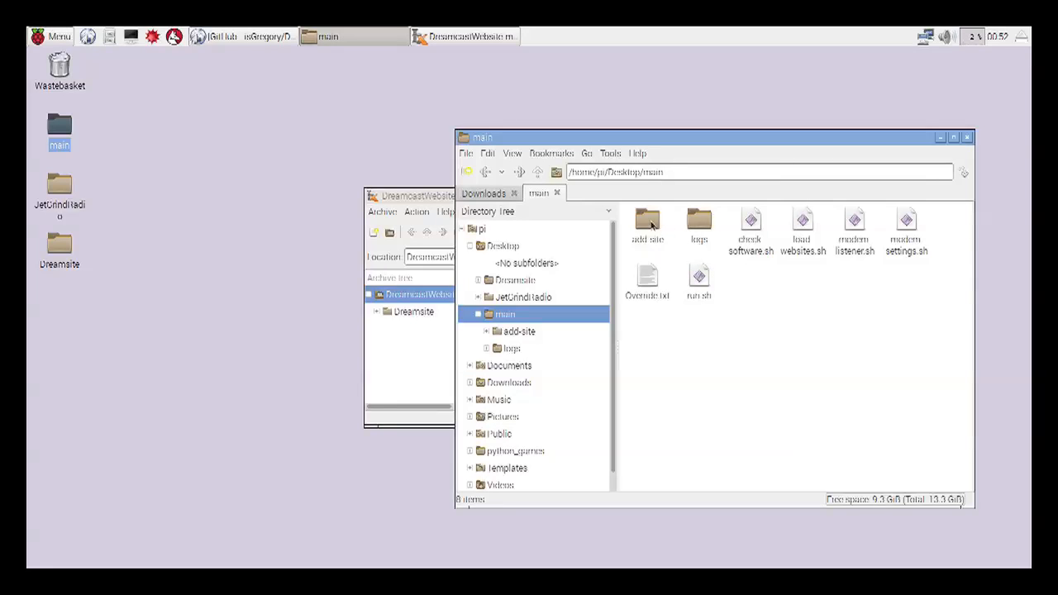
mouse_move(648, 224)
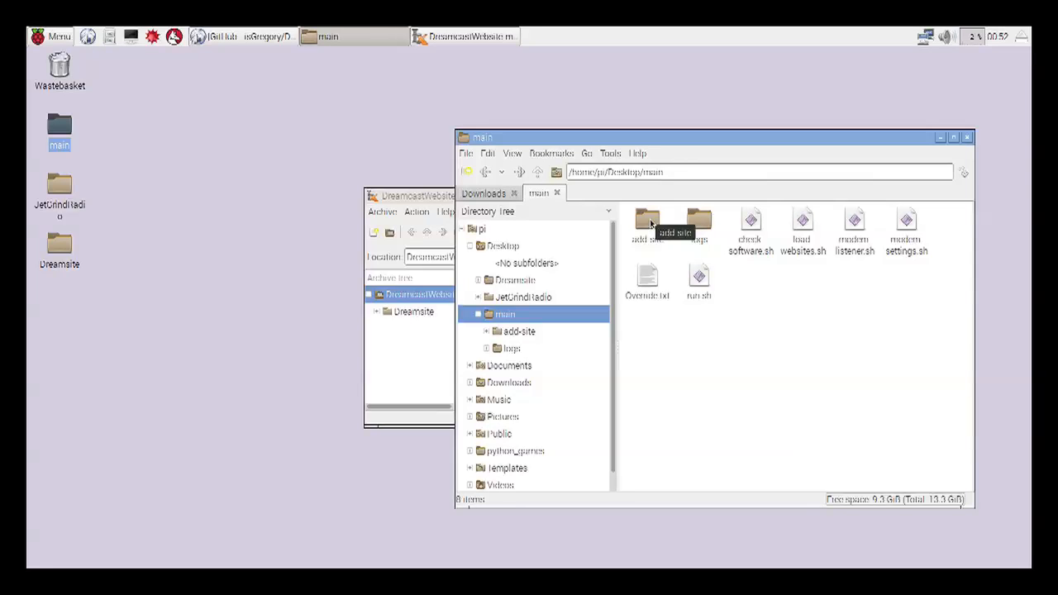
Move the Example folder in add site to the Wastebasket
right_click(646, 223)
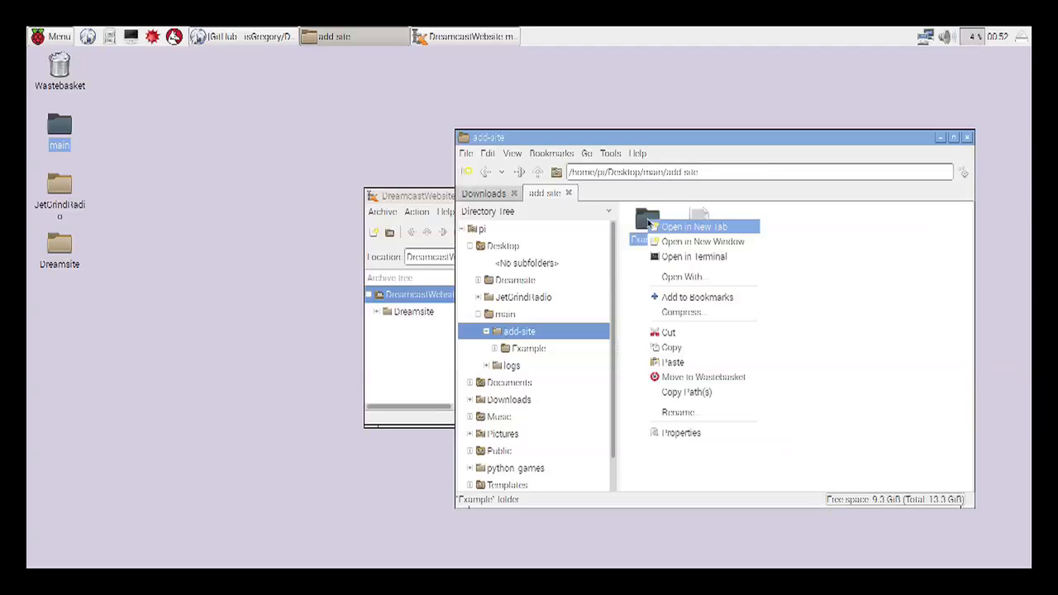
left_click(703, 377)
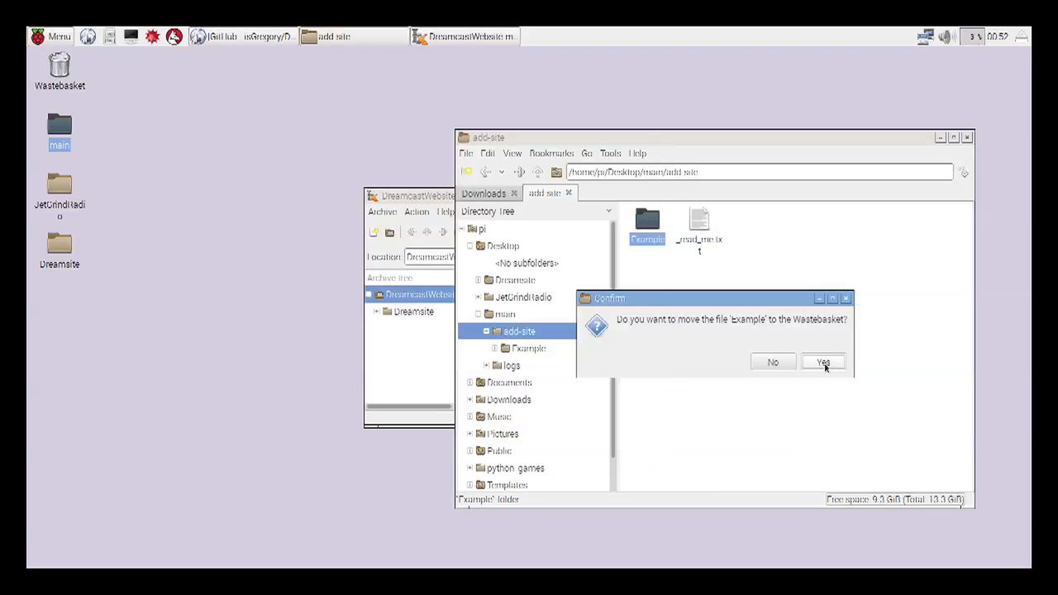
left_click(823, 362)
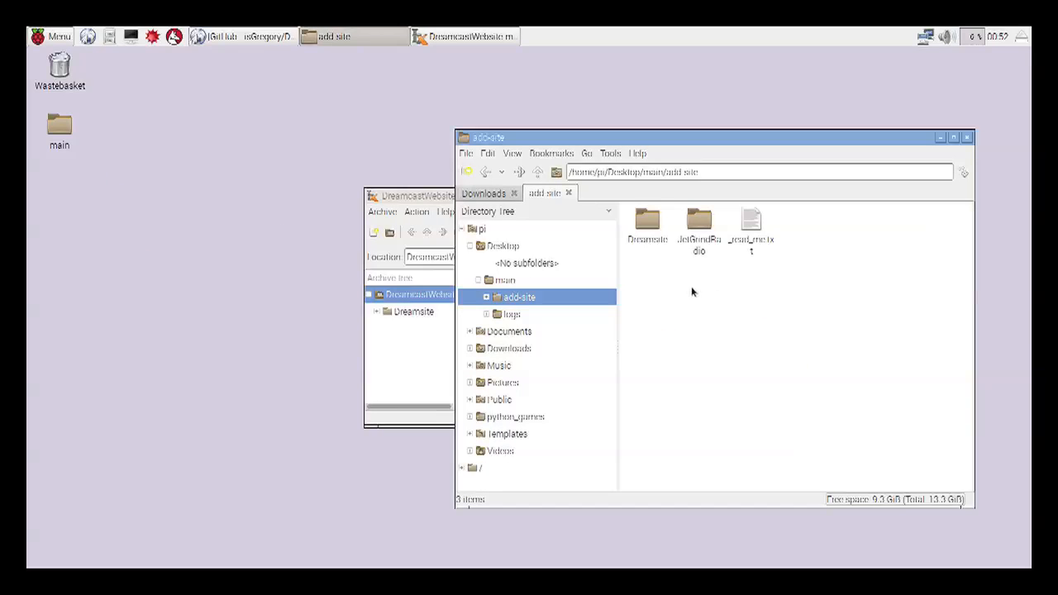
Look over the remaining Dreamsite and JetGrindRadio site folders
left_click(647, 224)
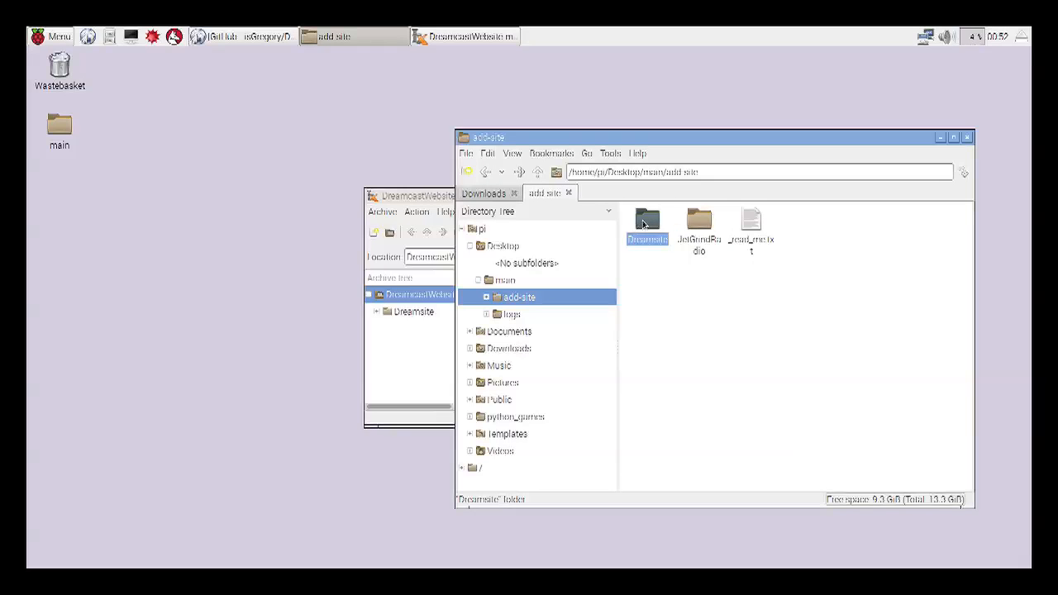
mouse_move(648, 218)
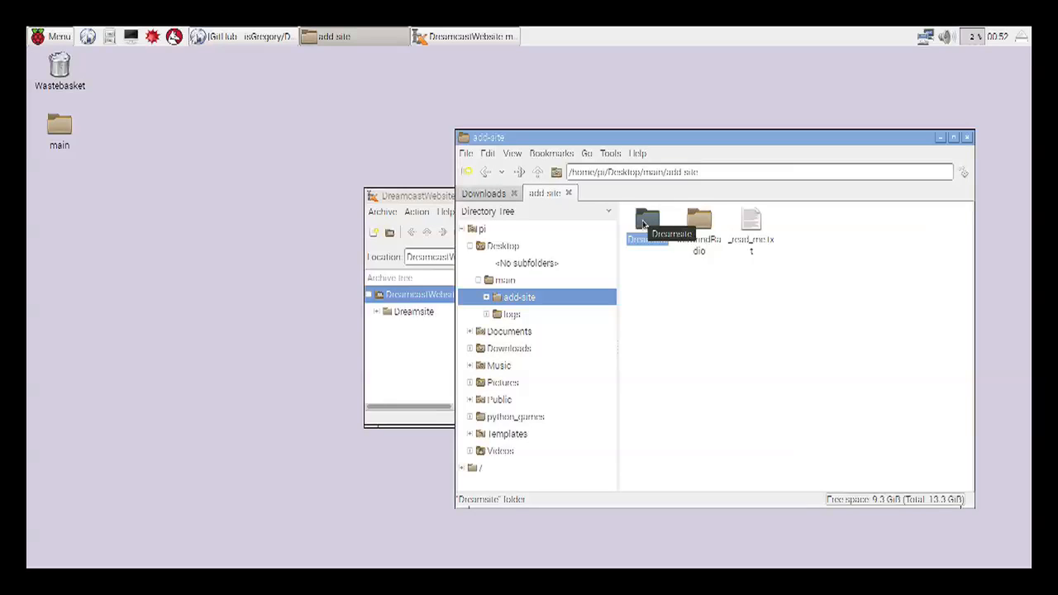
mouse_move(698, 223)
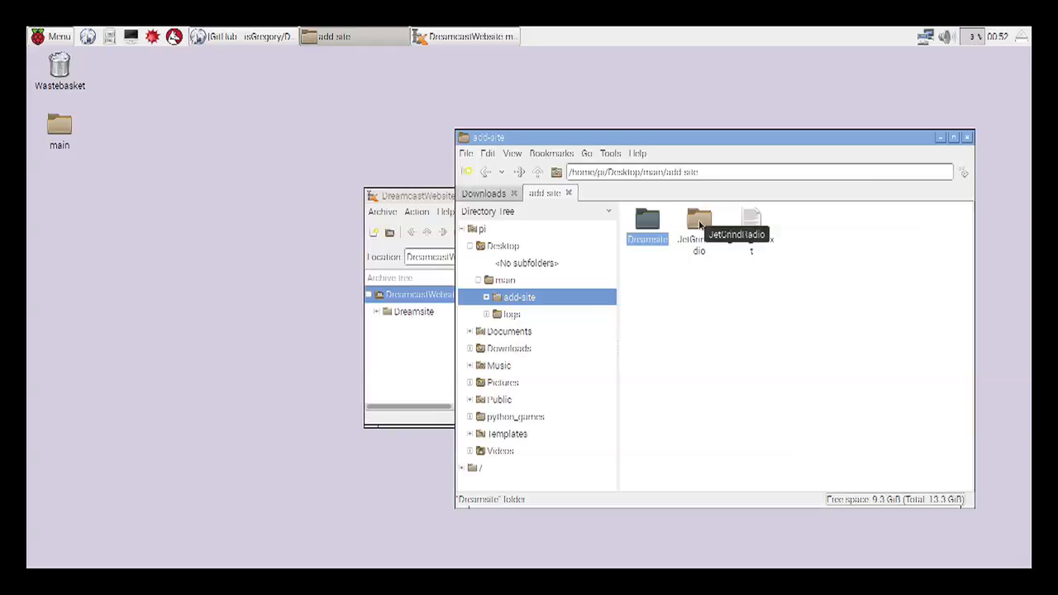
left_click(698, 224)
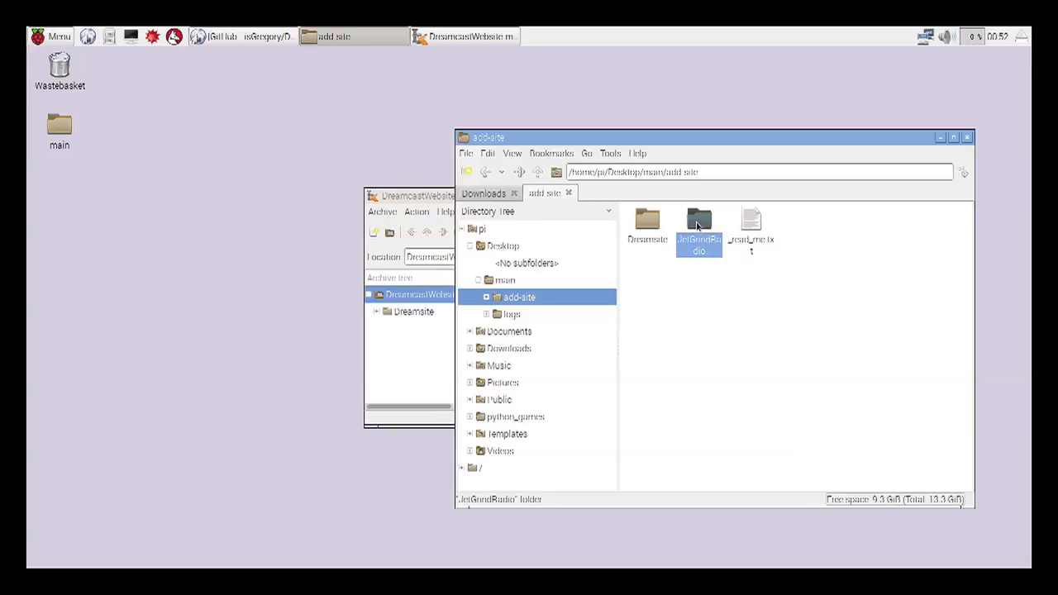
mouse_move(536, 172)
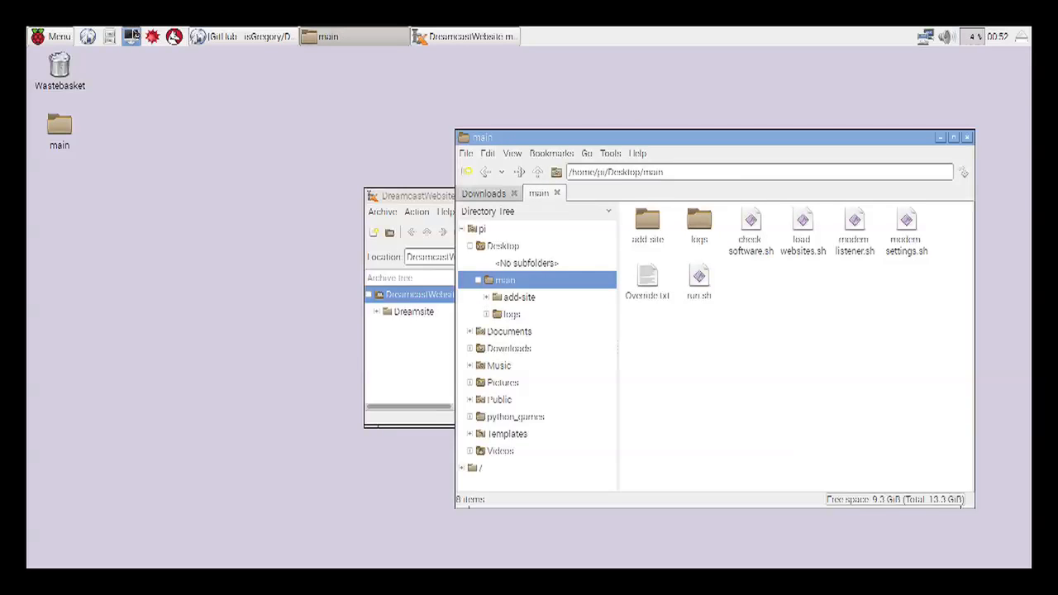
Launch LXTerminal and list the home folder with ls
left_click(131, 36)
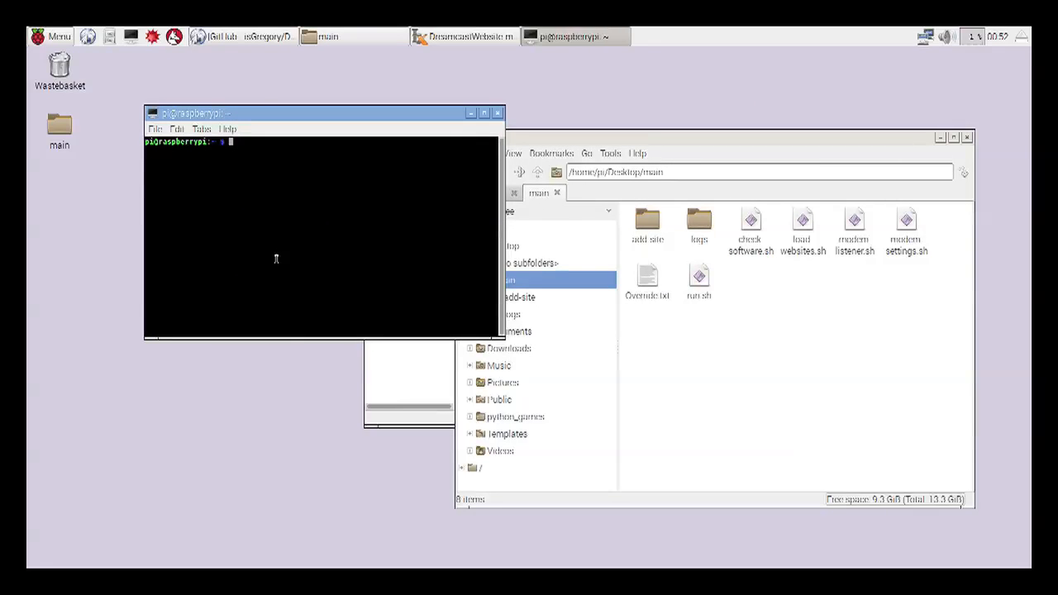
mouse_move(603, 147)
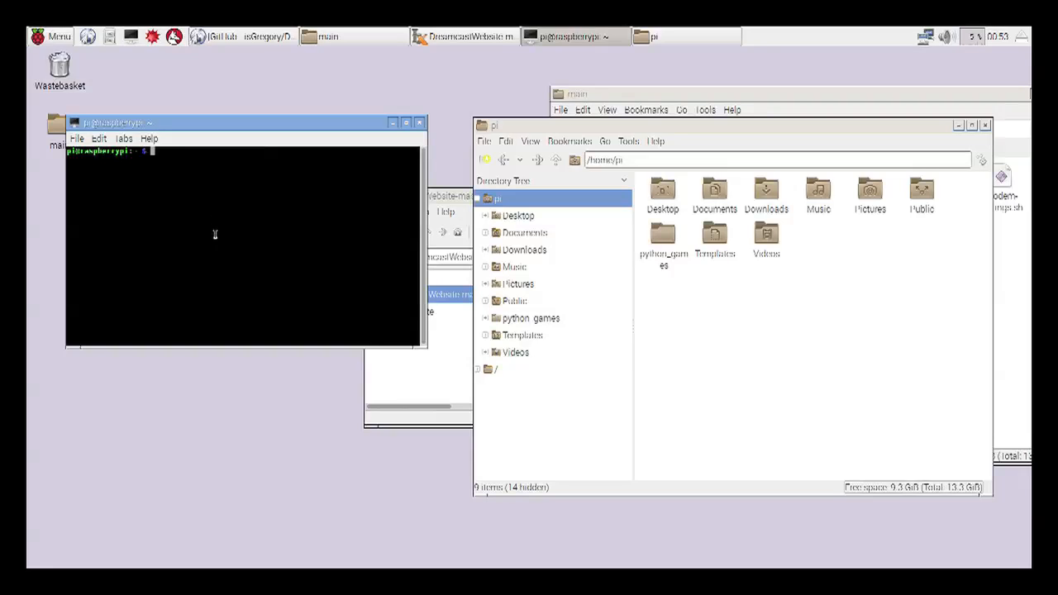
type("ls")
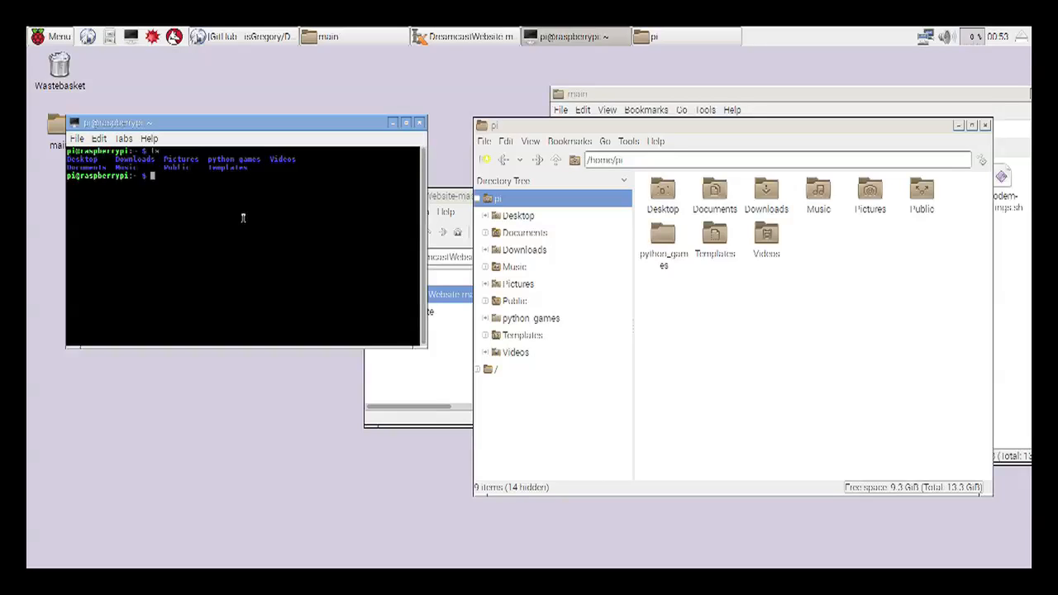
mouse_move(224, 122)
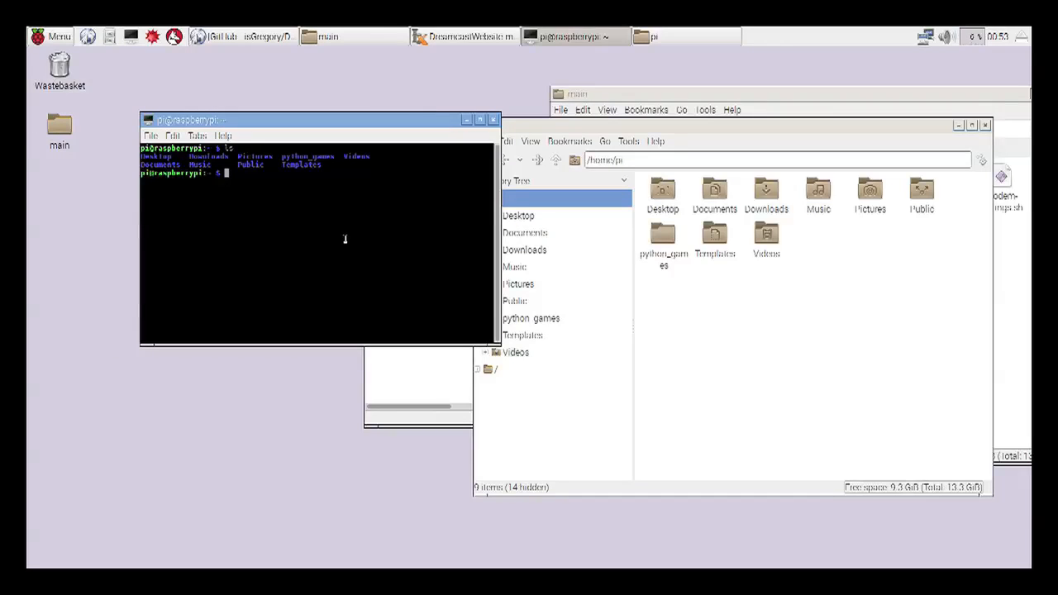
Change into Desktop then main, listing each folder's contents
type("cd")
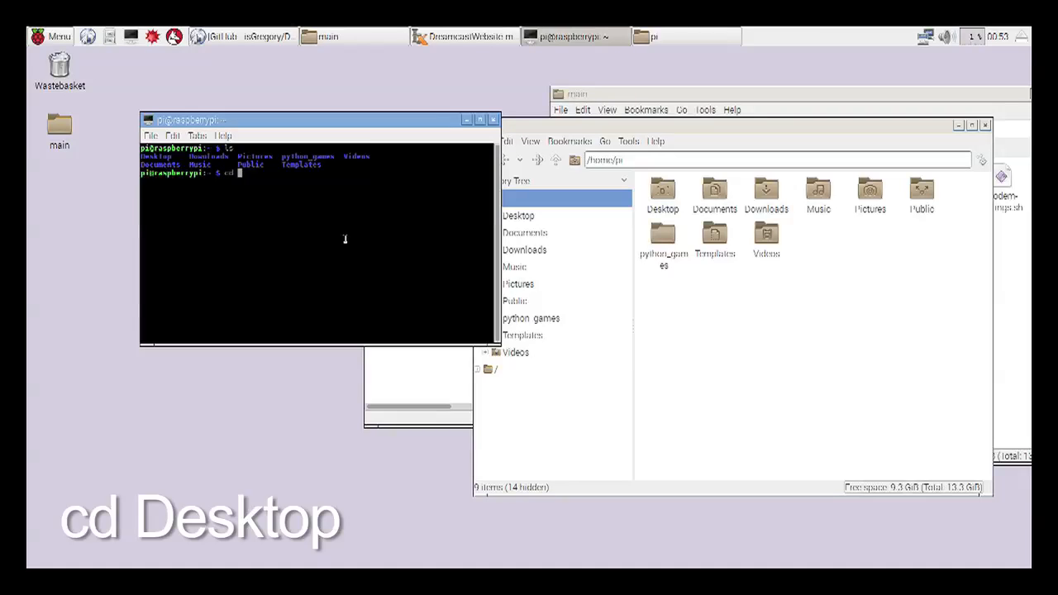
type("Desktop")
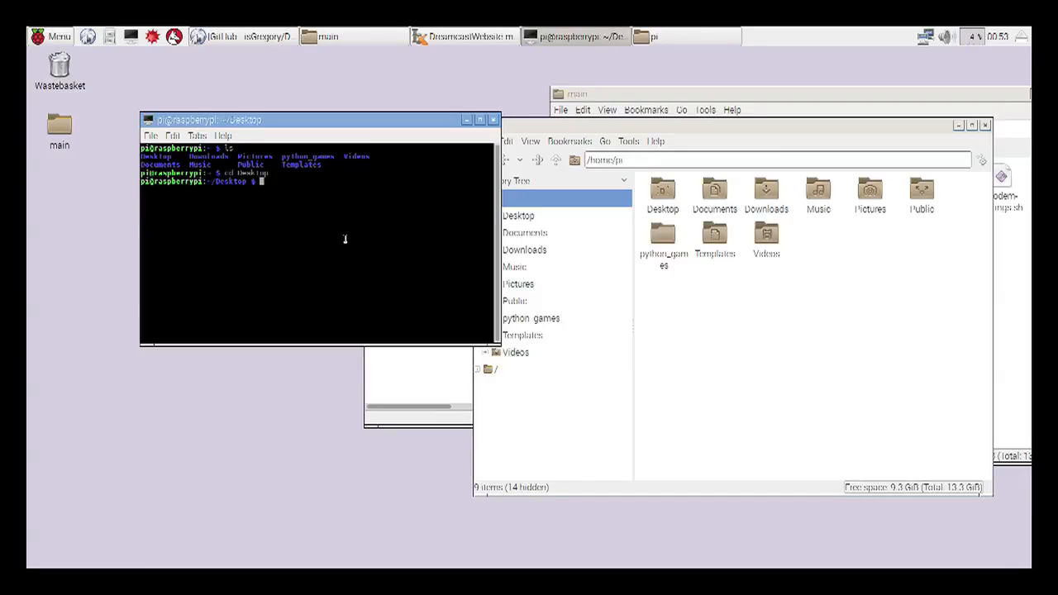
type("ls")
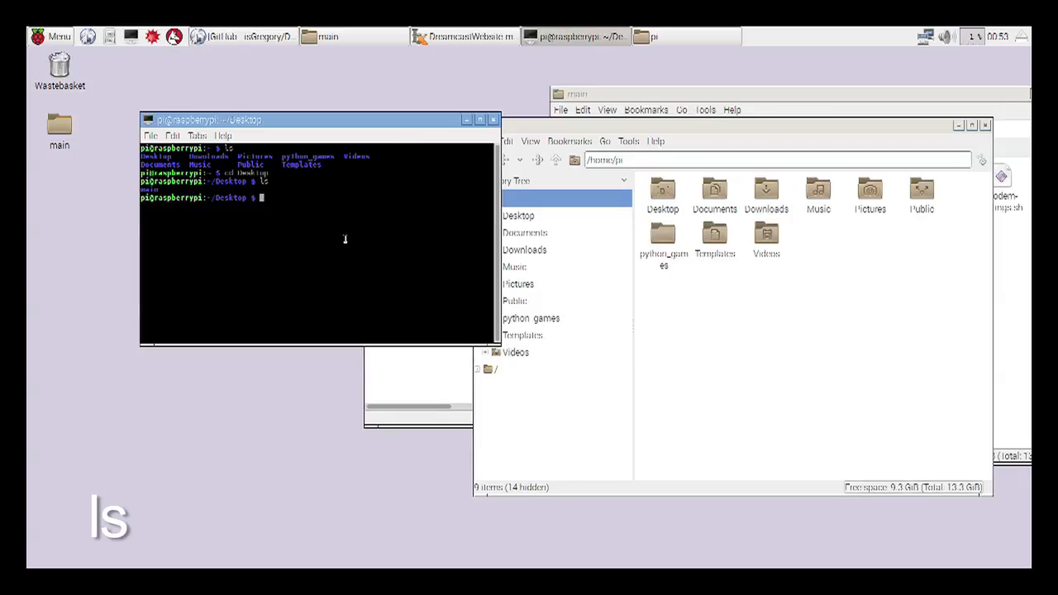
type("cd main")
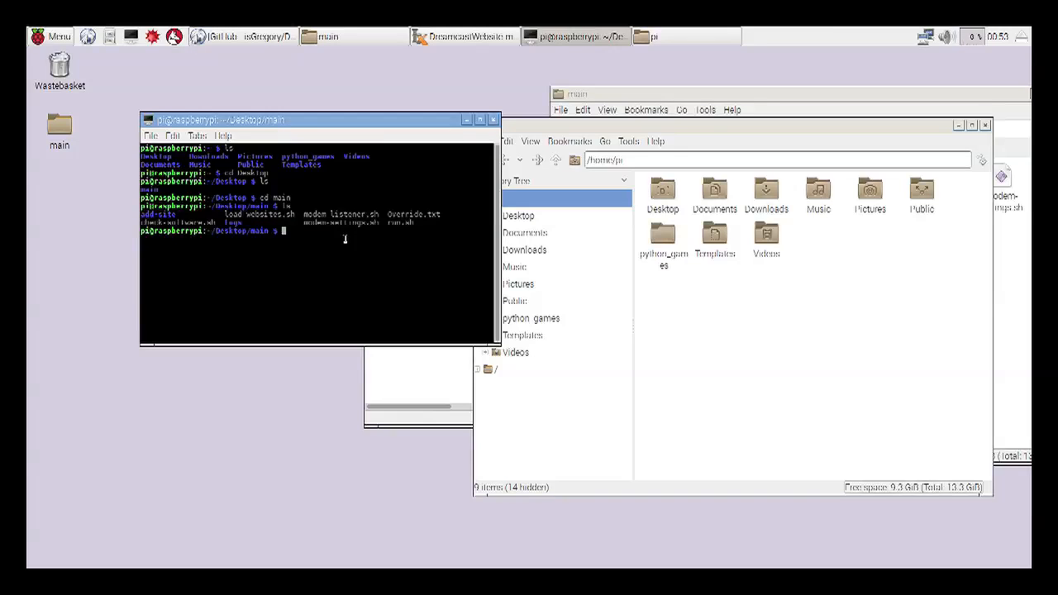
Run sudo chmod 755 run.sh to make the script executable
type("sudo")
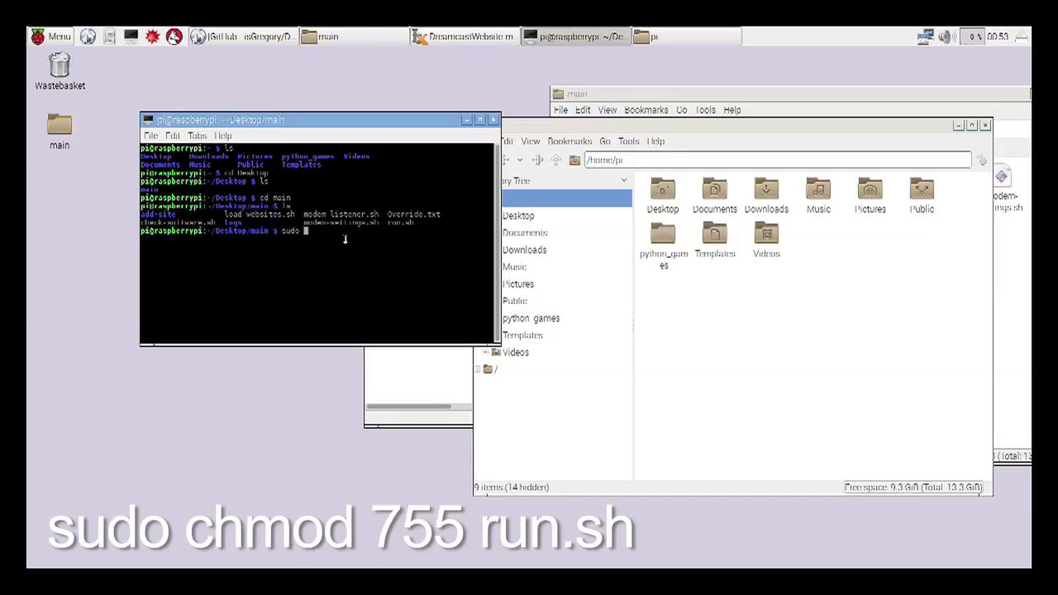
type("ch")
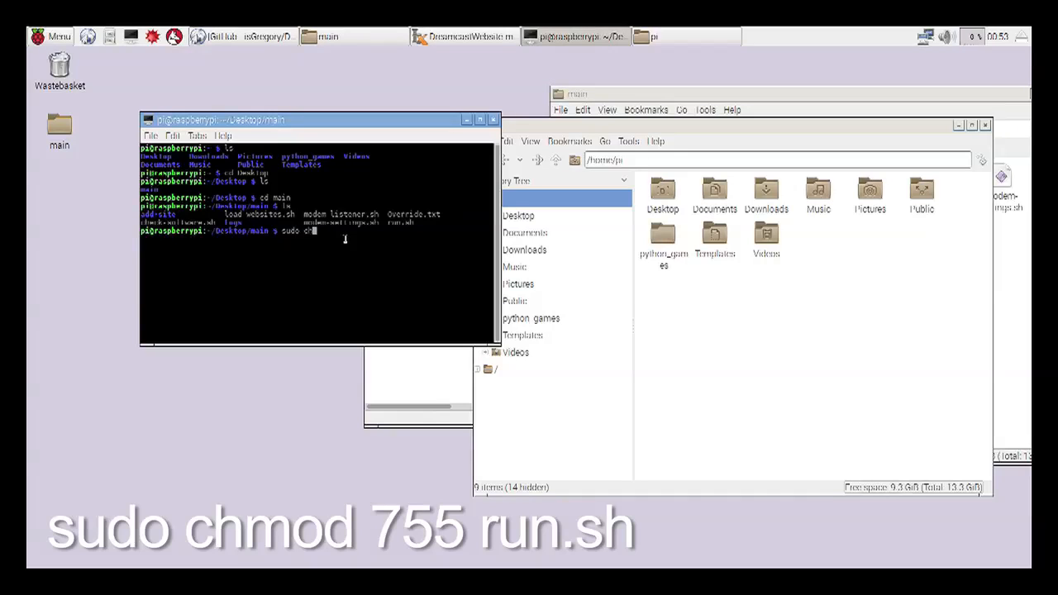
type("mod")
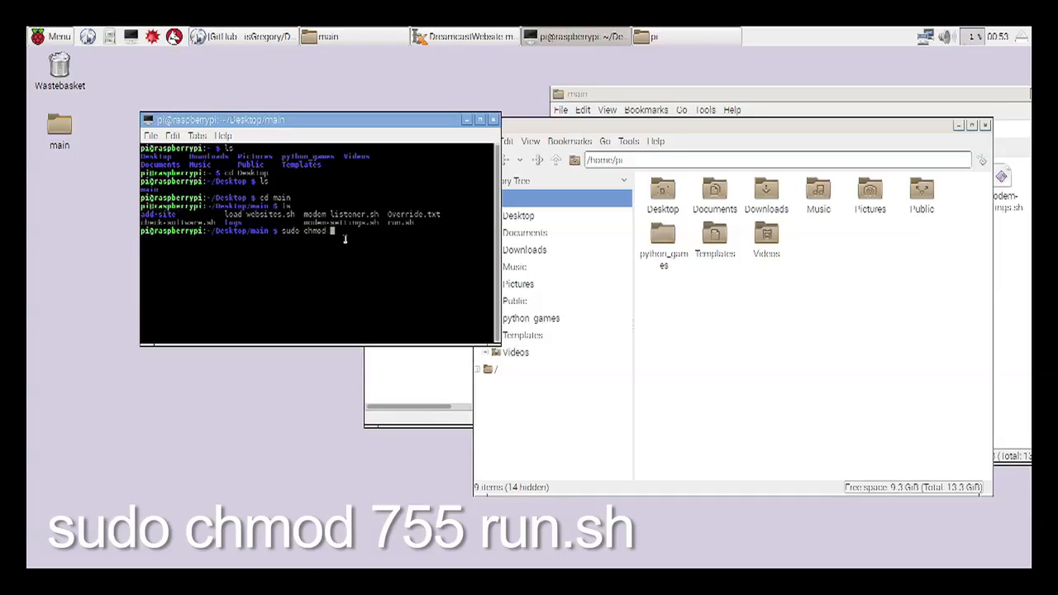
type("755")
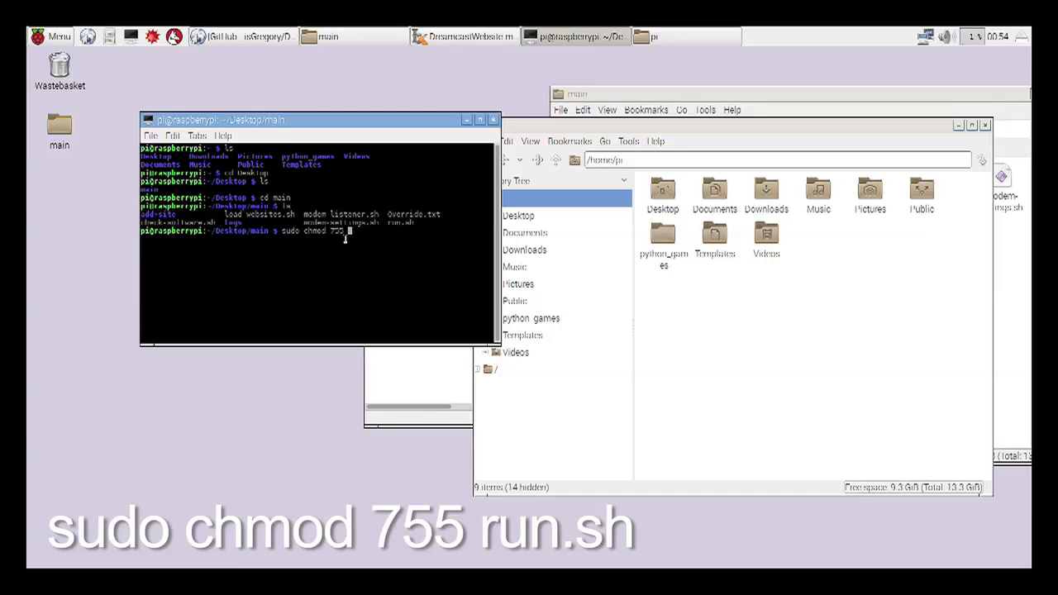
type("run.sh")
type("l")
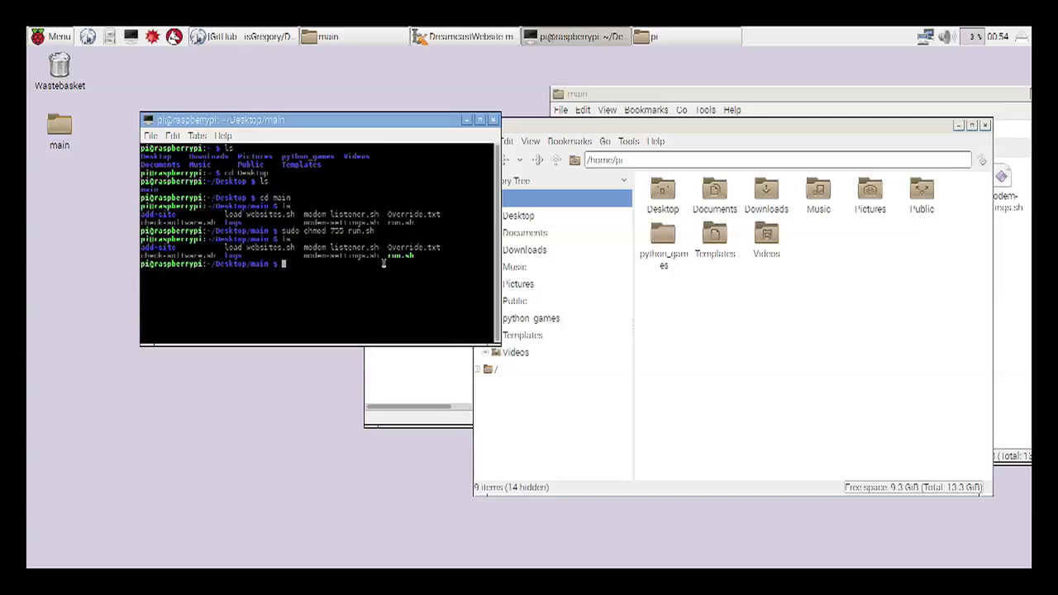
Type sudo ./run.sh at the prompt without running it yet
type("sudo ./run.sh")
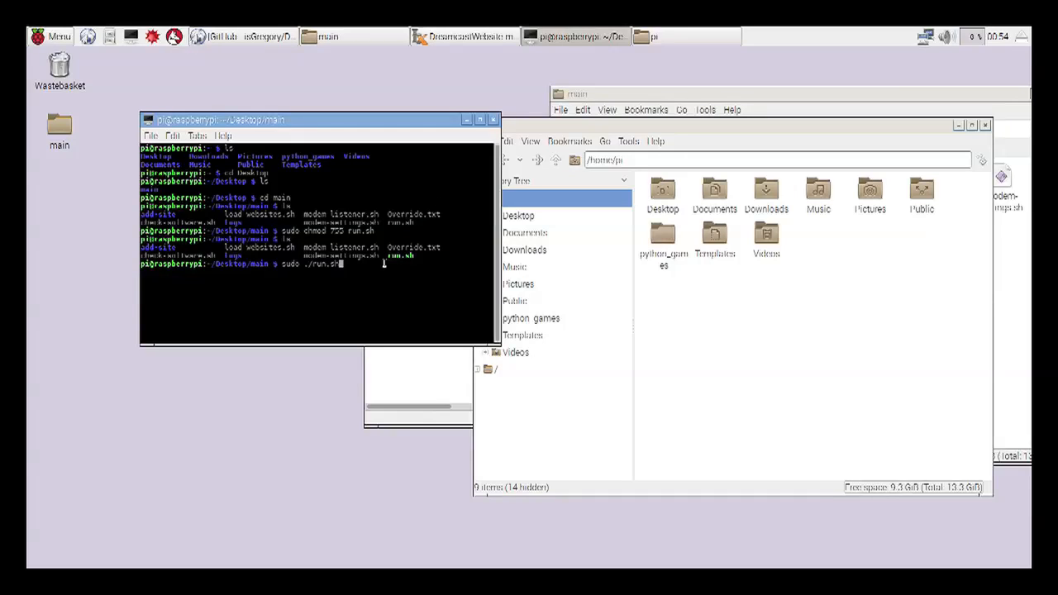
key("Return")
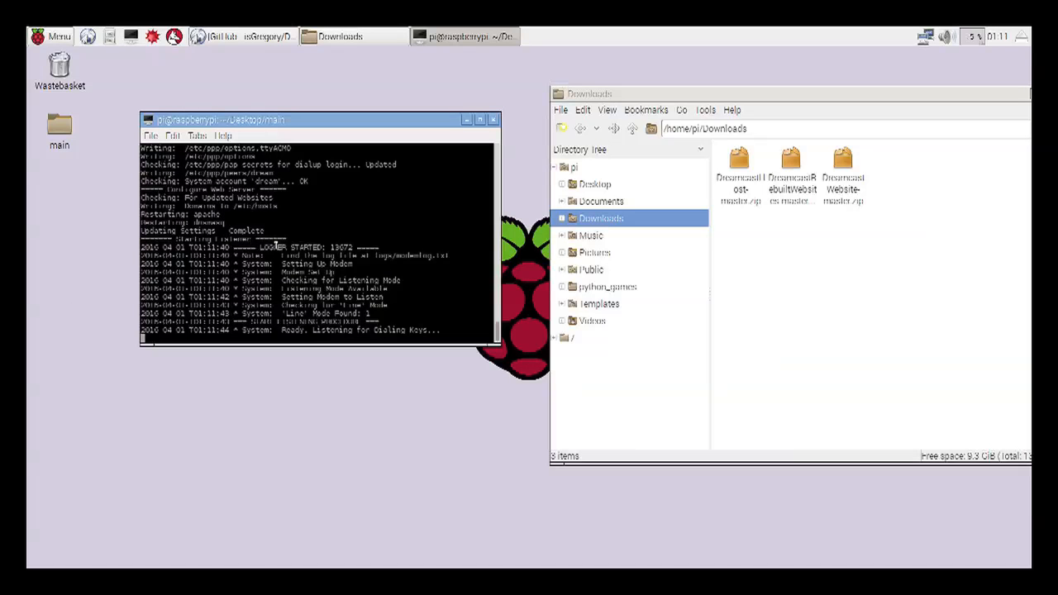
mouse_move(408, 473)
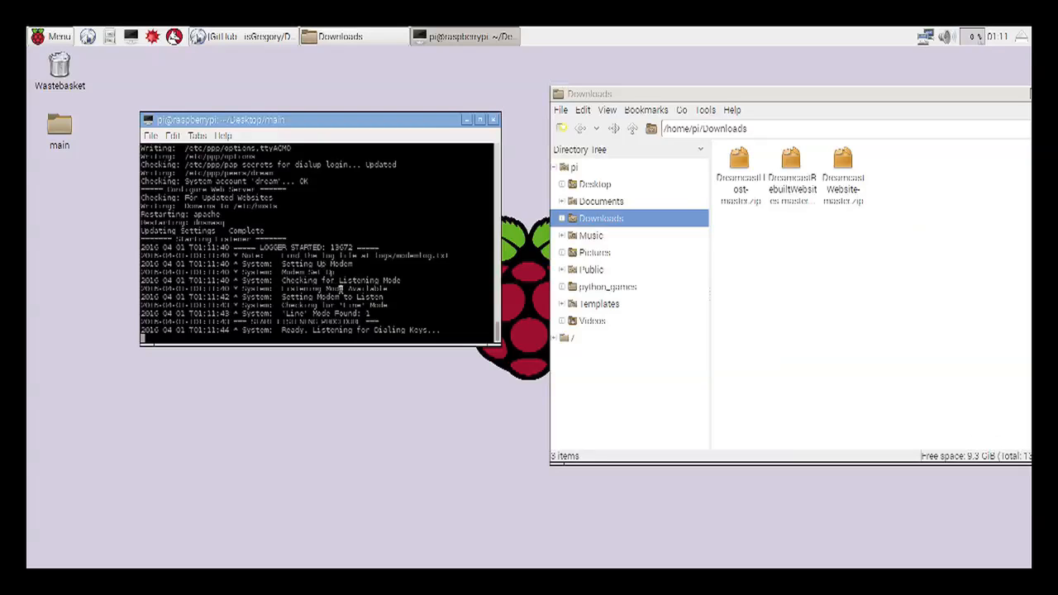
mouse_move(298, 354)
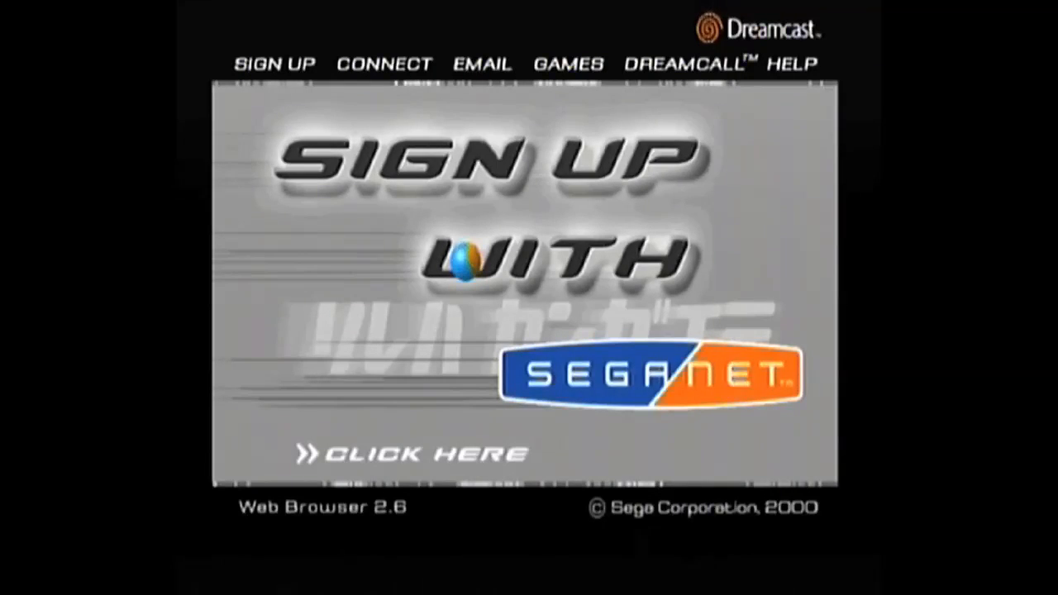
Select CONNECT/setup to reach the Internet Connection and Email Account setup menu
left_click(413, 453)
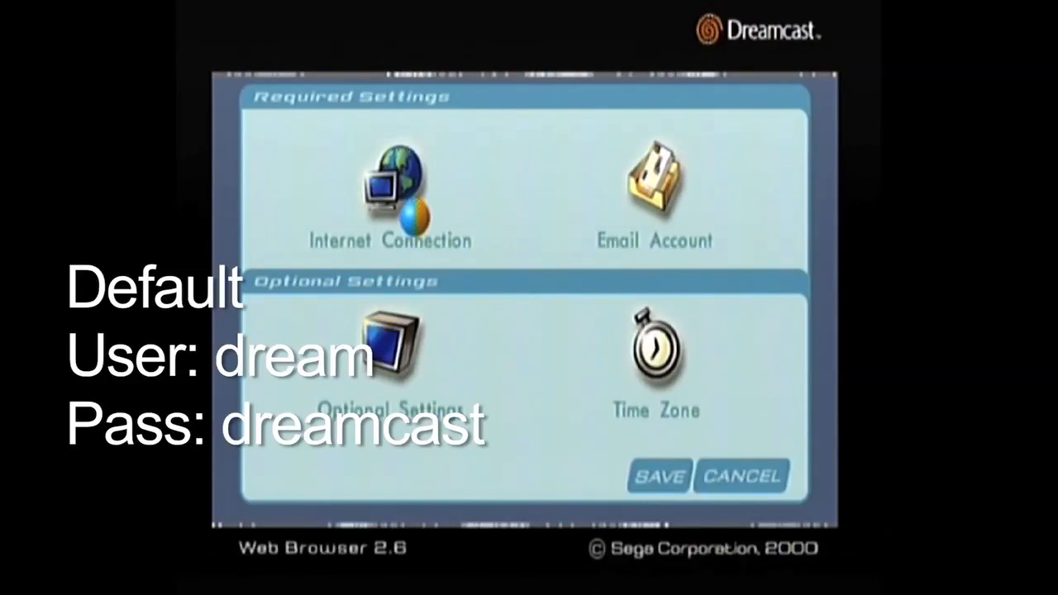
Show the Basic Info connection settings: login dream, dial-up number 555, dial options AT&F0
left_click(388, 190)
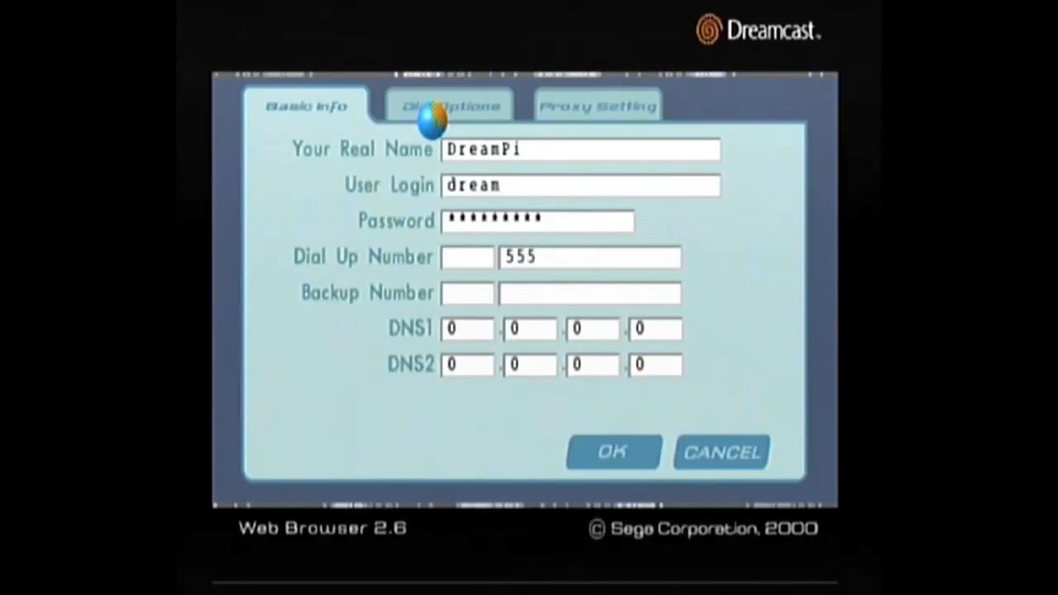
left_click(450, 106)
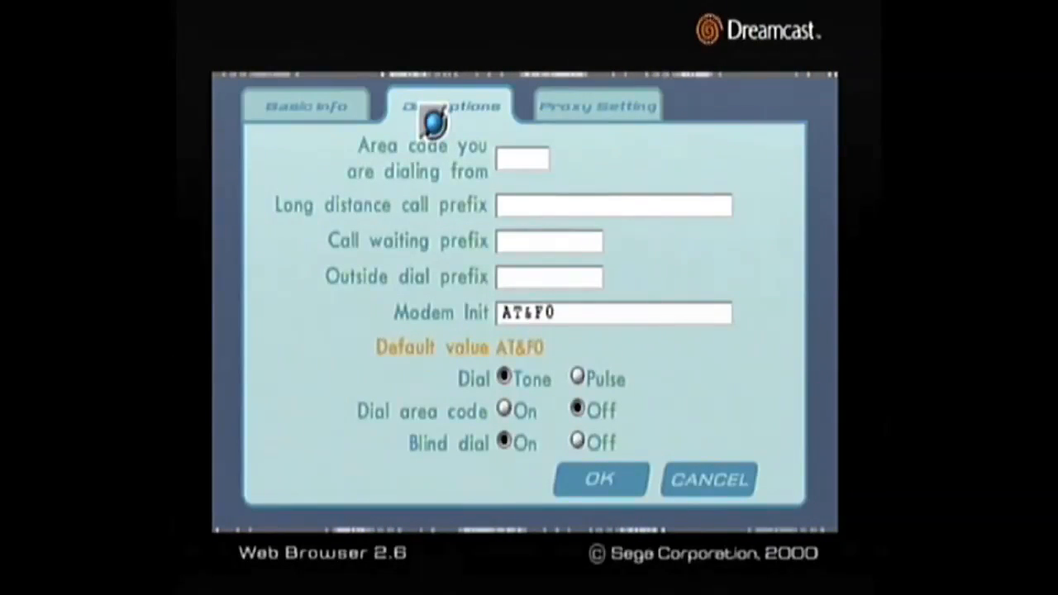
mouse_move(413, 217)
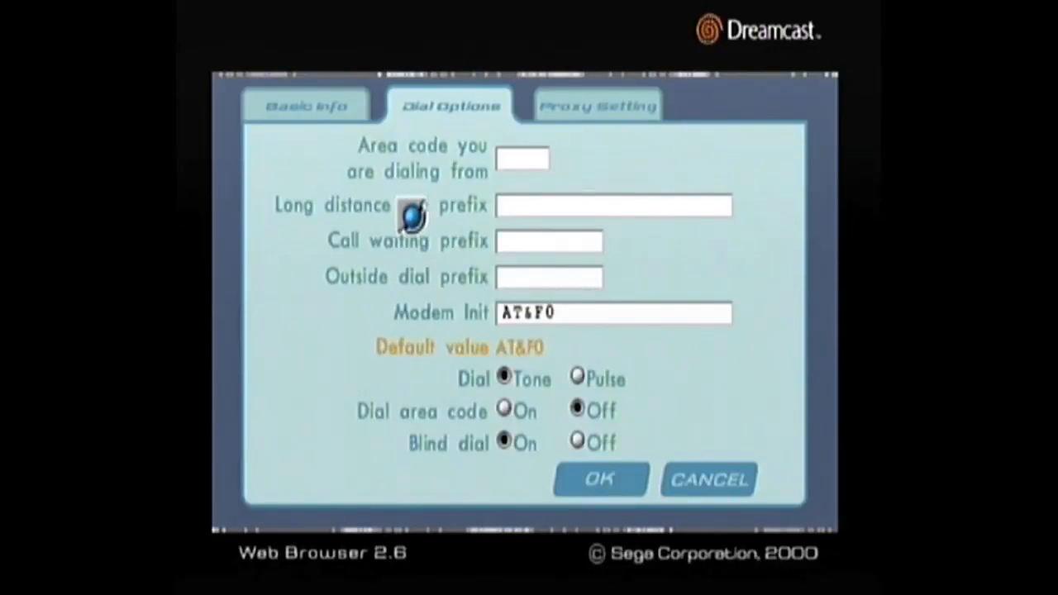
mouse_move(285, 261)
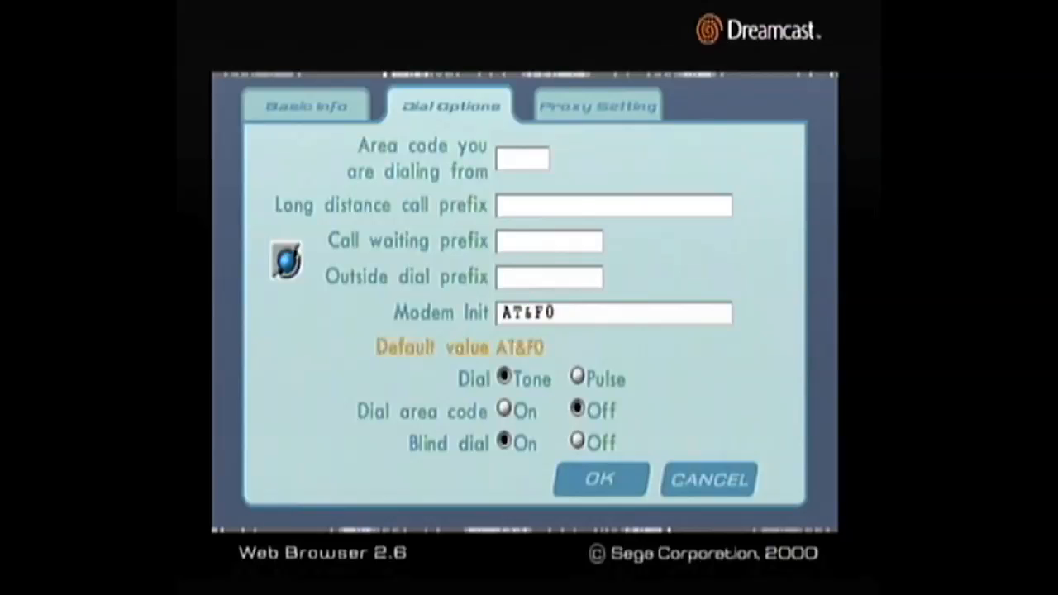
mouse_move(499, 108)
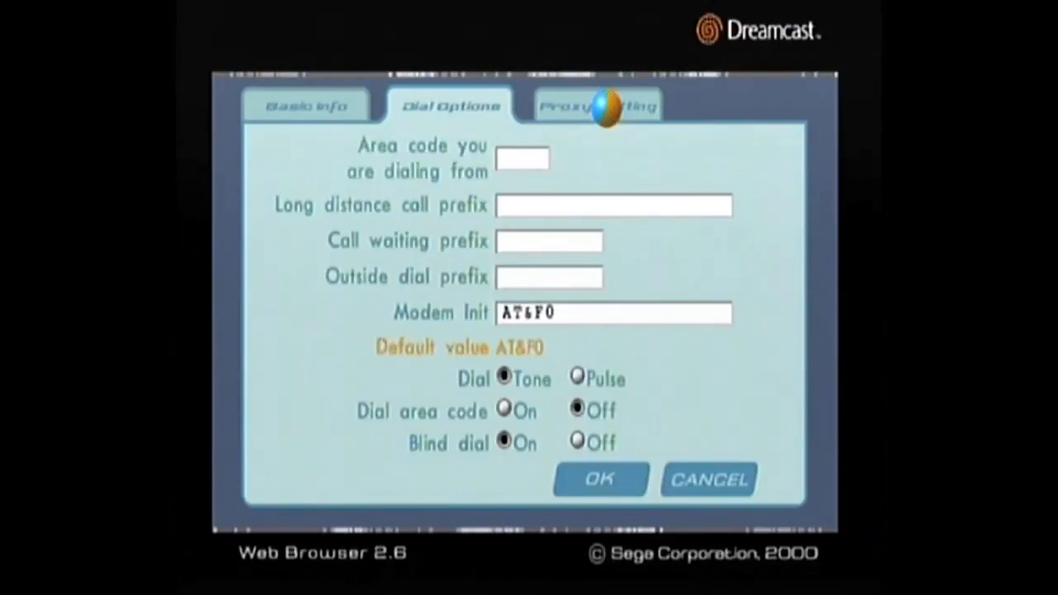
Switch to the Proxy Setting page, where Use Proxy is set to No
left_click(597, 105)
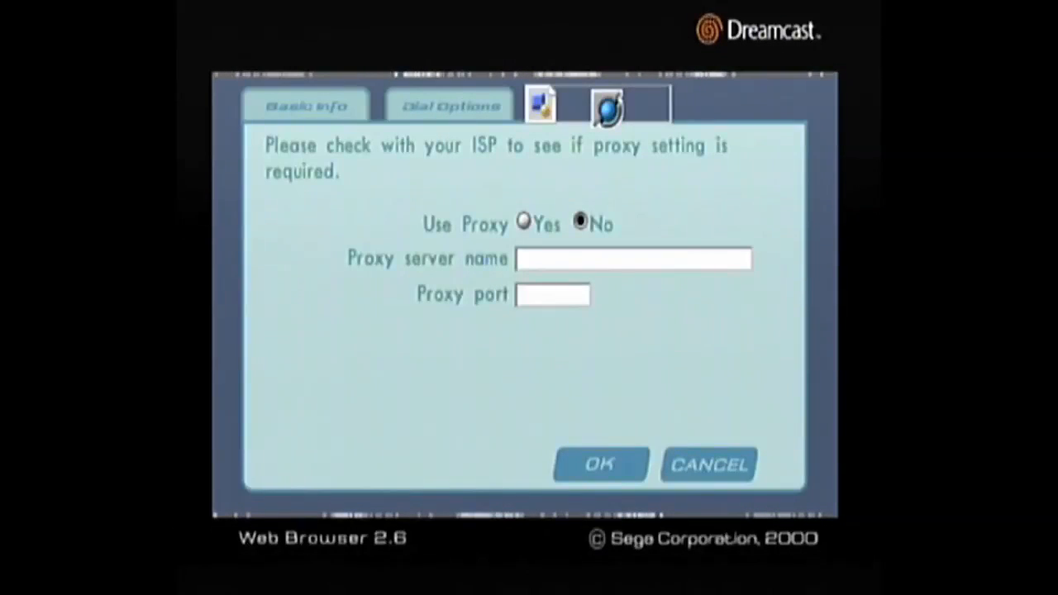
Confirm the connection settings with Use Proxy left at No and connect to the VMU Upload page
left_click(599, 105)
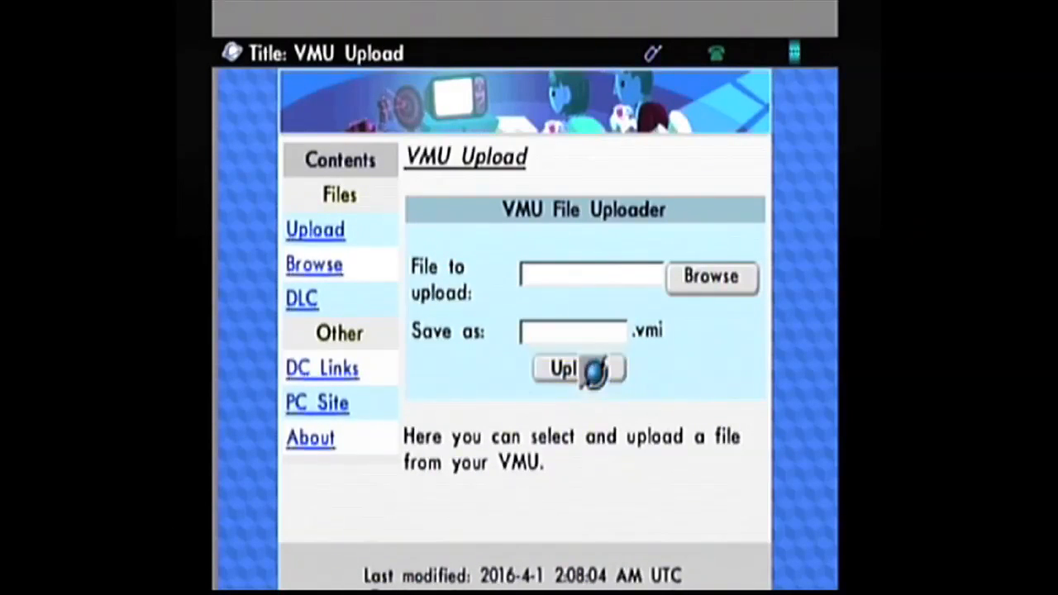
mouse_move(380, 372)
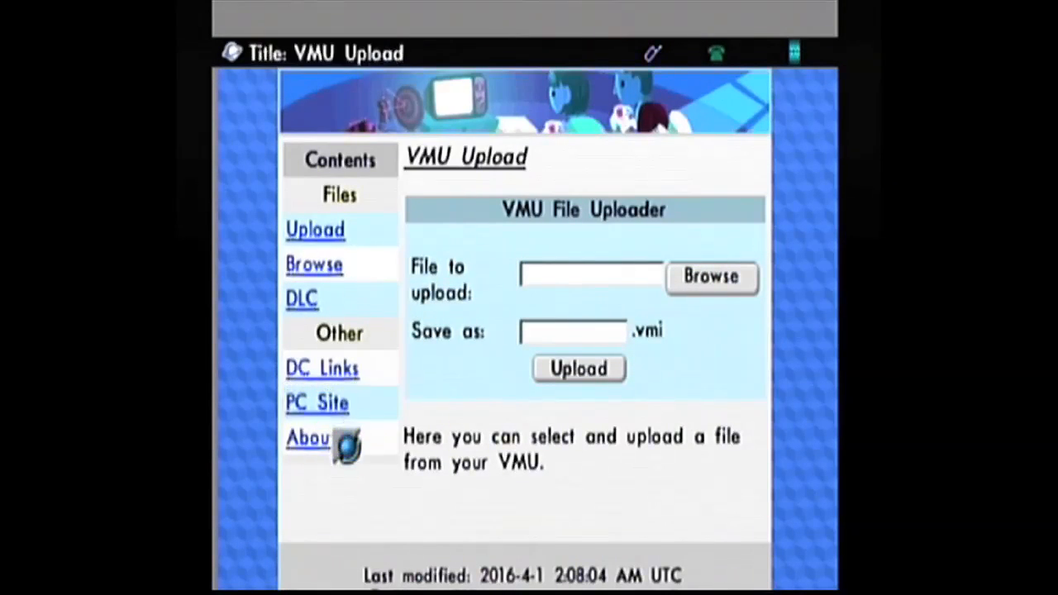
Browse the memory card and choose the PSO IMG save as the file to upload
left_click(592, 278)
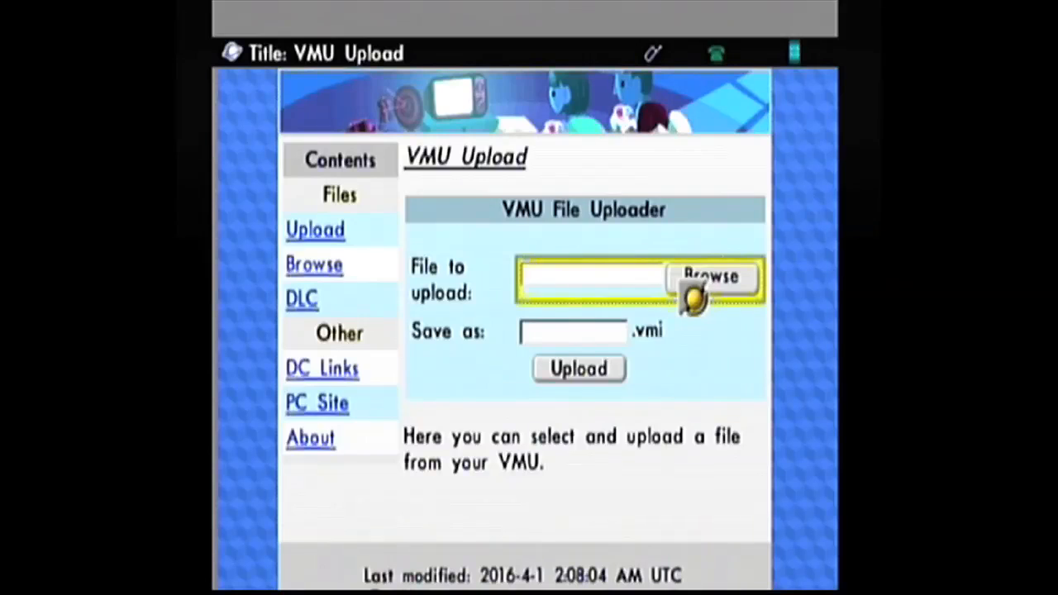
left_click(709, 277)
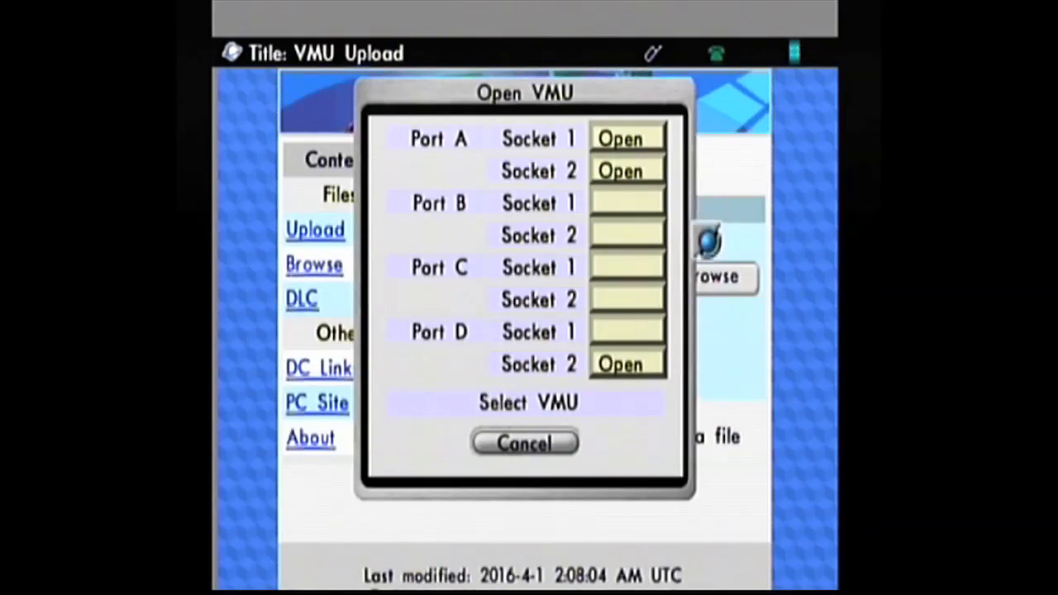
left_click(627, 139)
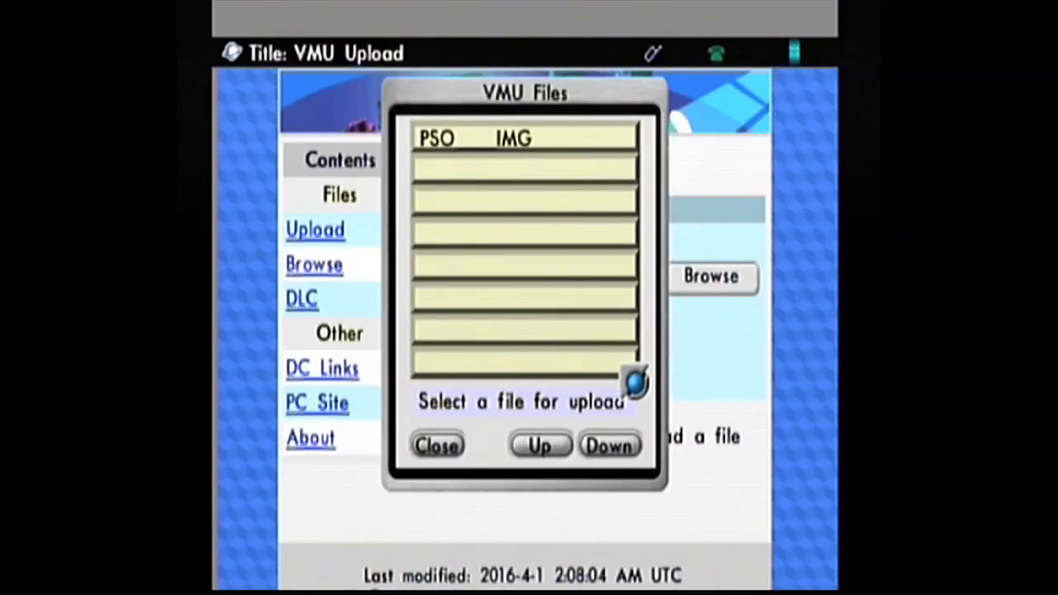
left_click(524, 139)
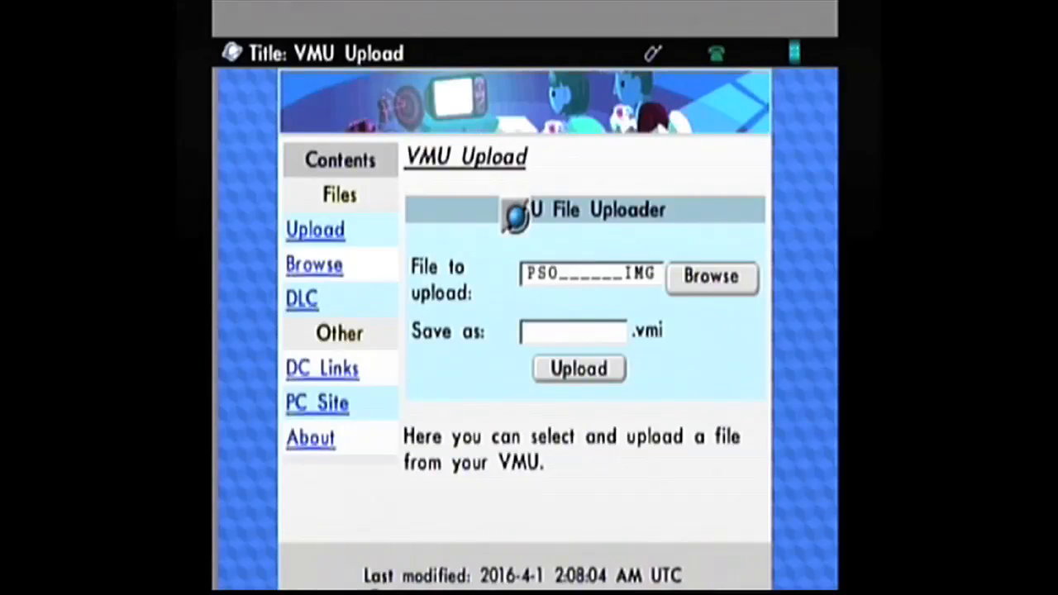
Name the upload testimg in the Save as field and submit it to the site
left_click(572, 331)
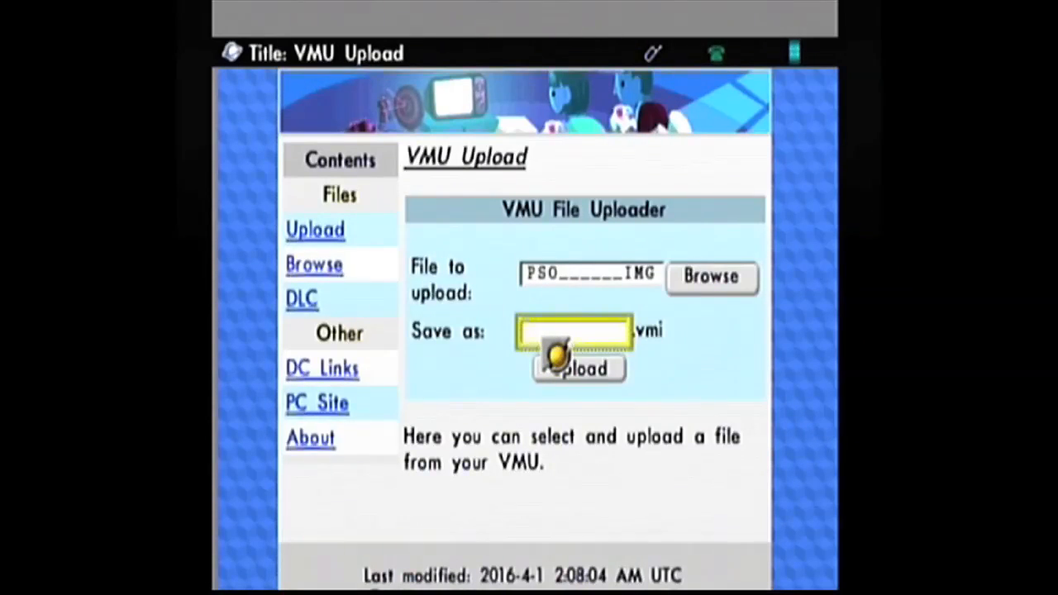
left_click(572, 331)
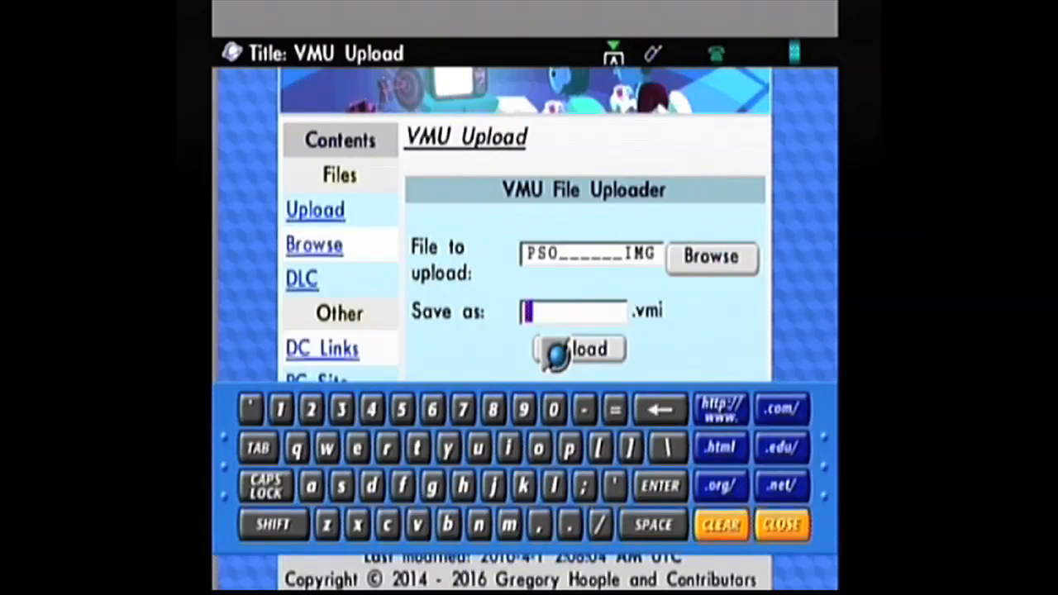
type("testimg")
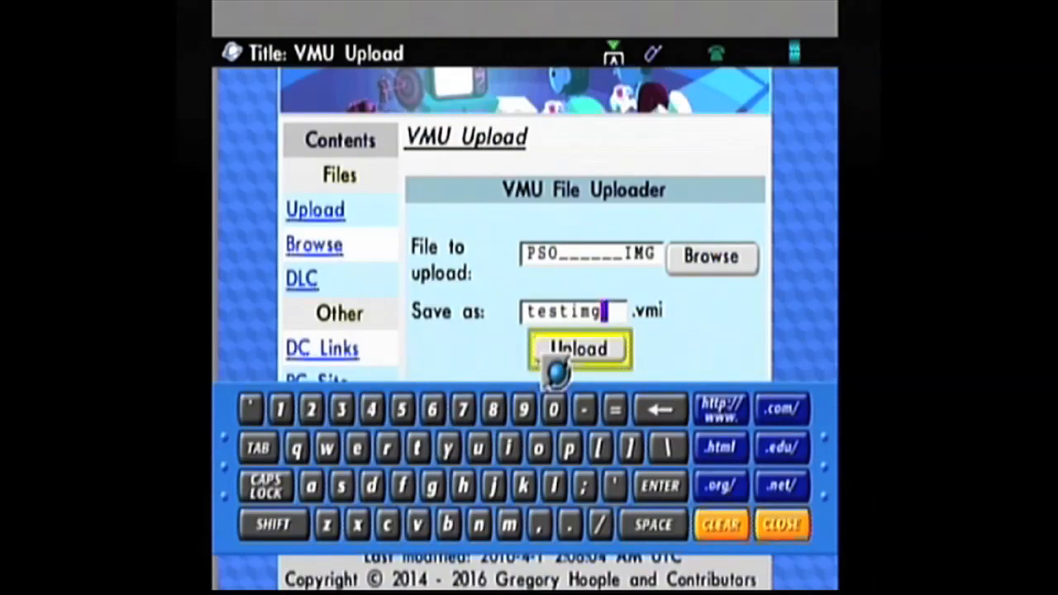
left_click(579, 347)
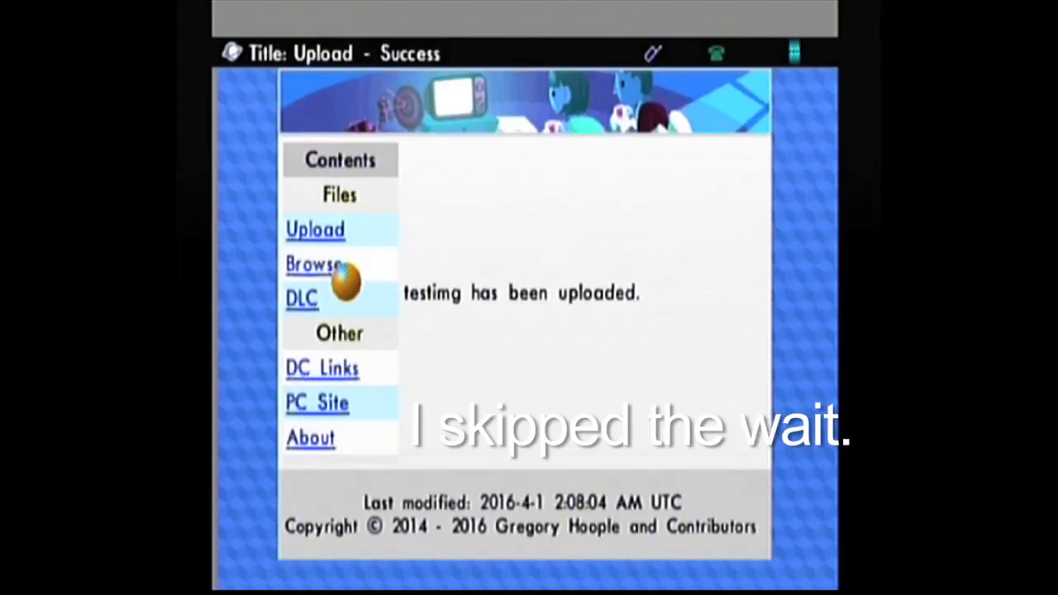
From the Browse list, view testimg's File Info down to its Phantasy Star Online screenshot
left_click(312, 263)
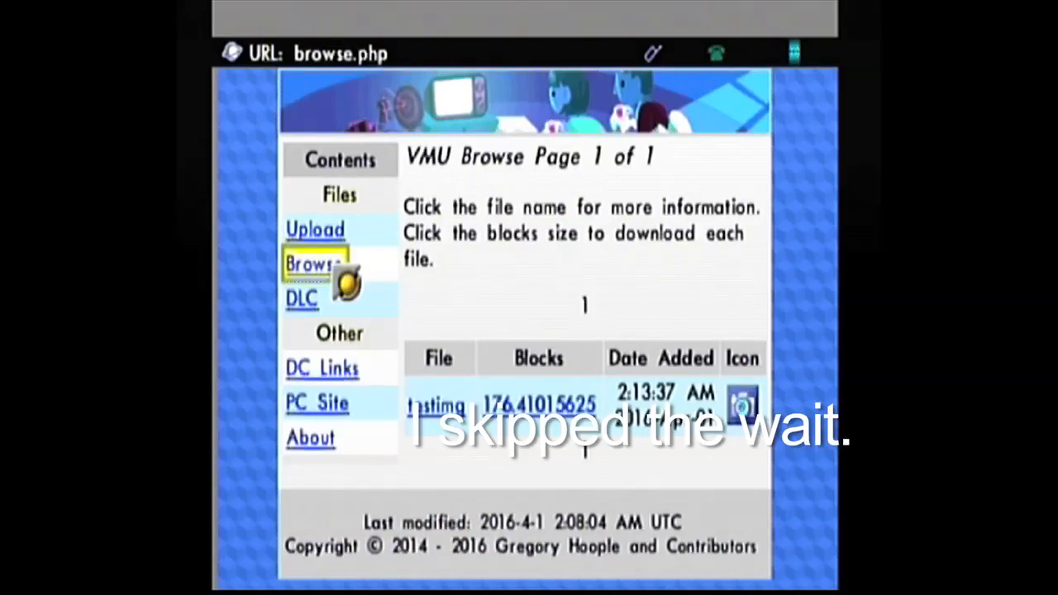
left_click(314, 265)
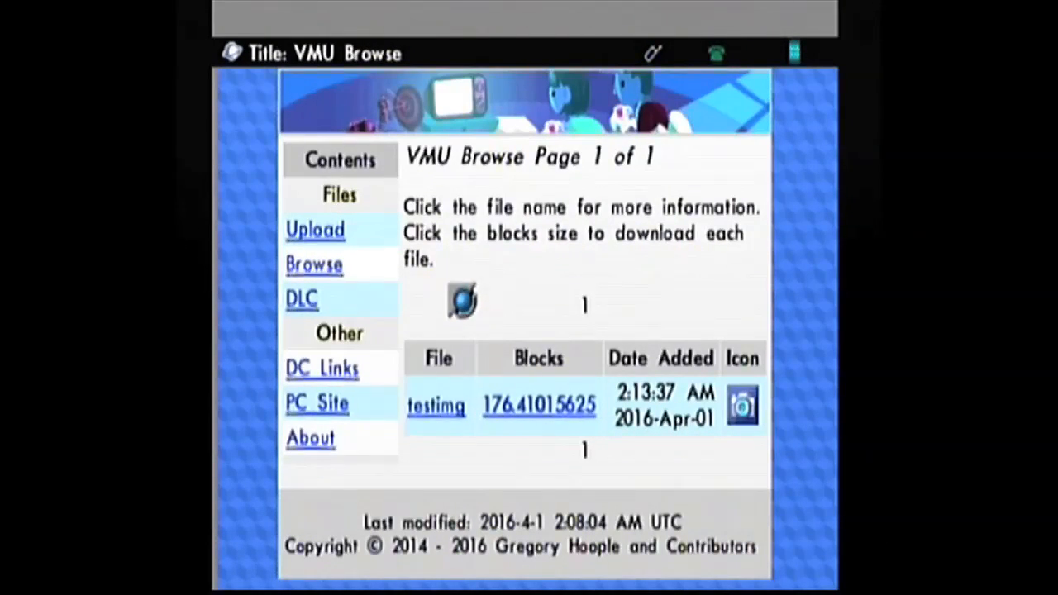
left_click(436, 405)
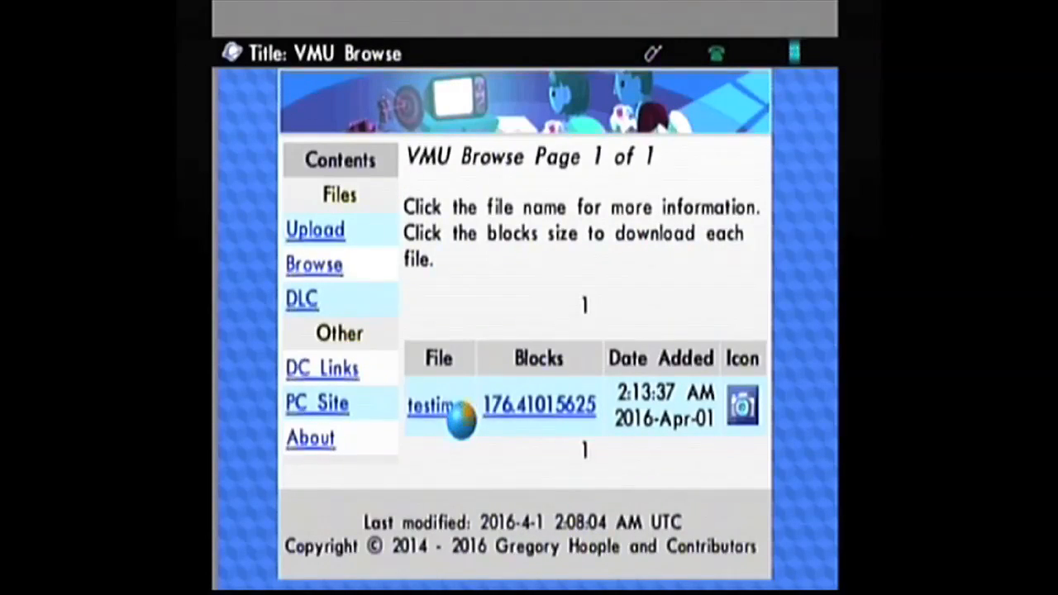
left_click(429, 406)
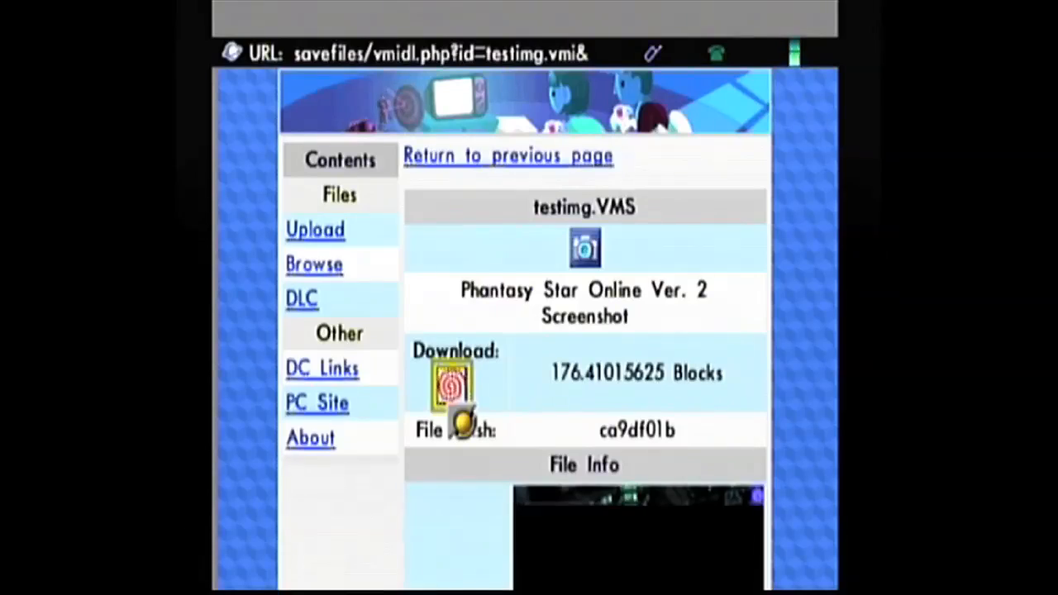
scroll("down", 3)
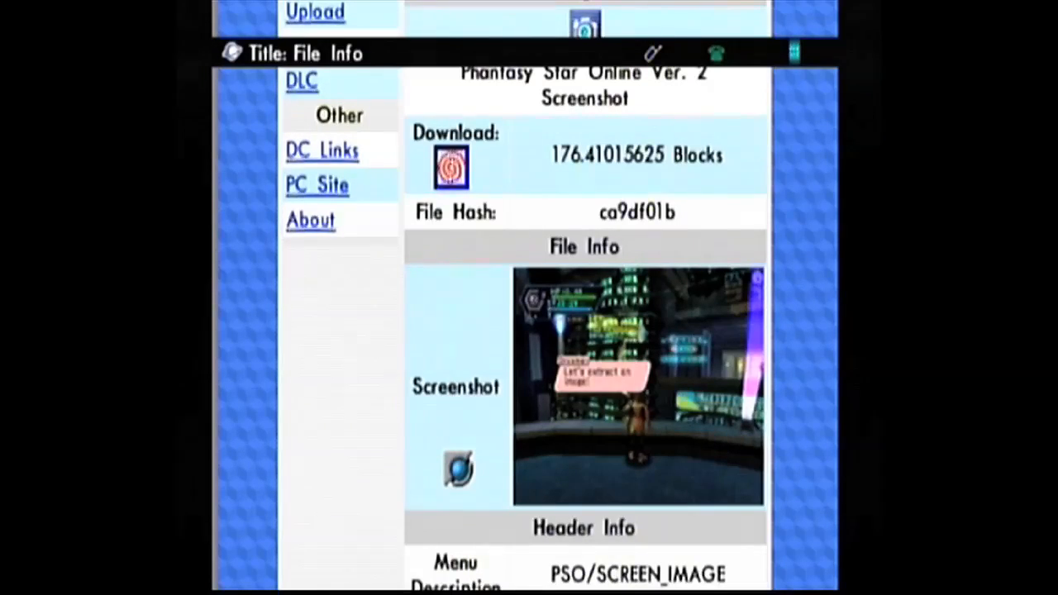
left_click(314, 263)
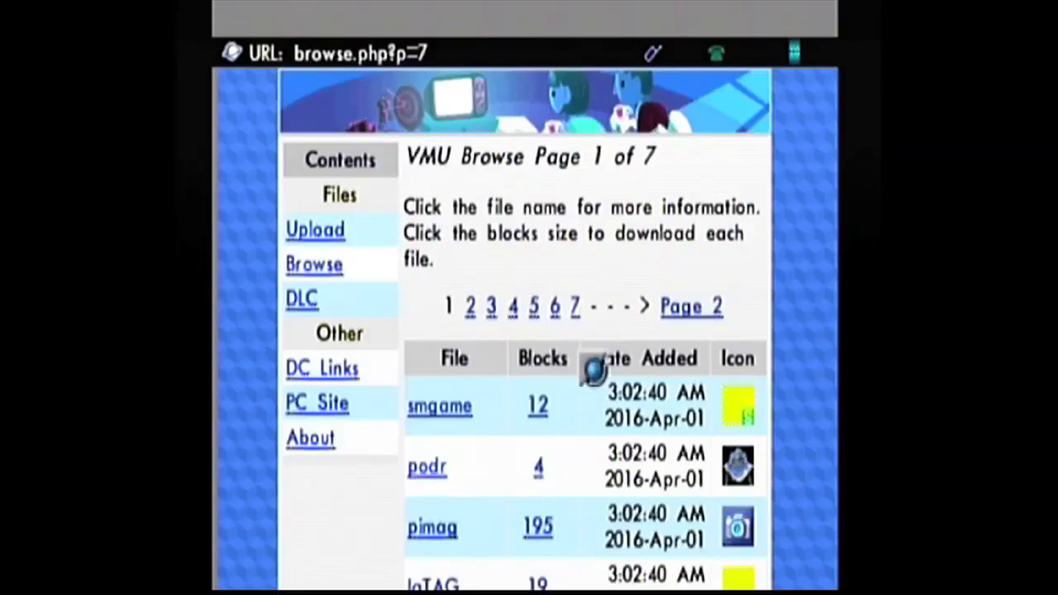
scroll("down", 3)
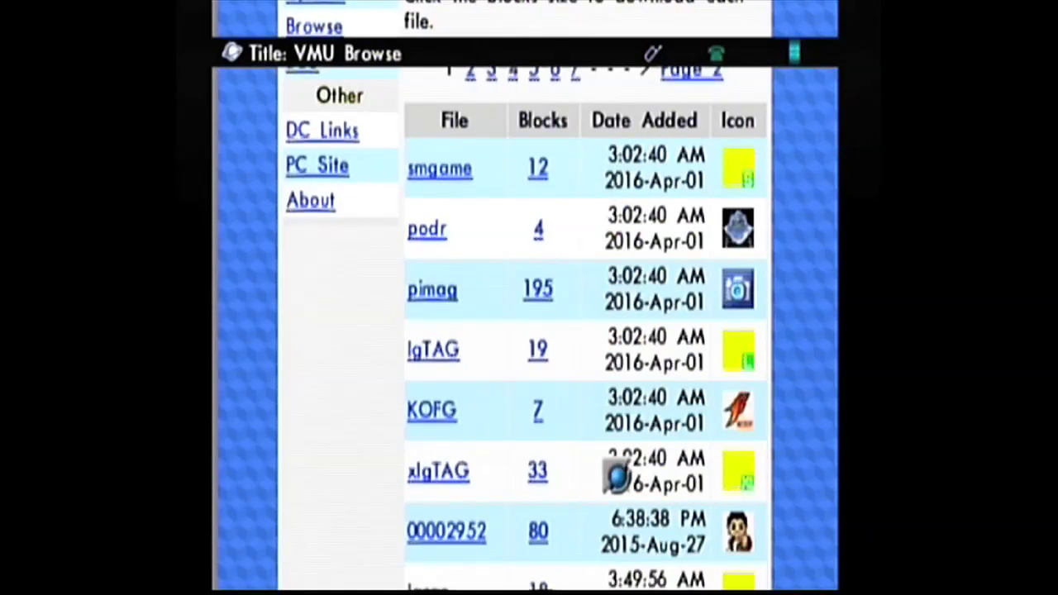
left_click(446, 532)
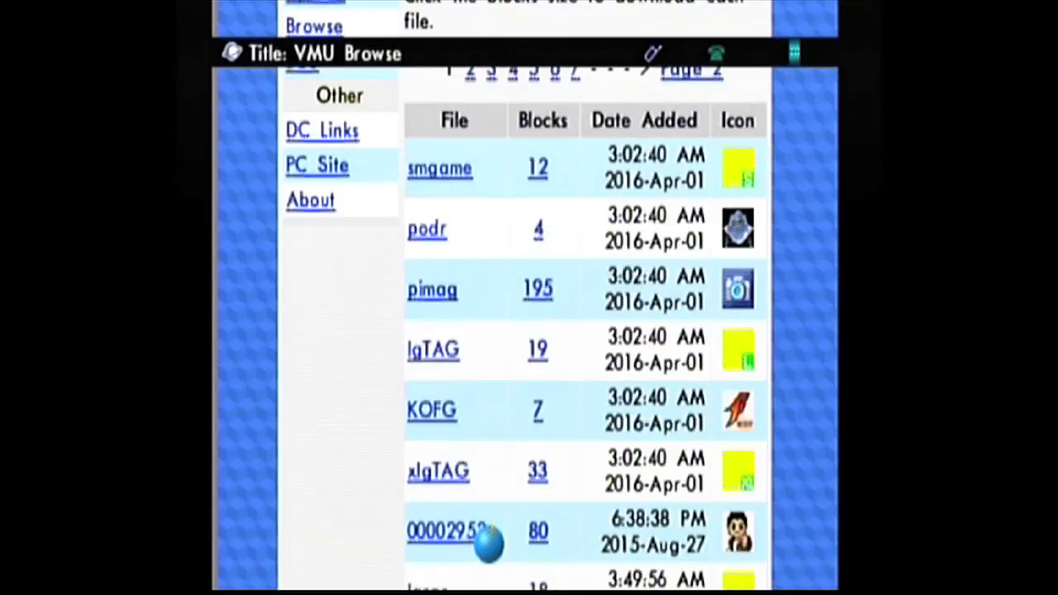
left_click(450, 531)
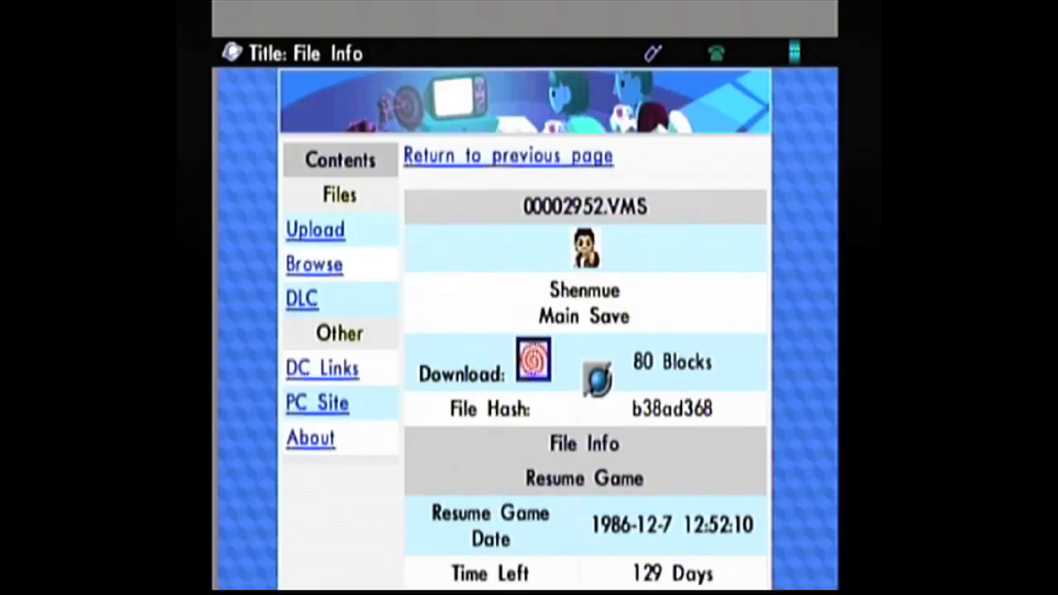
scroll("down", 3)
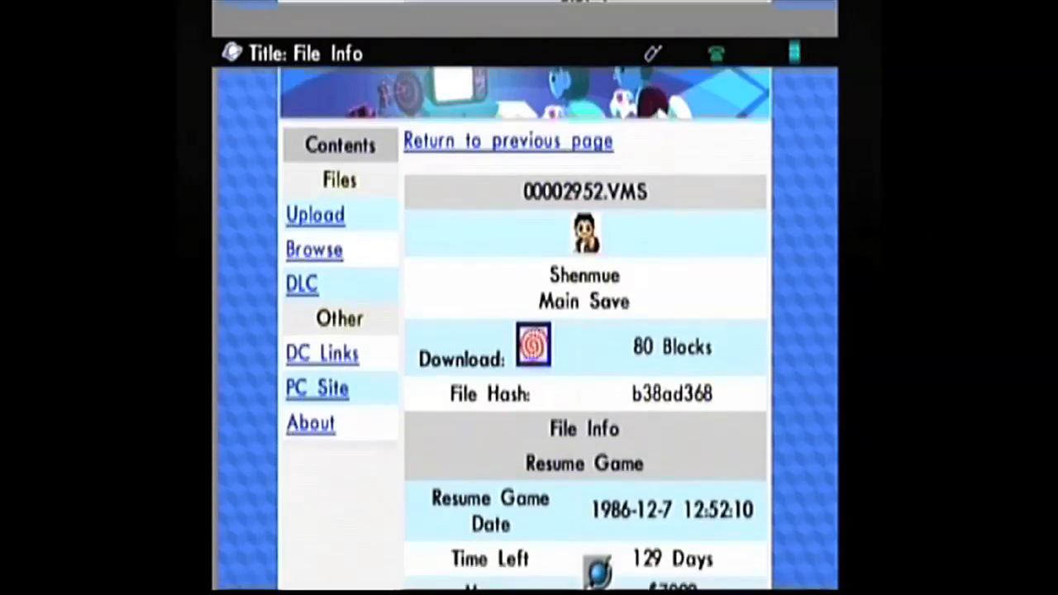
scroll("down", 3)
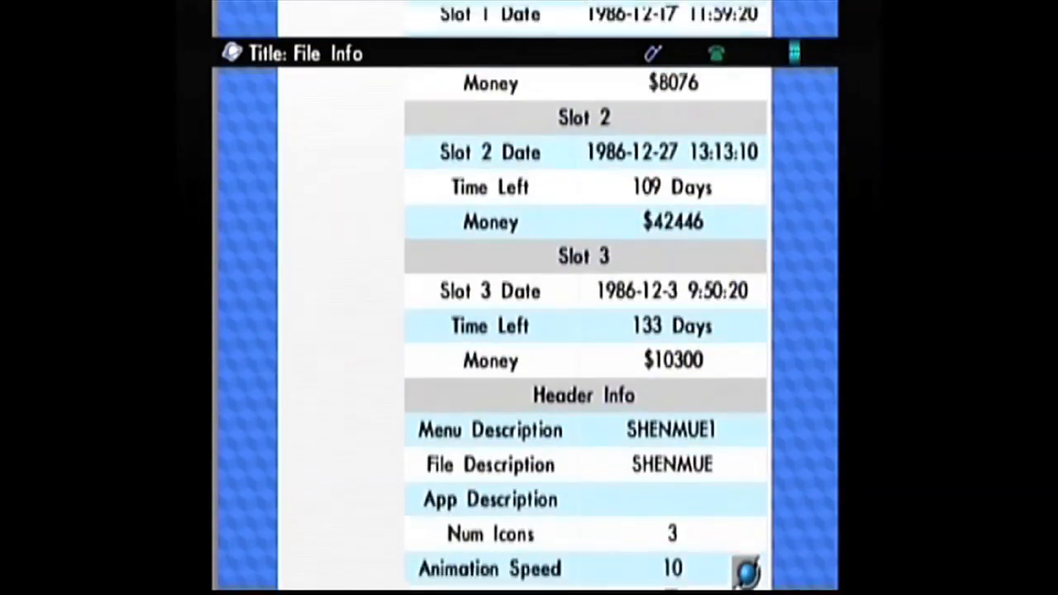
scroll("down", 3)
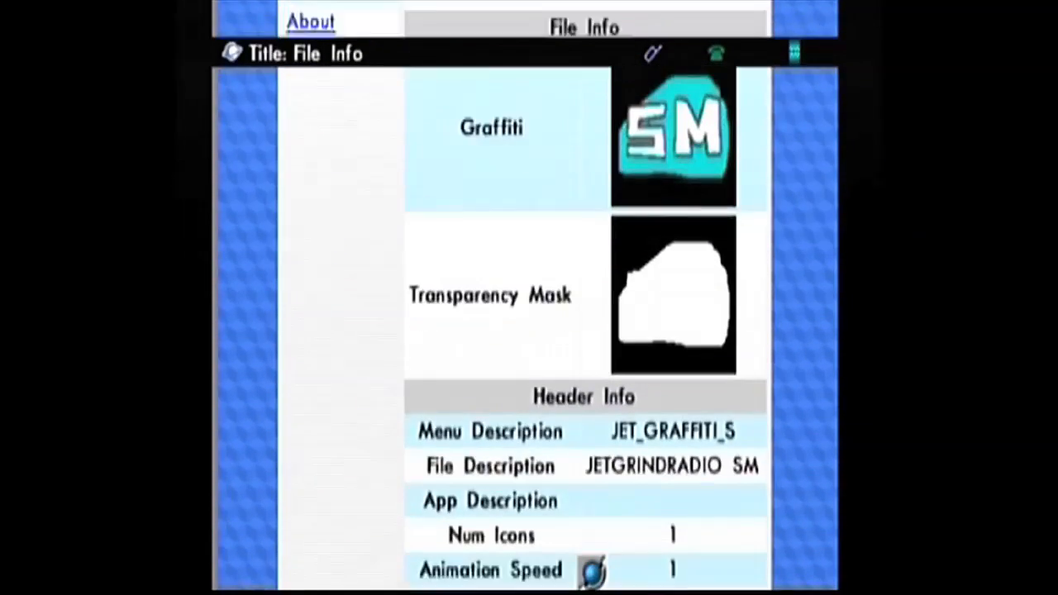
Scroll through smgame.VMS's Jet Grind Radio Small Graffiti details and return to the previous page
scroll("down", 3)
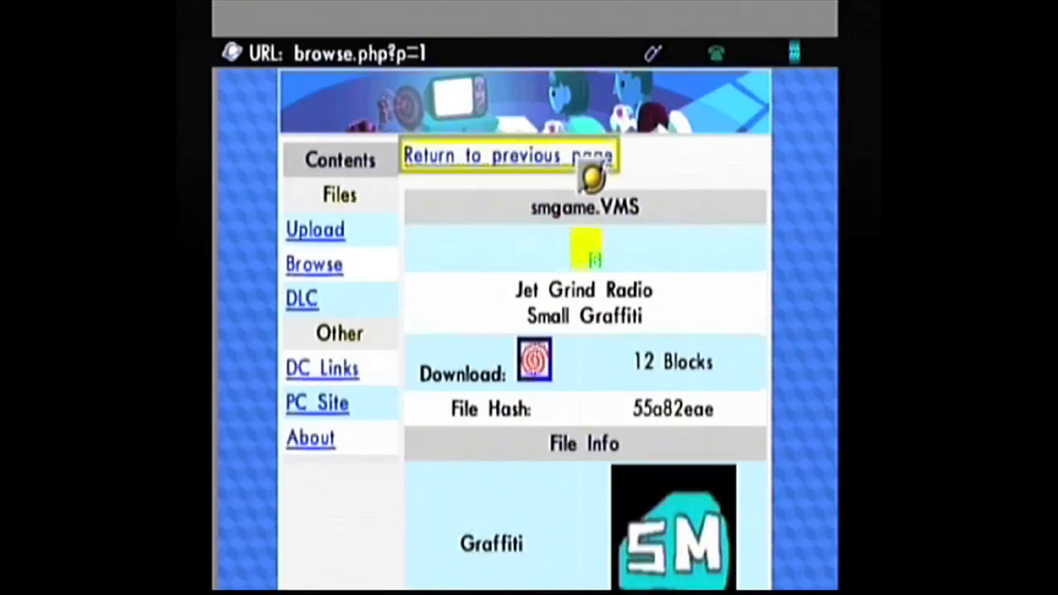
left_click(507, 155)
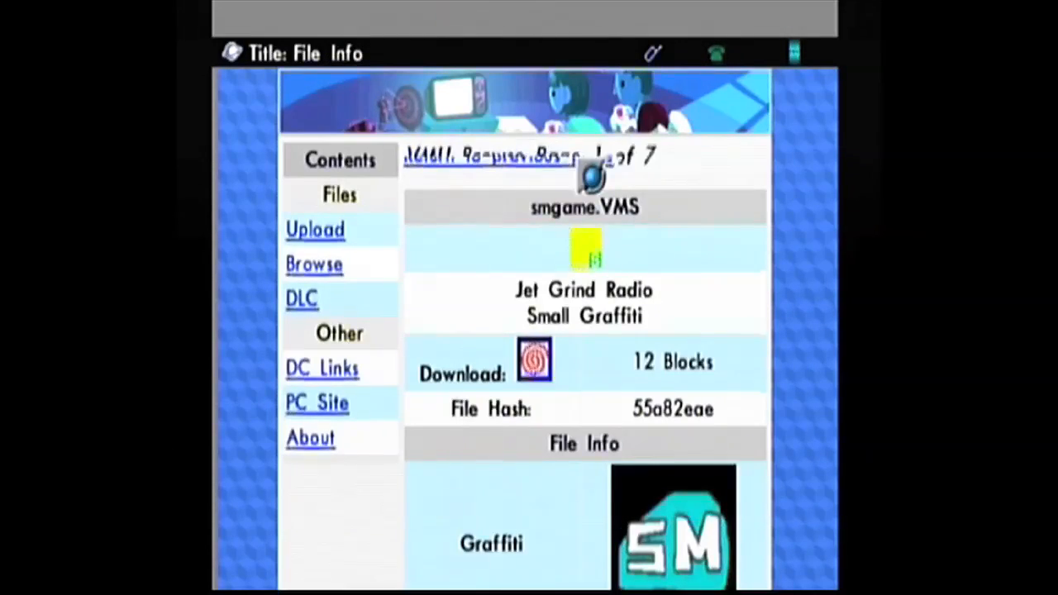
View the lgTAG large graffiti save's File Info page from the VMU Browse list
left_click(315, 265)
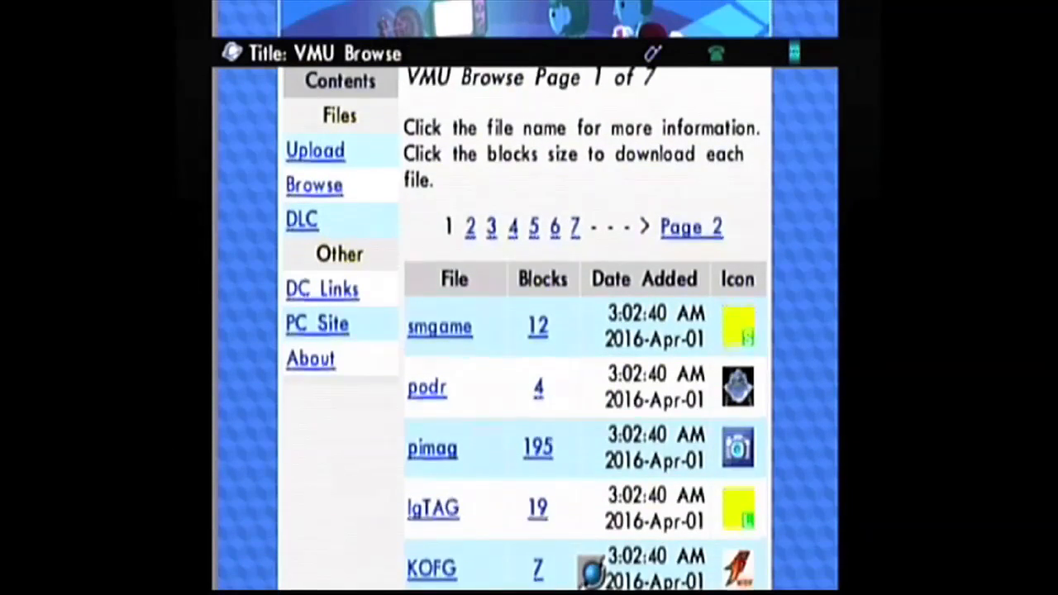
left_click(434, 508)
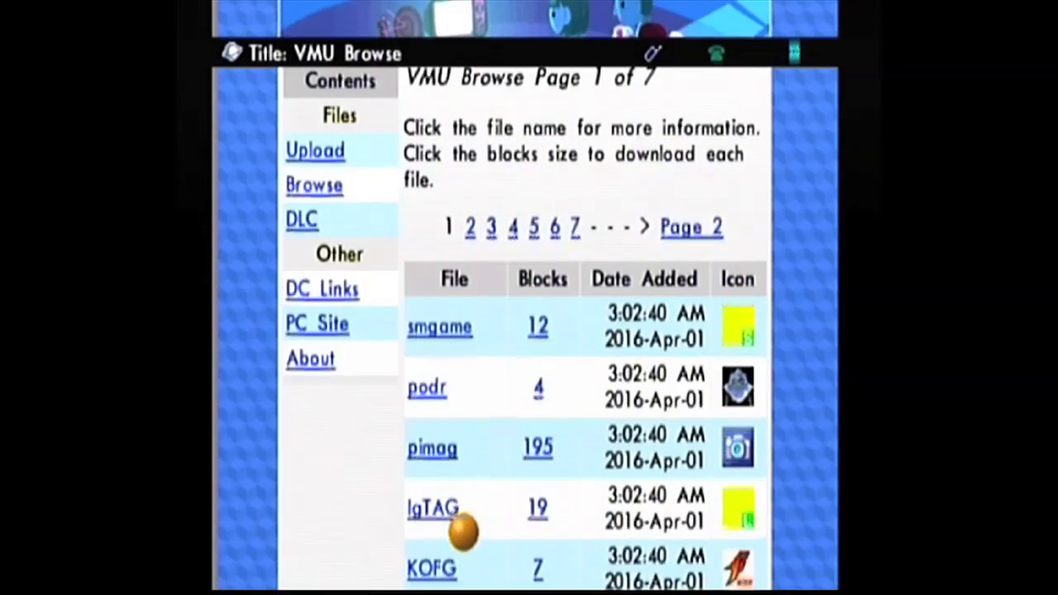
left_click(431, 508)
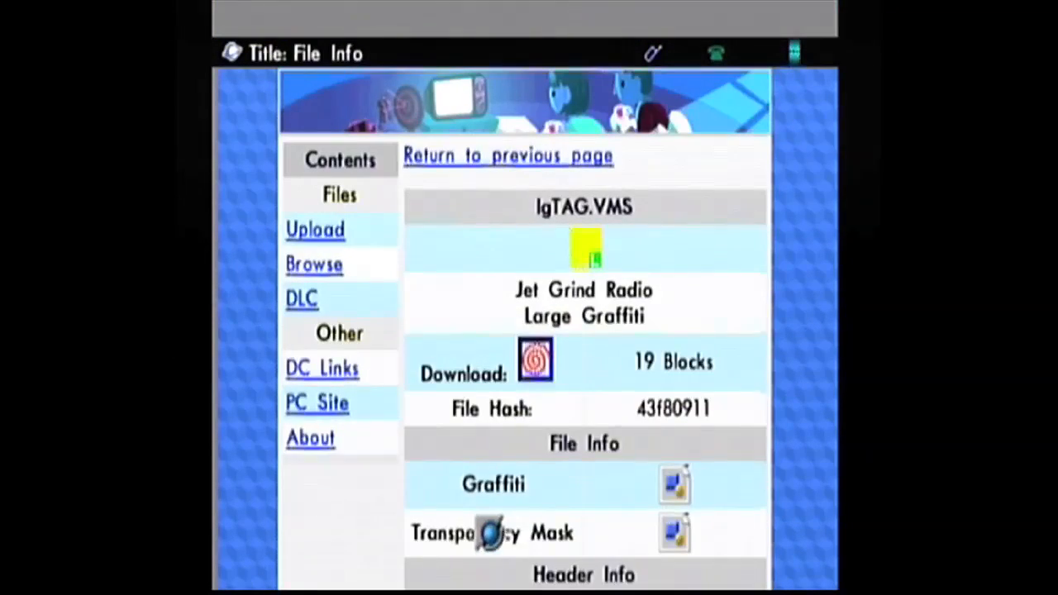
scroll("down", 3)
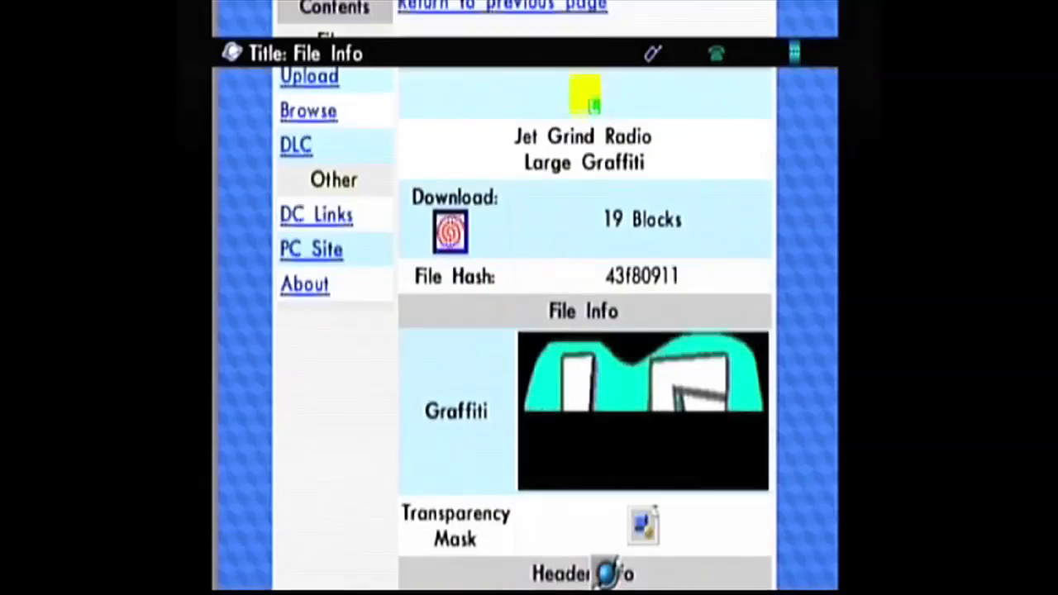
scroll("down", 3)
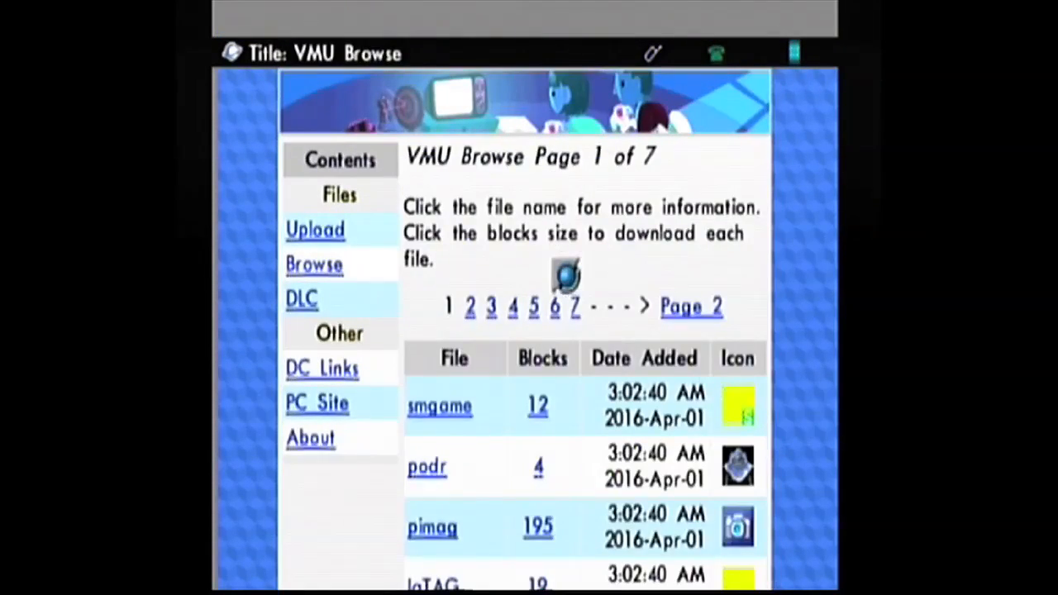
scroll("down", 3)
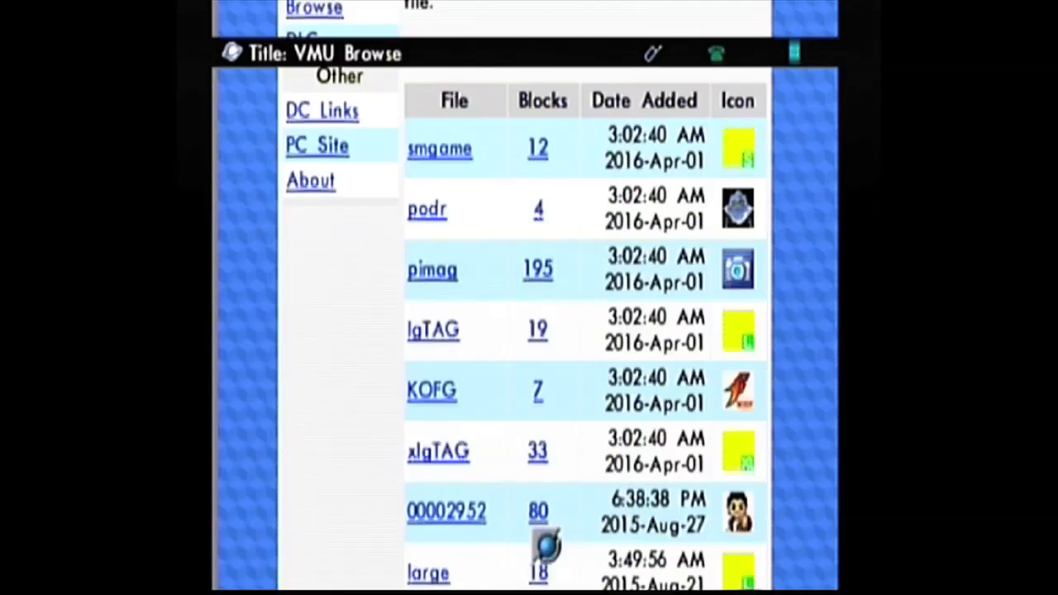
View the xlgTAG extra-large graffiti and KOFG saves, then follow the PC Site link
left_click(438, 450)
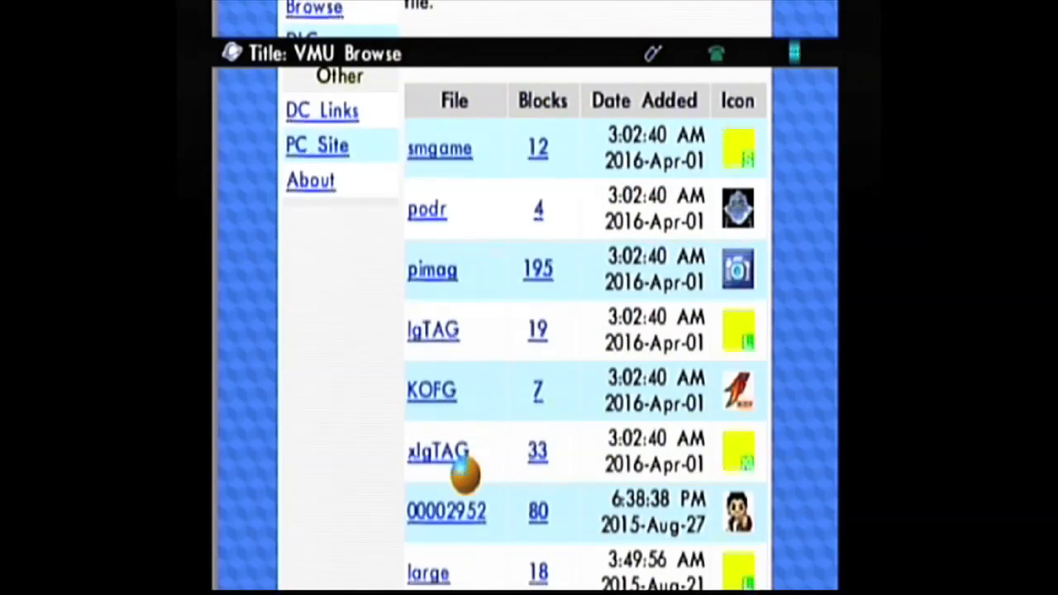
left_click(438, 453)
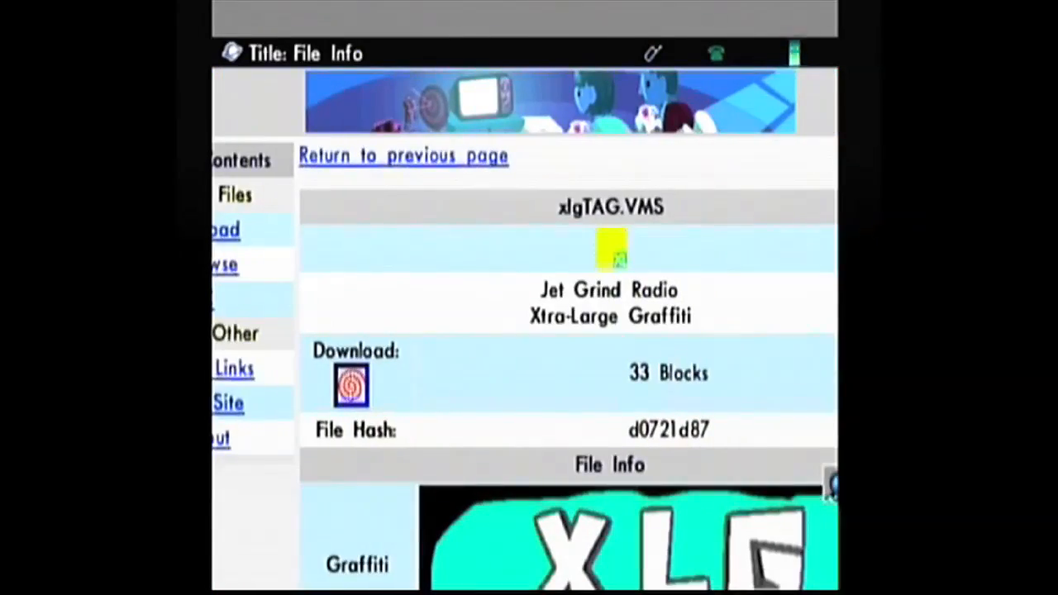
scroll("down", 3)
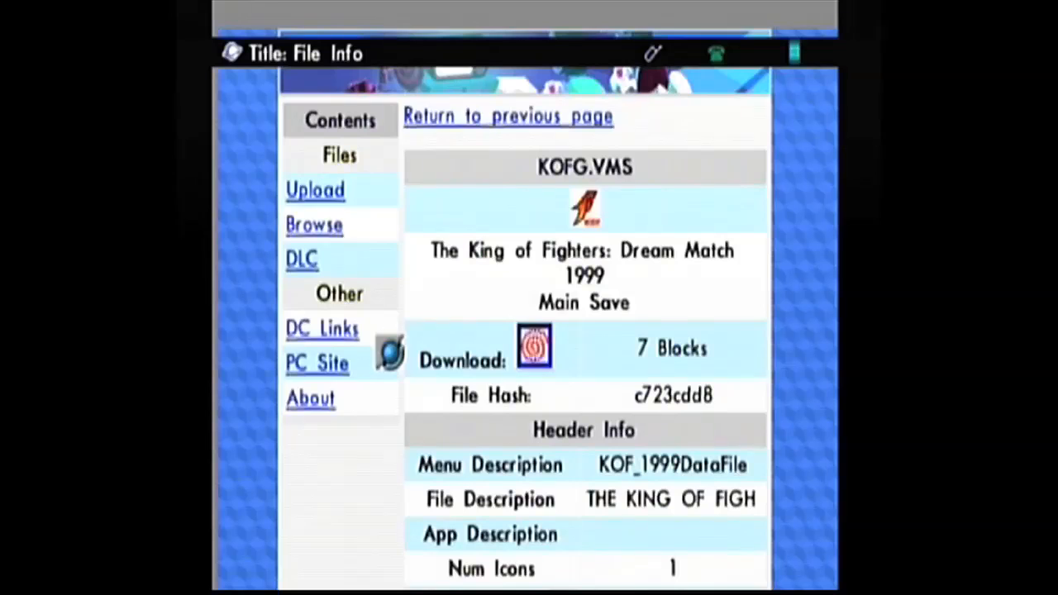
left_click(318, 362)
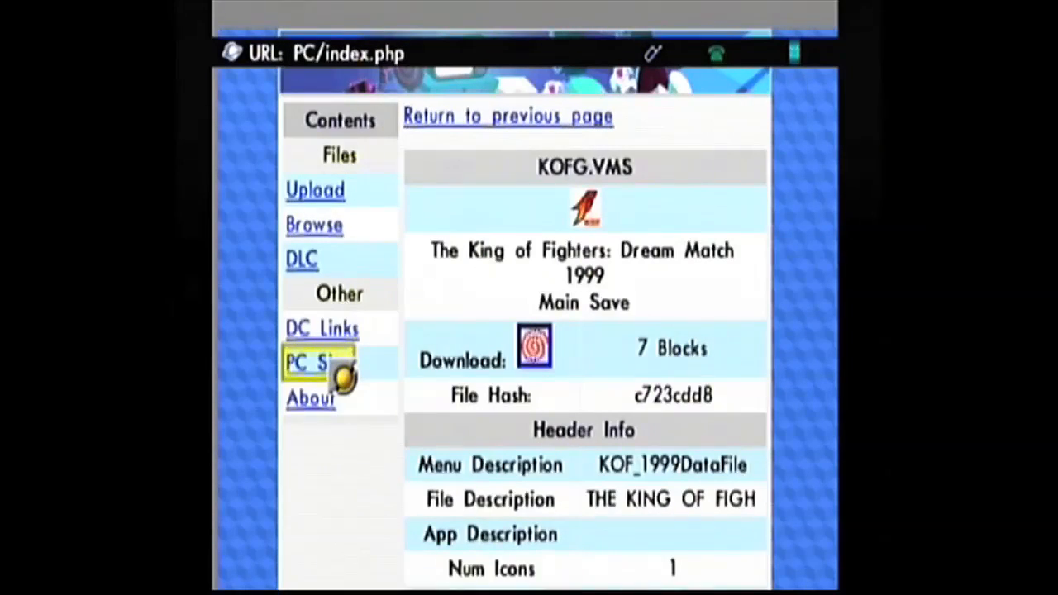
Go from the PC site Home to the Dreamcast Games list, 4x4 Evolution through Starlancer
left_click(311, 362)
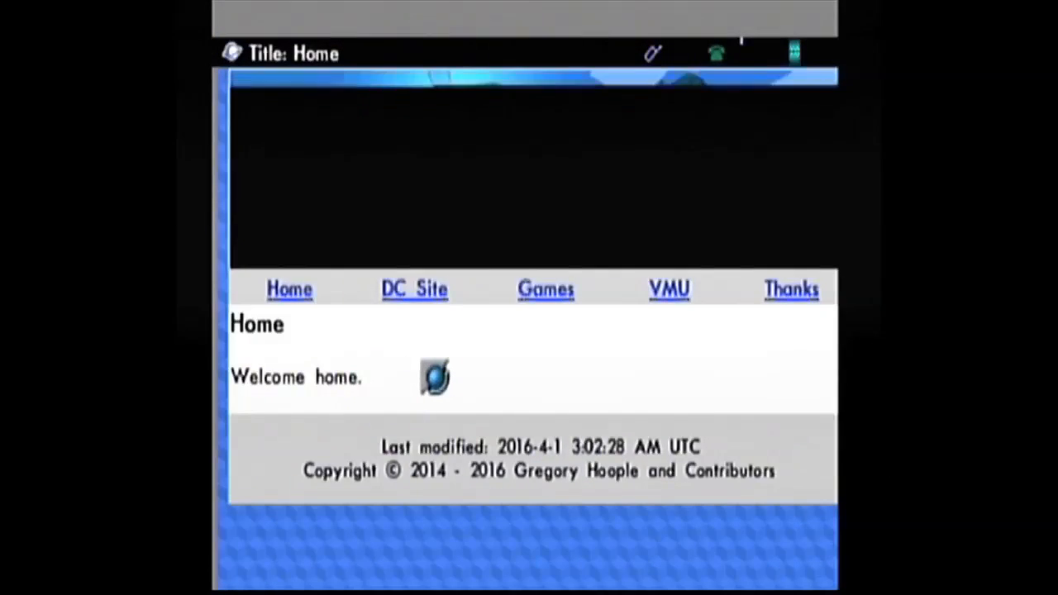
left_click(546, 288)
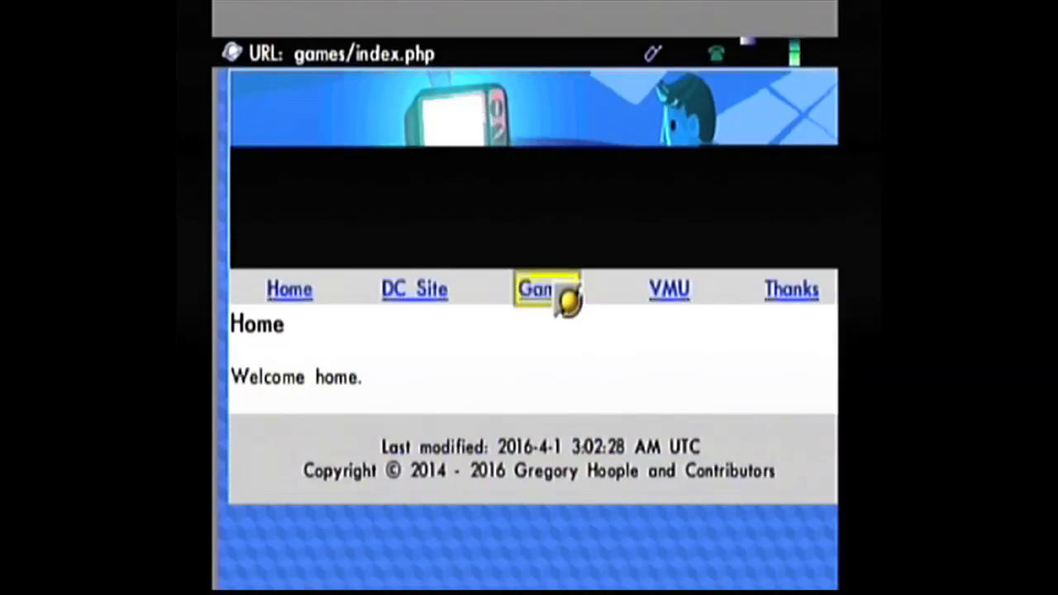
left_click(536, 287)
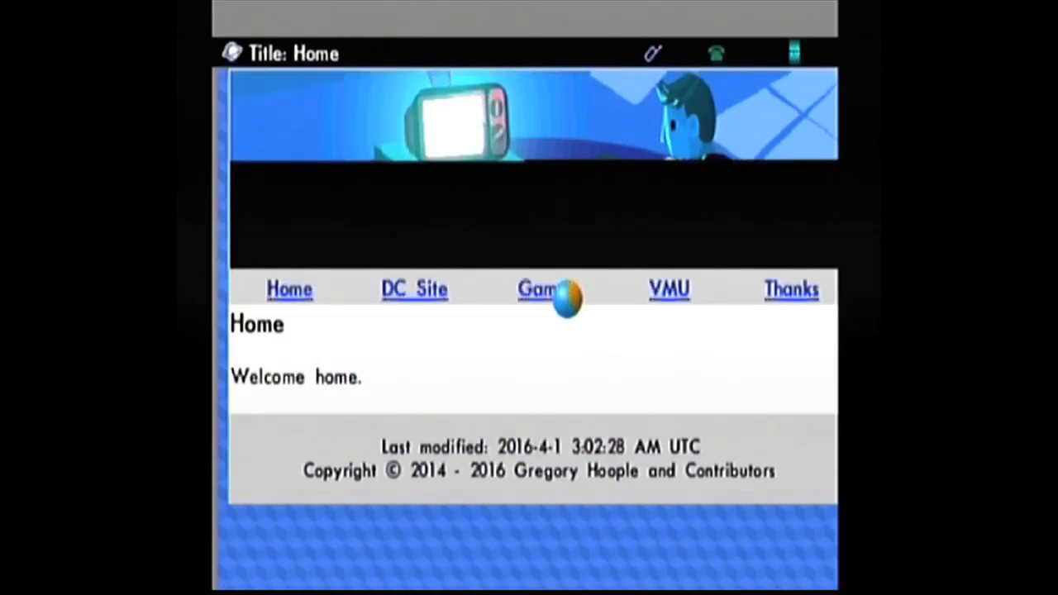
left_click(539, 289)
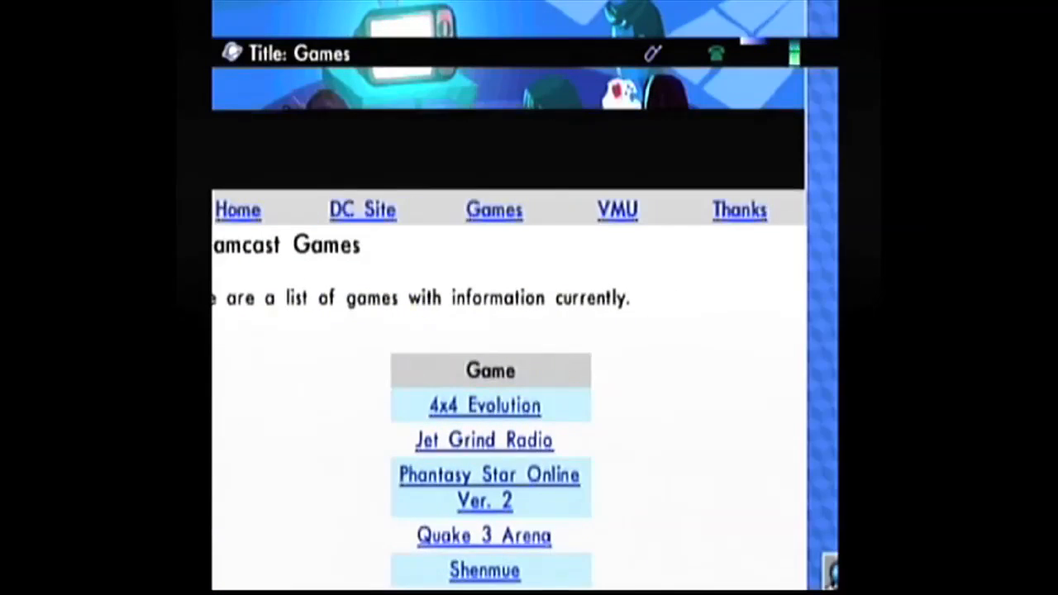
left_click(488, 486)
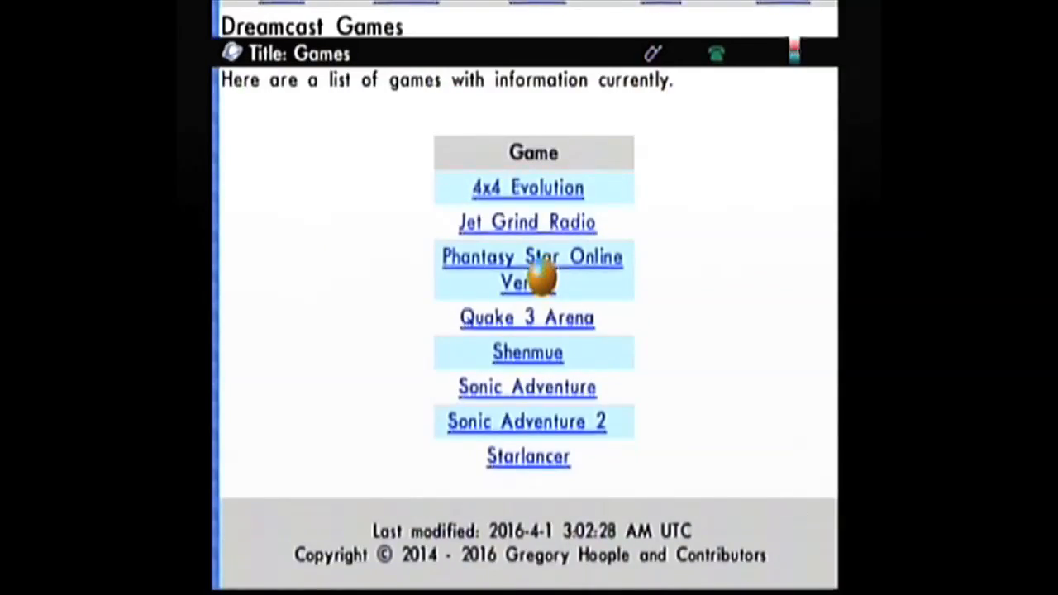
Browse the Phantasy Star Online Ver. 2 page through quest lists, screenshot guide and In-Game Websites
left_click(532, 258)
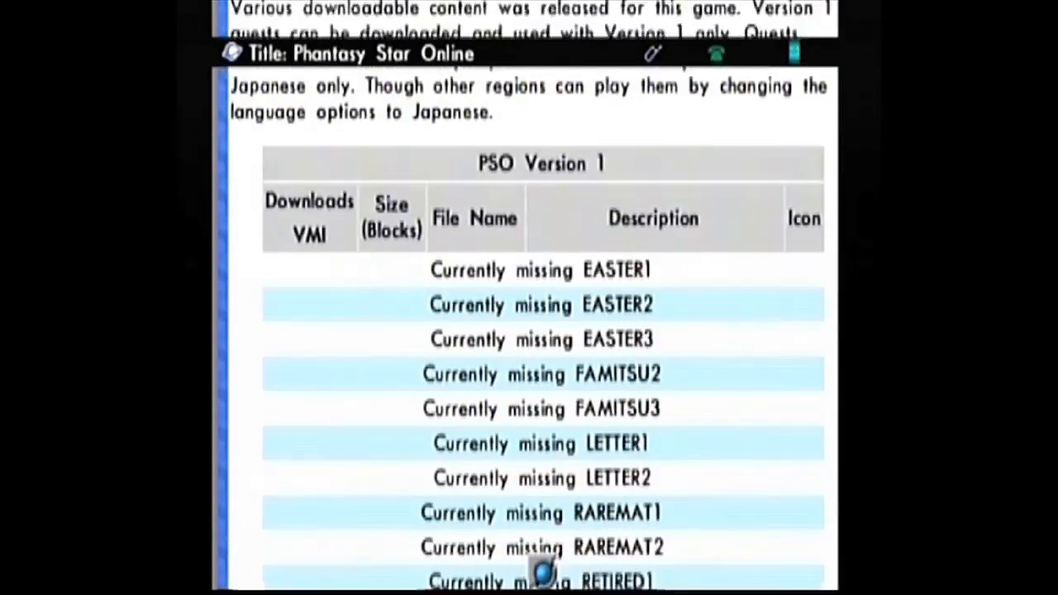
scroll("down", 3)
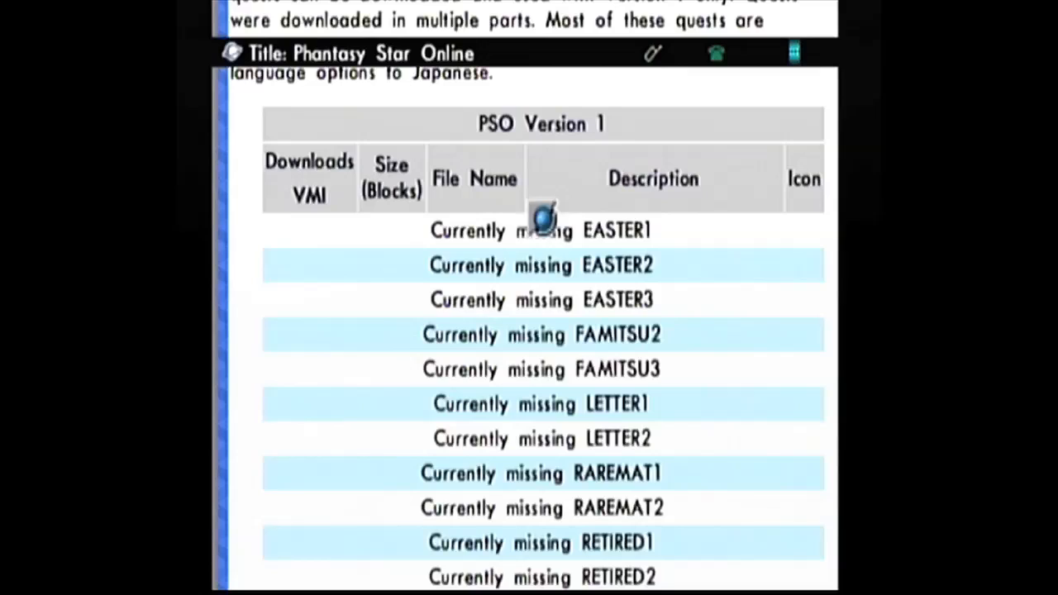
mouse_move(543, 439)
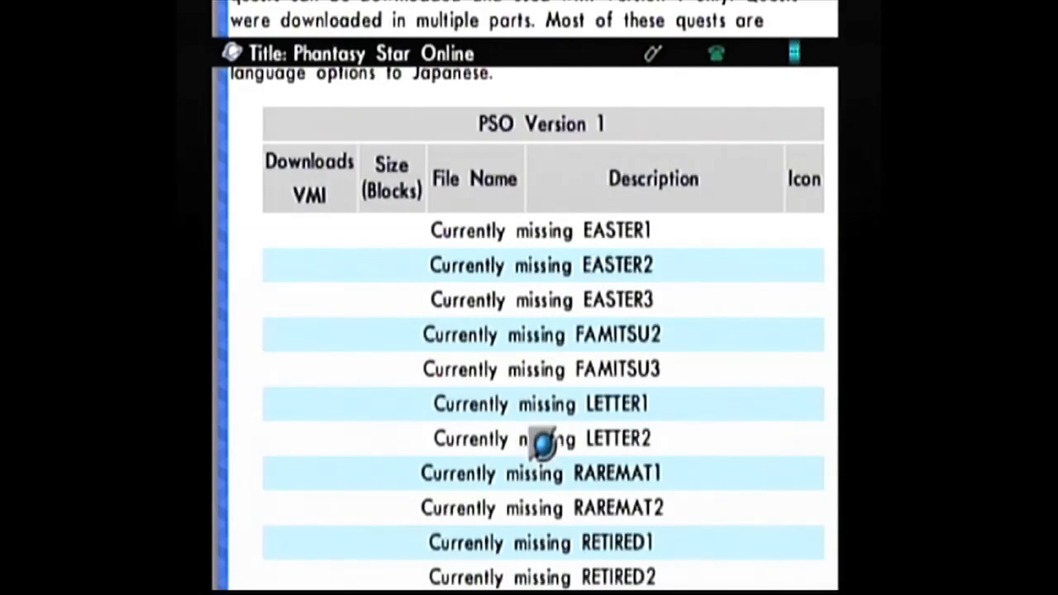
scroll("down", 3)
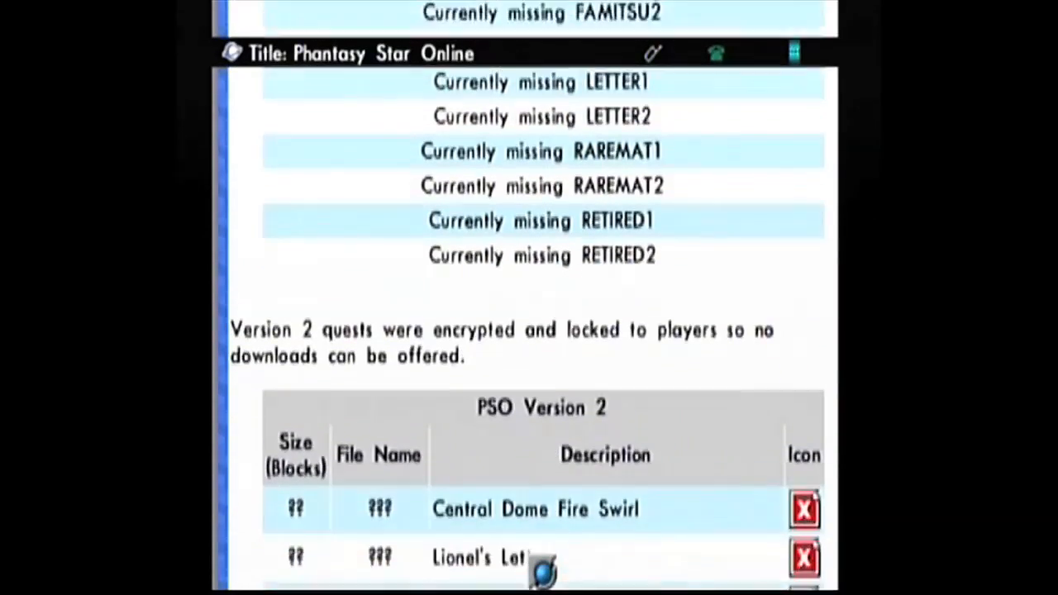
scroll("down", 3)
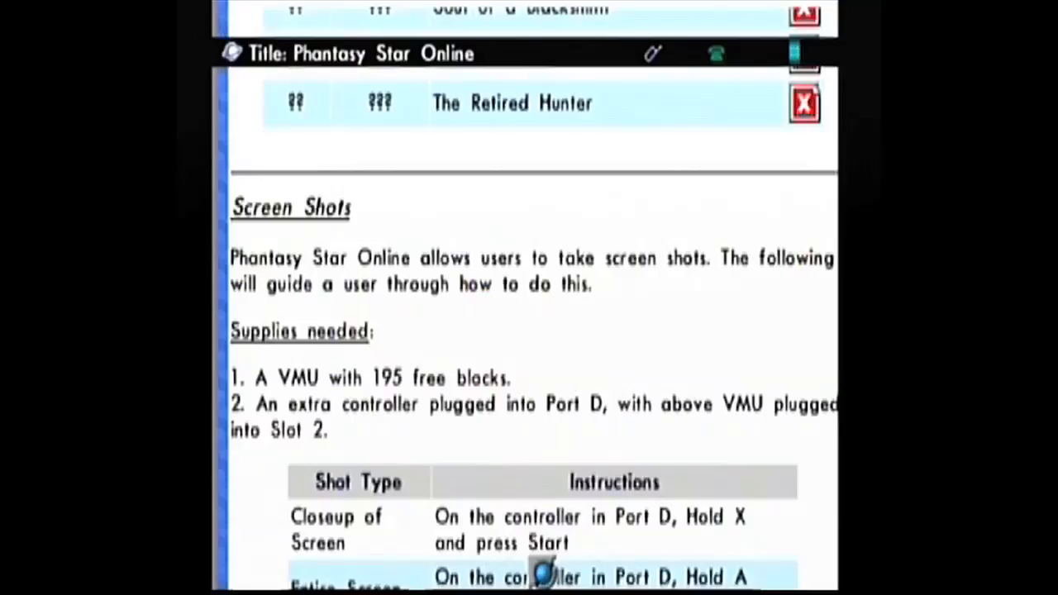
scroll("down", 3)
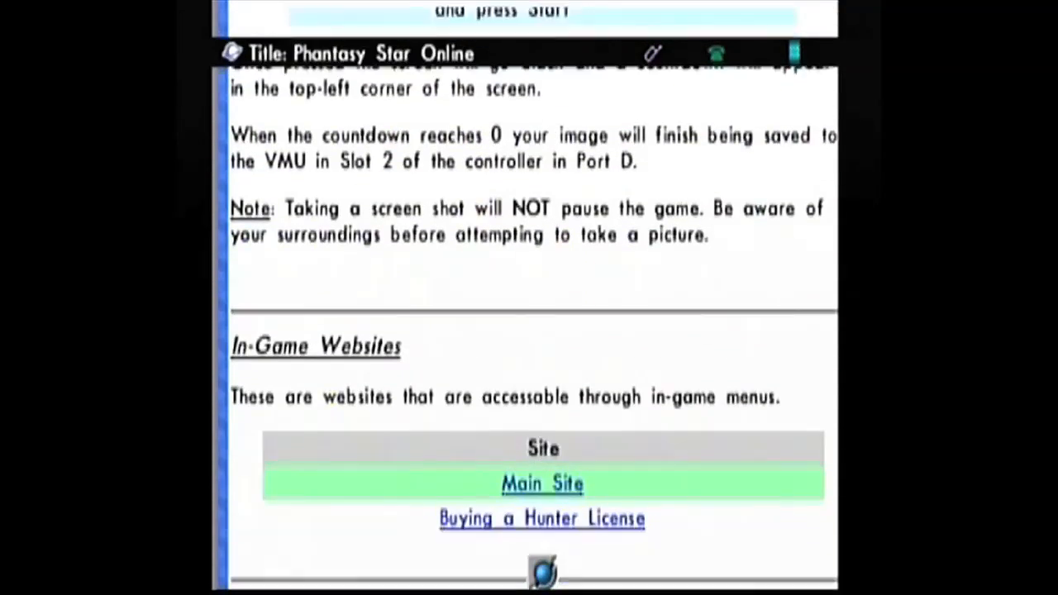
scroll("down", 3)
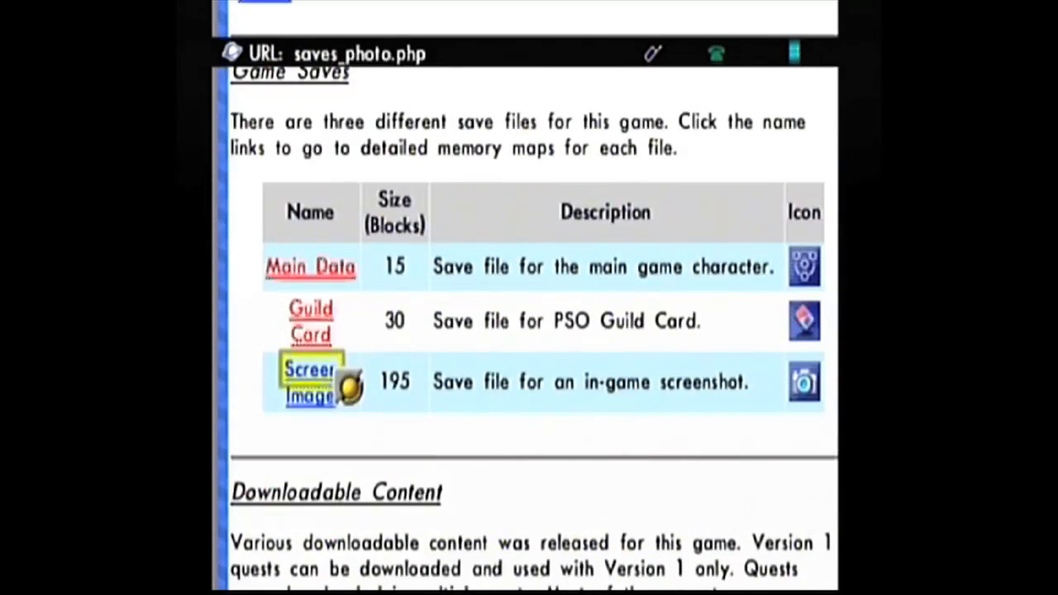
View the PSO Screen Image screenshot file format page and read through it
left_click(311, 384)
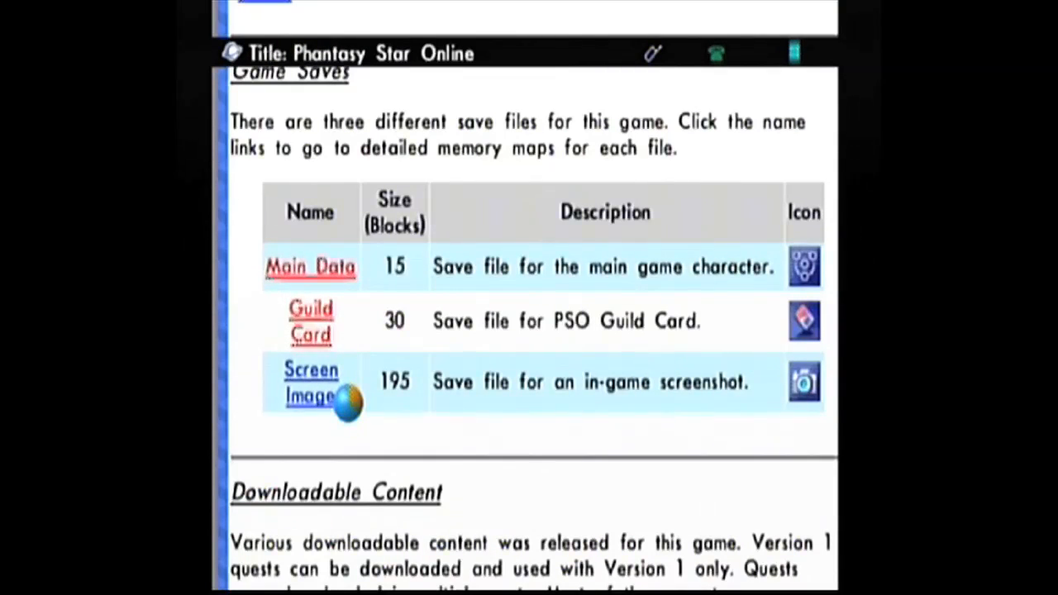
left_click(311, 383)
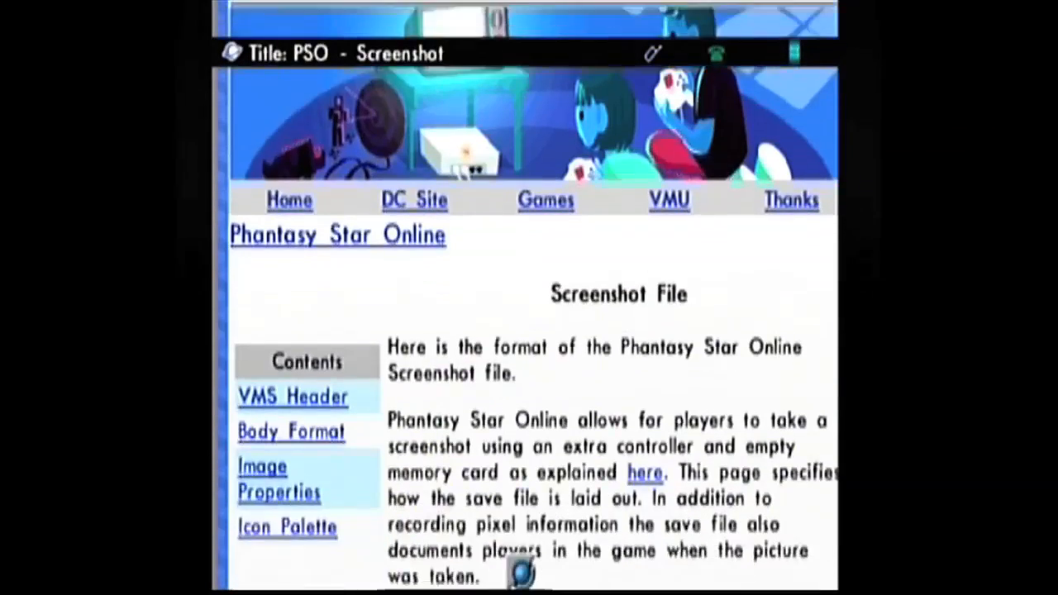
left_click(291, 430)
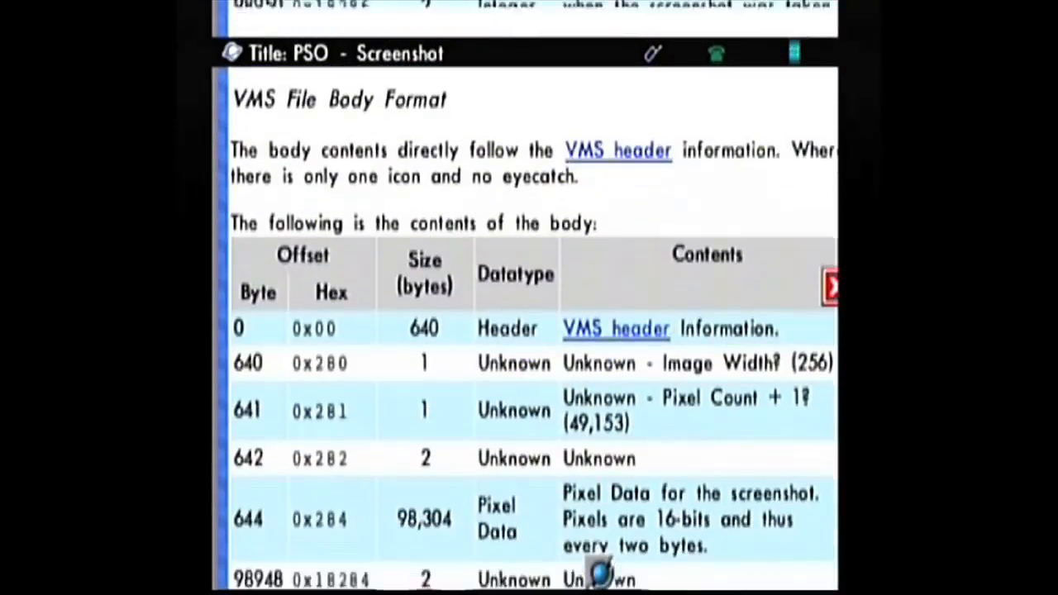
scroll("down", 3)
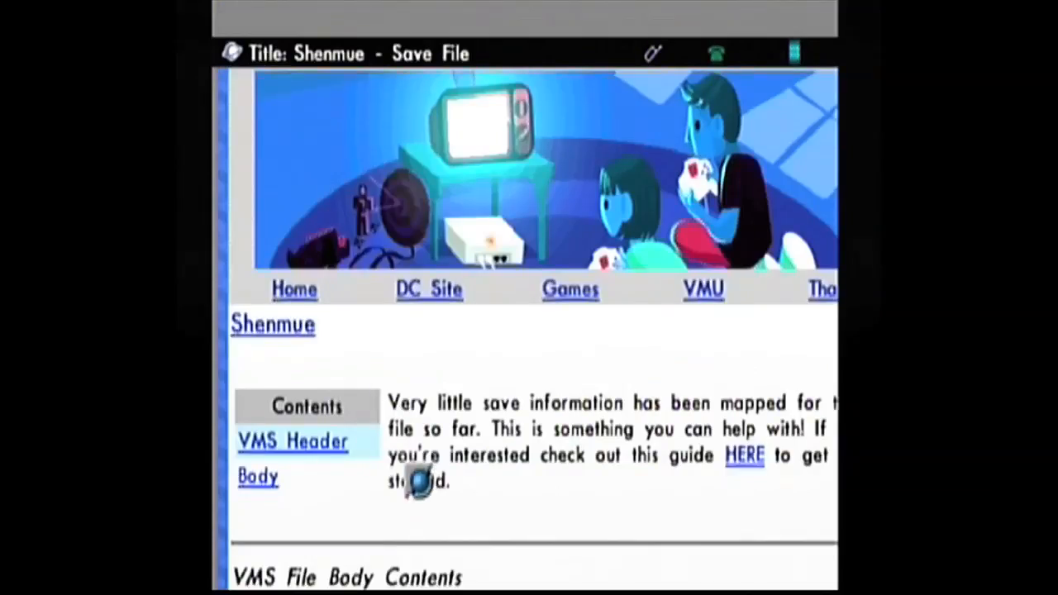
Read down through the Shenmue save file memory map table
scroll("down", 3)
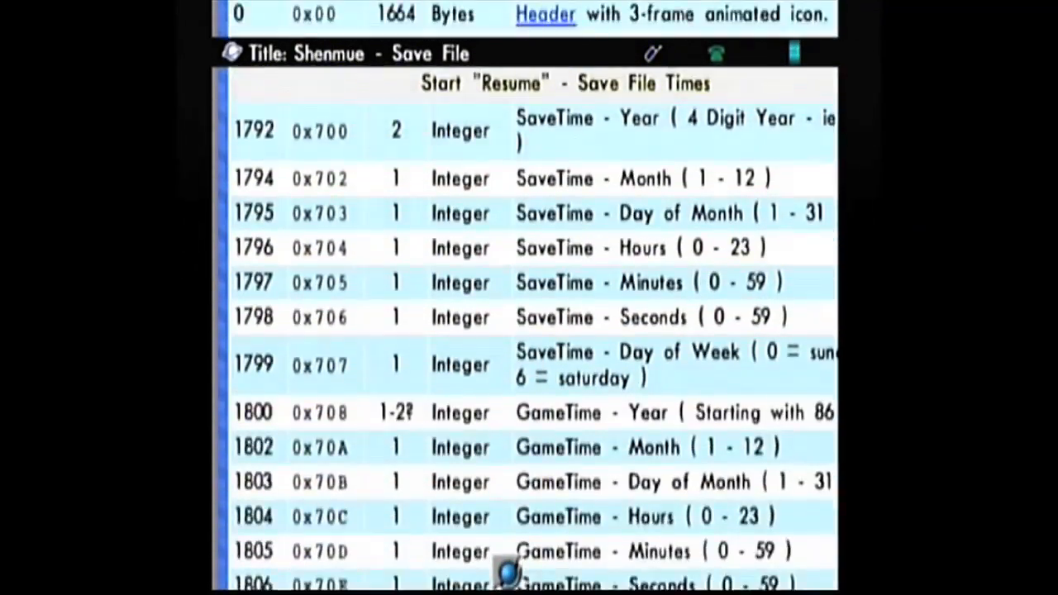
scroll("down", 3)
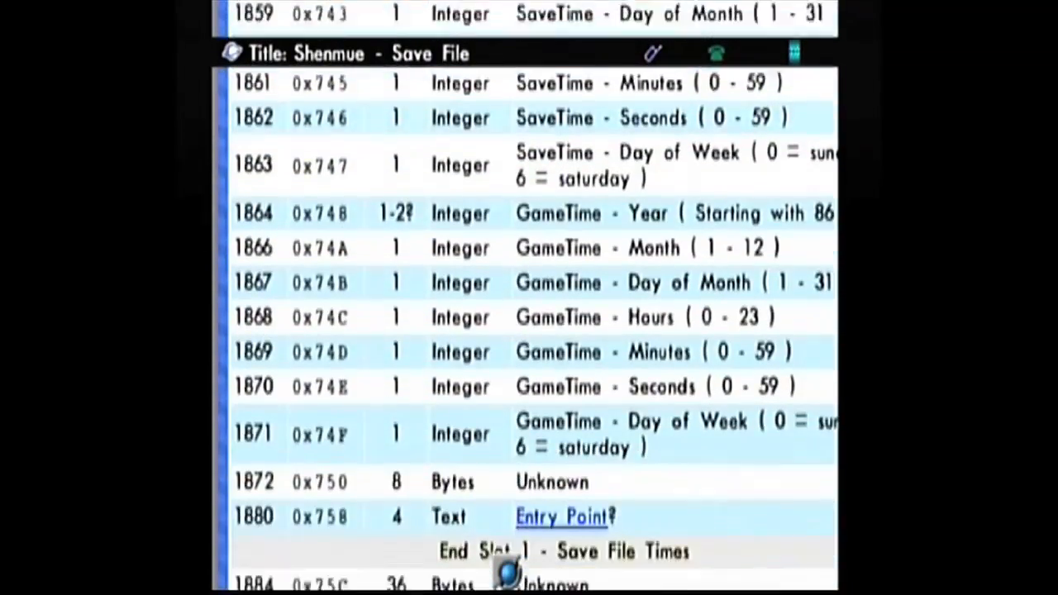
scroll("down", 3)
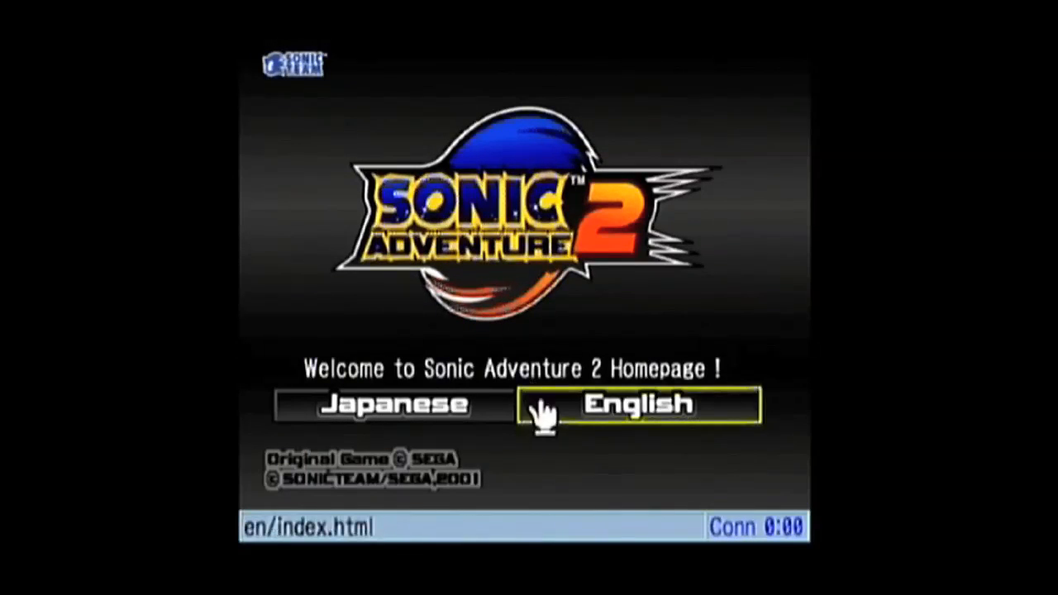
Load the English Sonic Adventure 2 Top Page and read down it
left_click(637, 405)
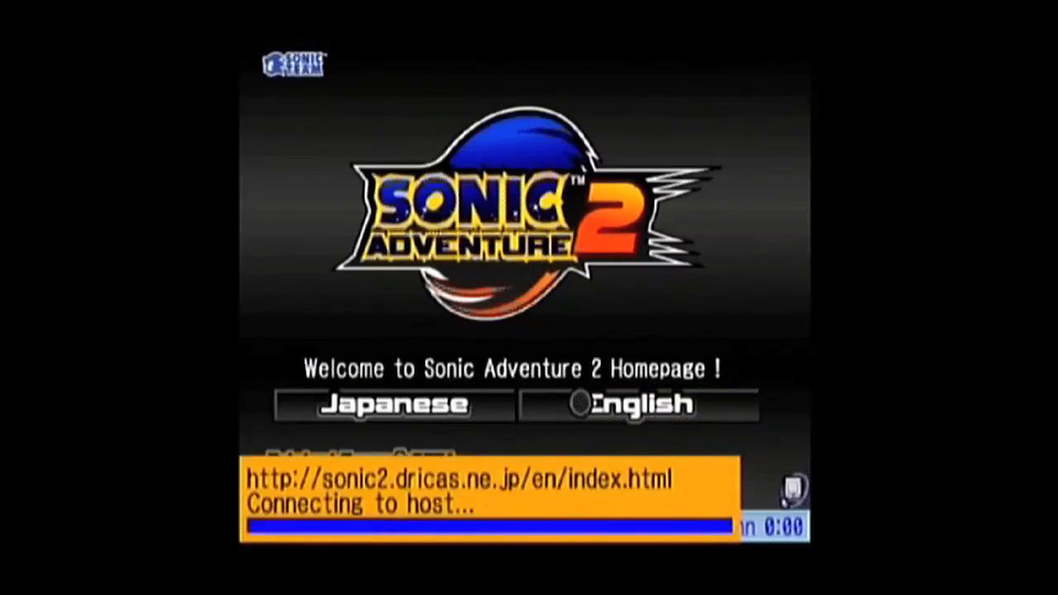
left_click(636, 403)
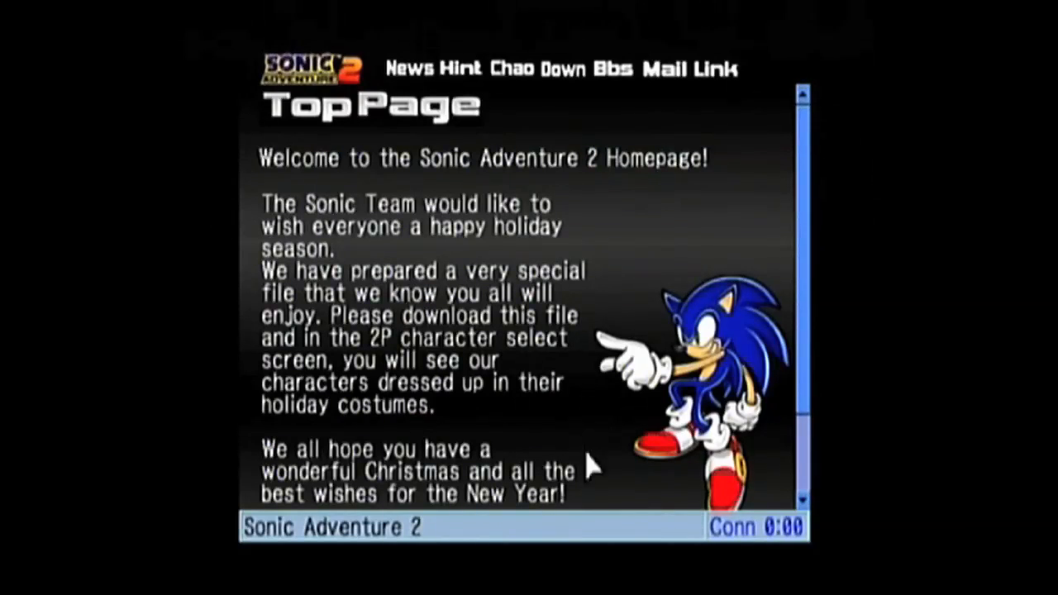
scroll("down", 3)
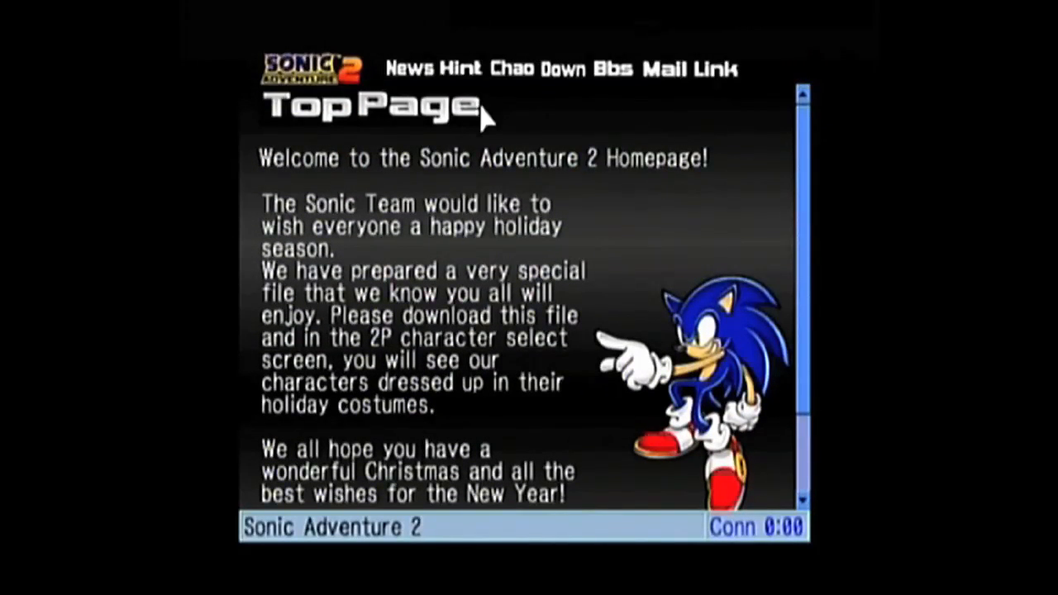
Visit the Chao breeders page, then start loading the Hint page
left_click(511, 69)
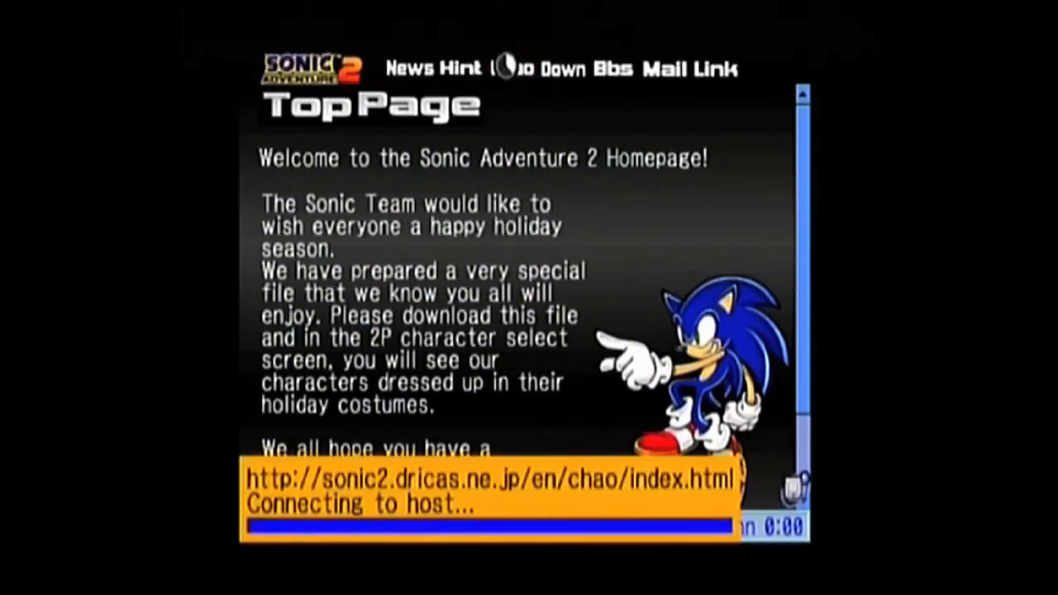
left_click(512, 69)
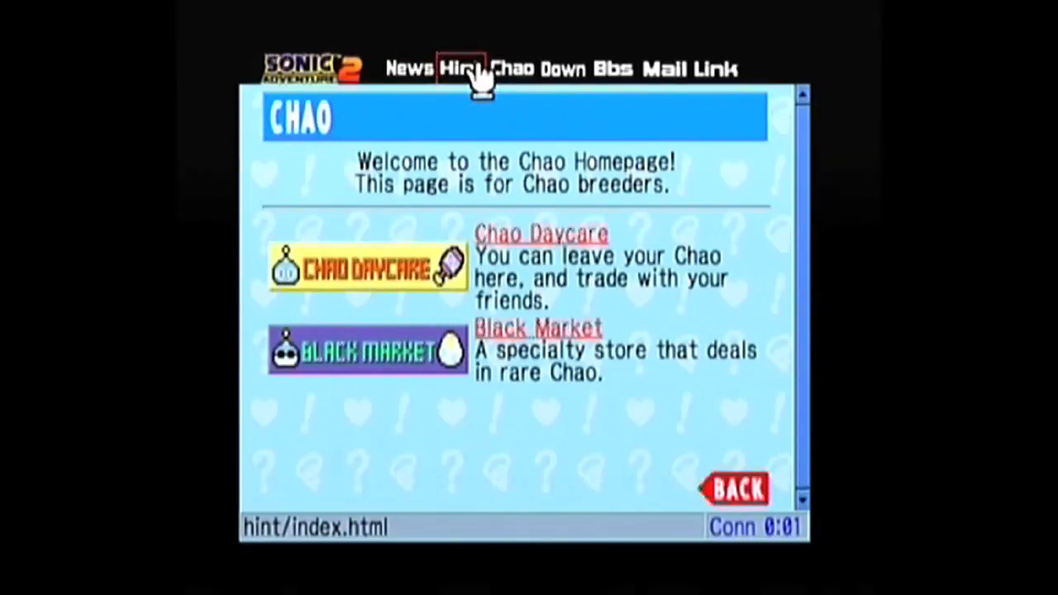
left_click(461, 70)
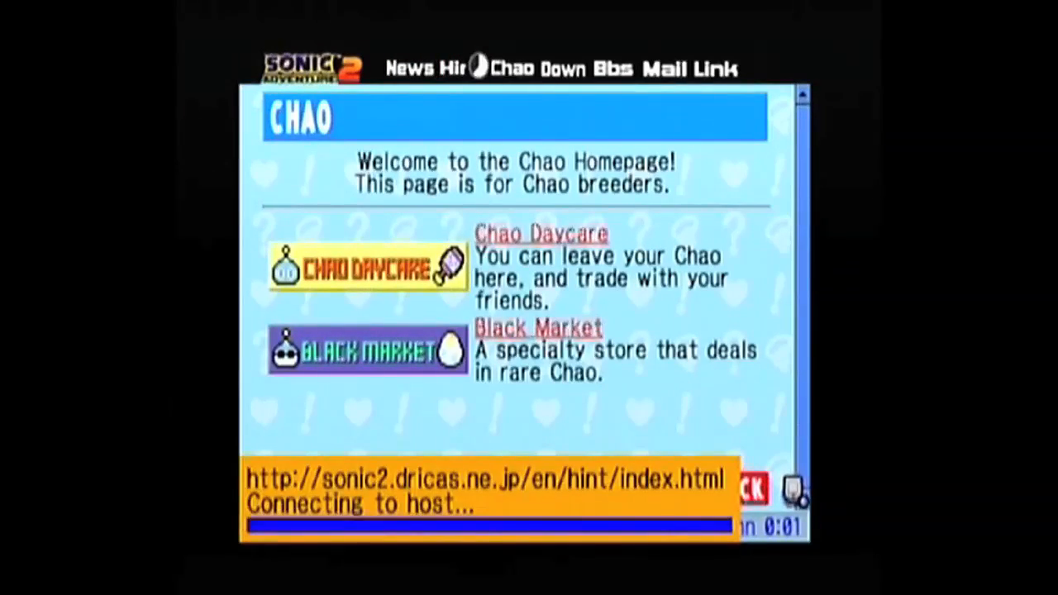
left_click(462, 68)
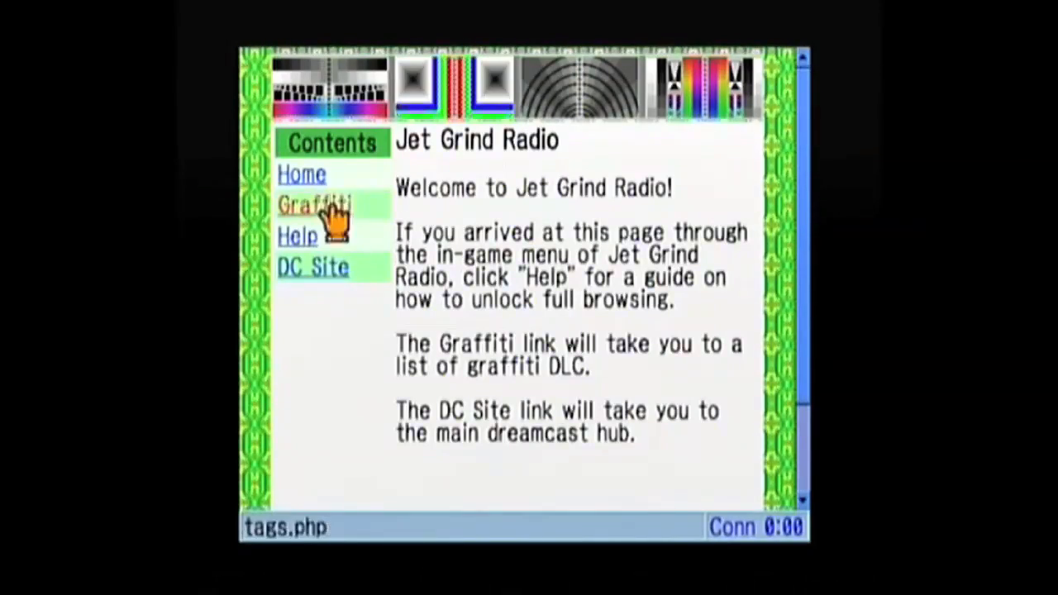
Go to the Graffiti downloads list and view the Small graffiti page
left_click(314, 205)
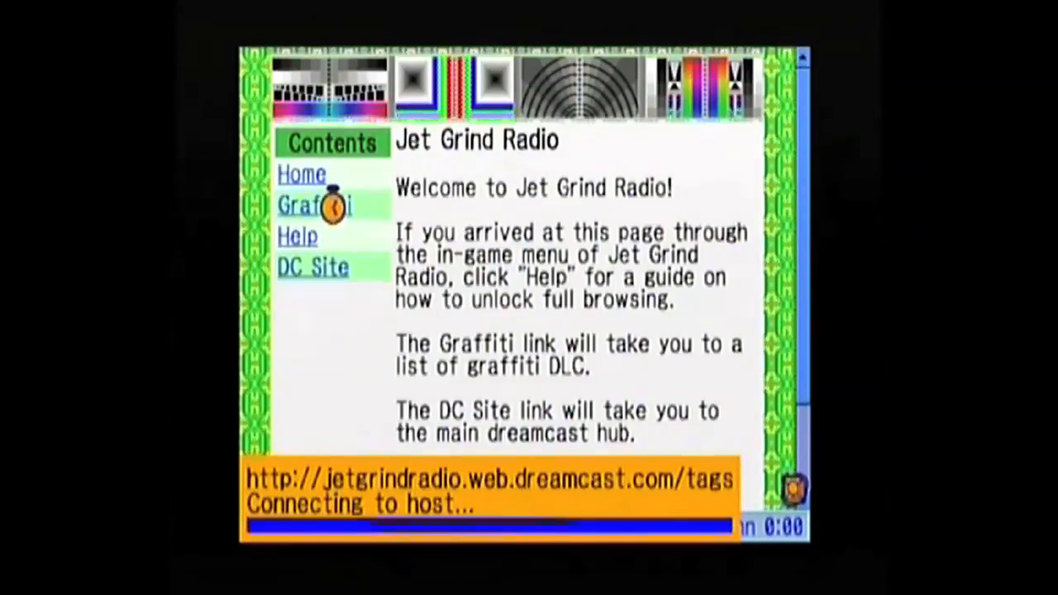
left_click(315, 205)
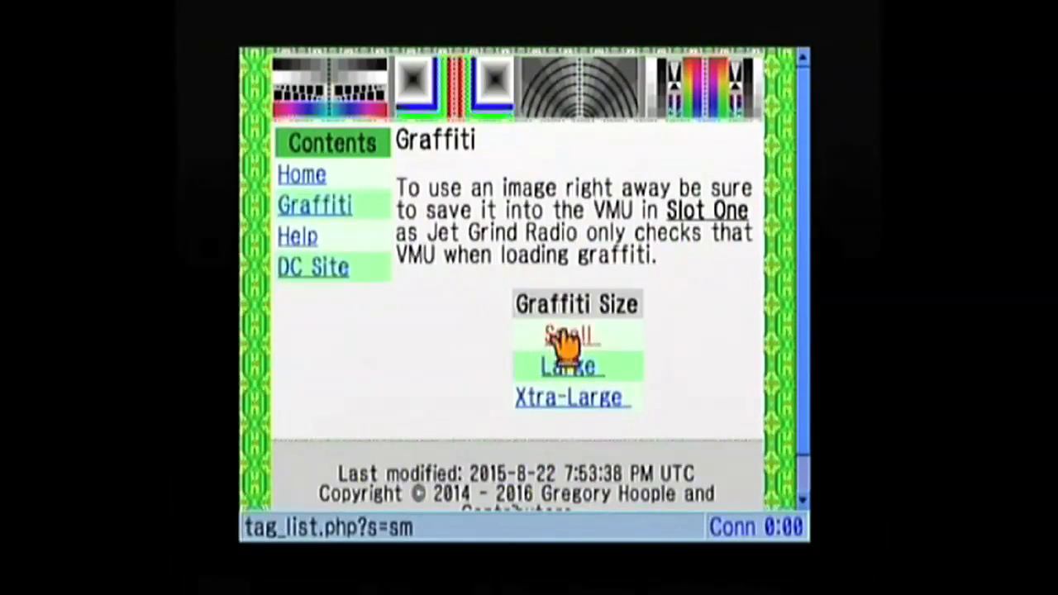
left_click(569, 334)
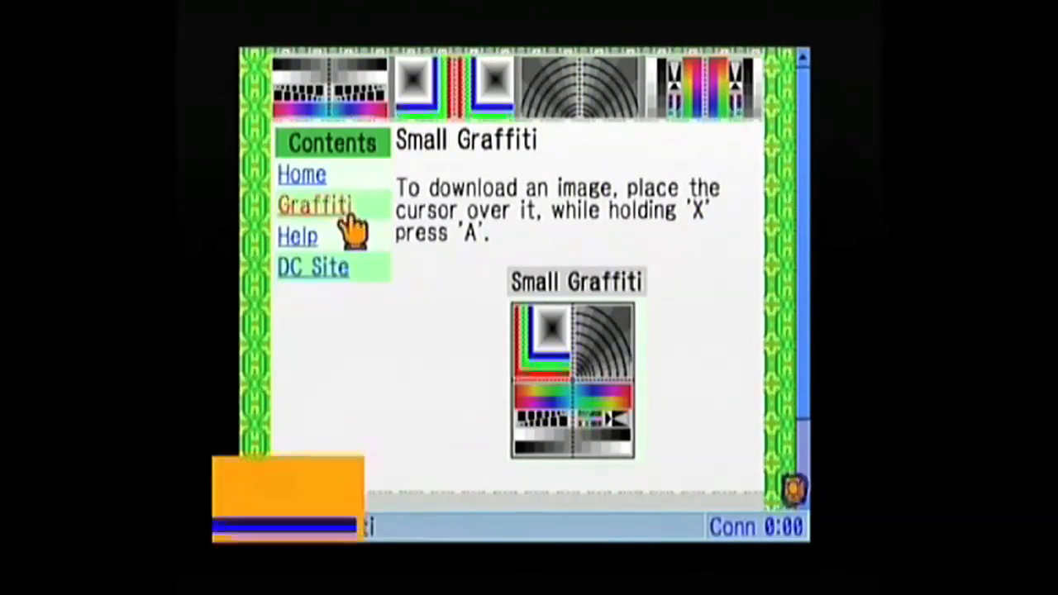
Return to the Graffiti list and view the Large graffiti page
left_click(314, 205)
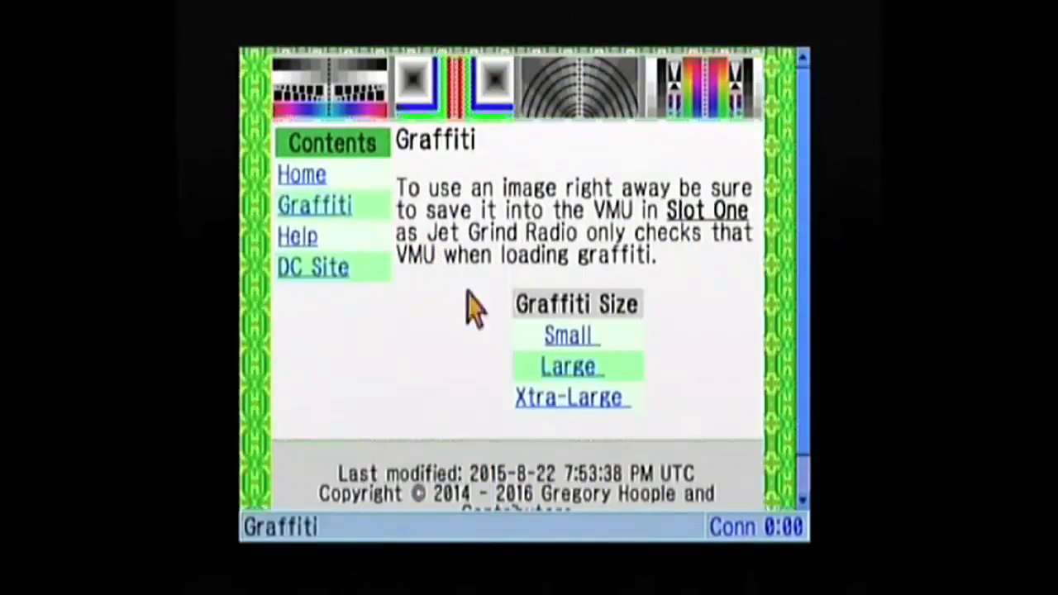
left_click(569, 367)
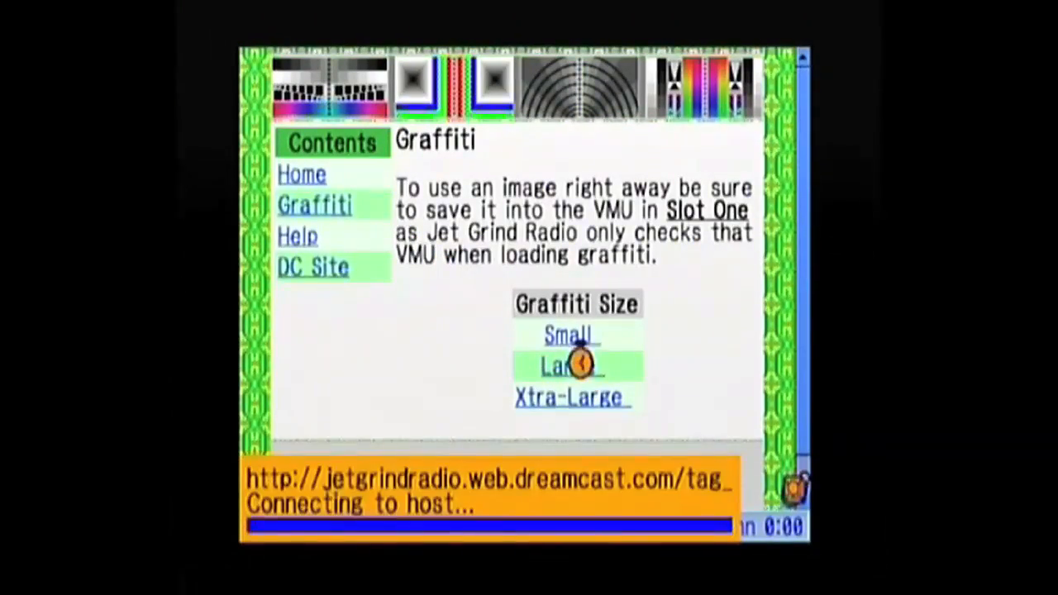
left_click(565, 367)
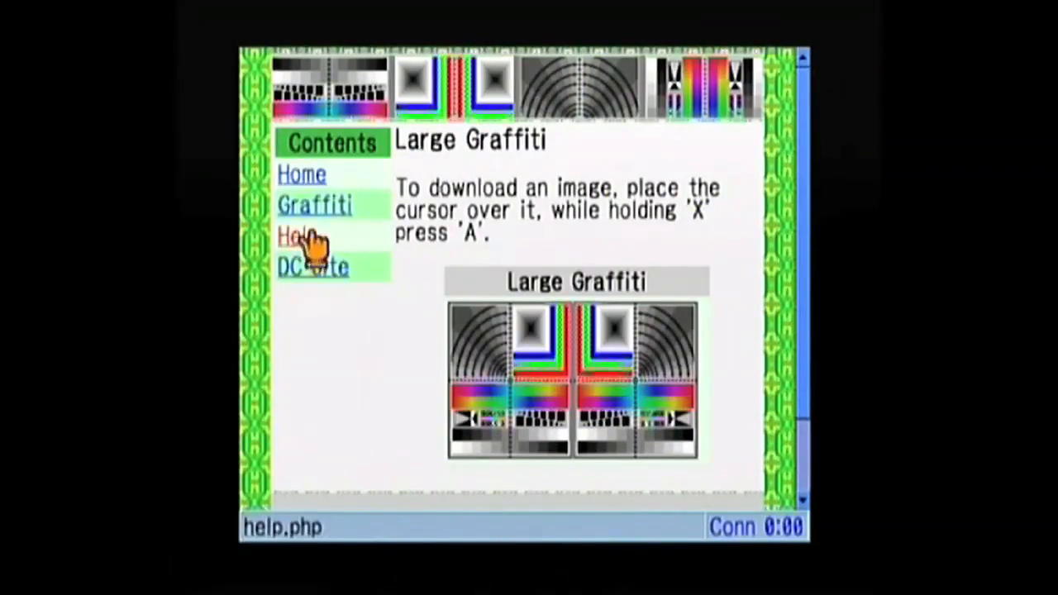
Return to the Graffiti list and load the Xtra-Large graffiti page
left_click(314, 205)
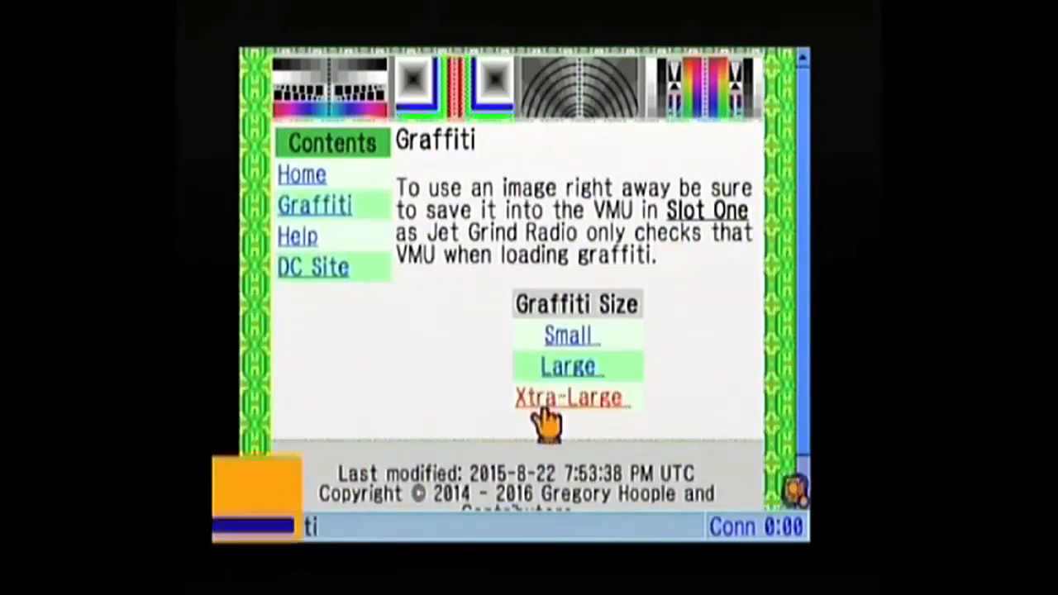
left_click(568, 397)
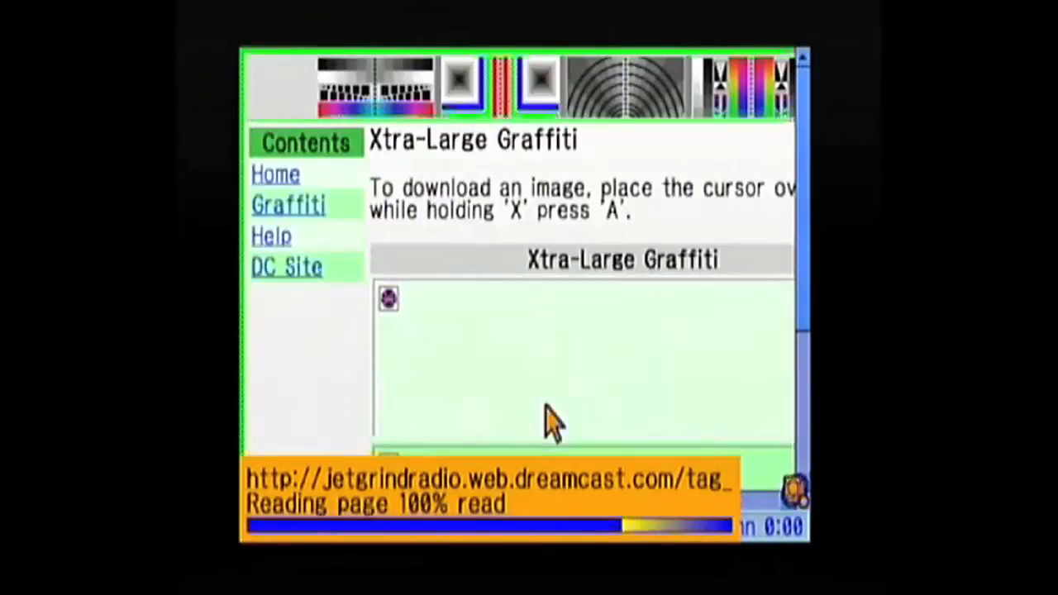